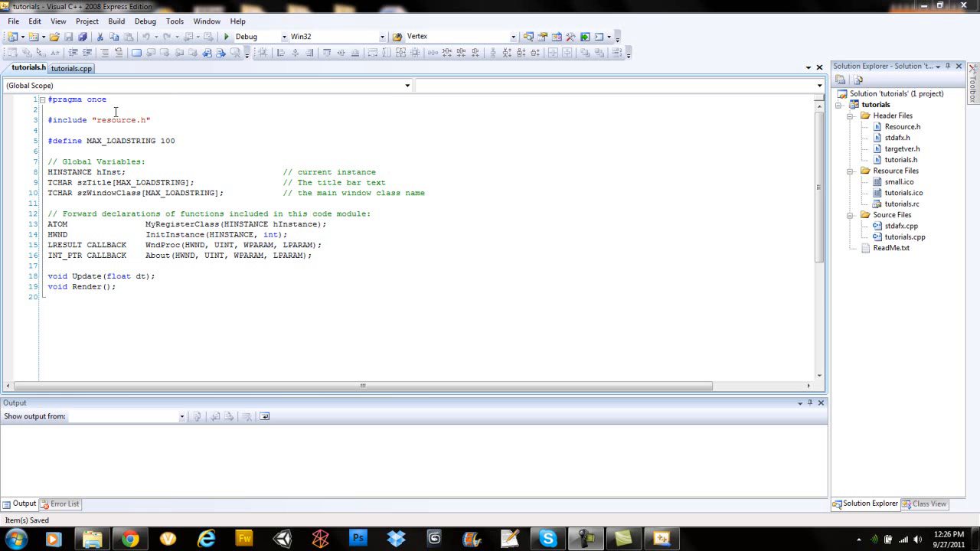
{"action": "mouse_move", "coordinate": [83, 112]}
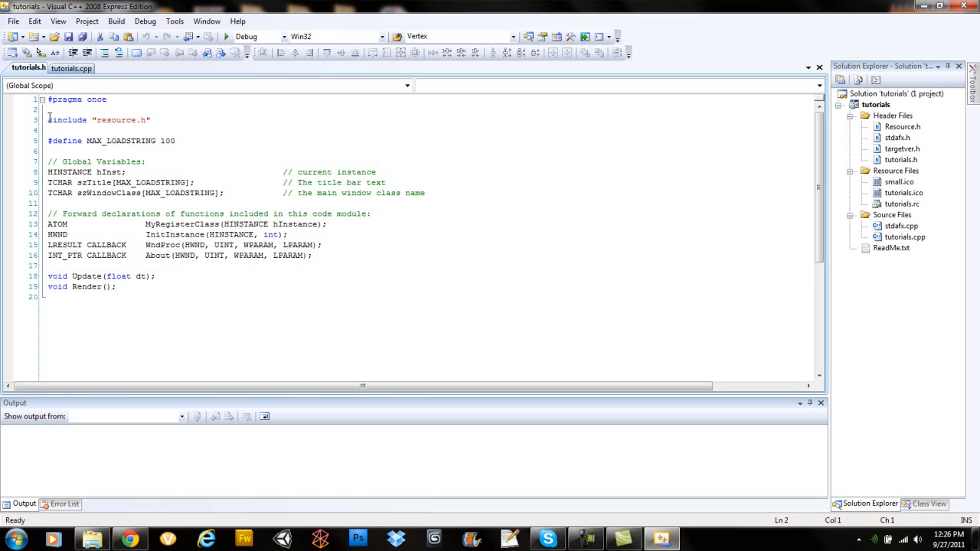
Start adding a new class to the project via the Add Class dialog.
{"action": "left_click", "coordinate": [69, 151]}
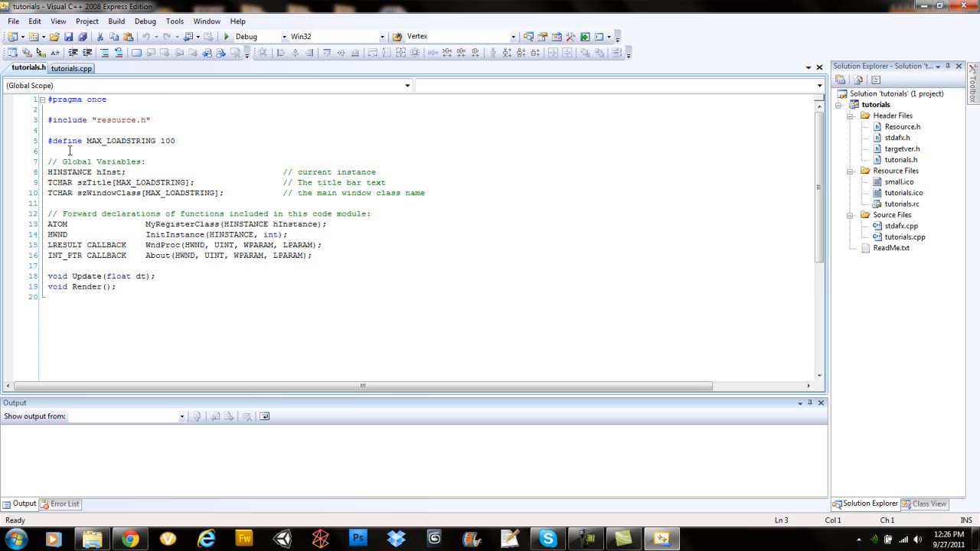
{"action": "left_click", "coordinate": [70, 141]}
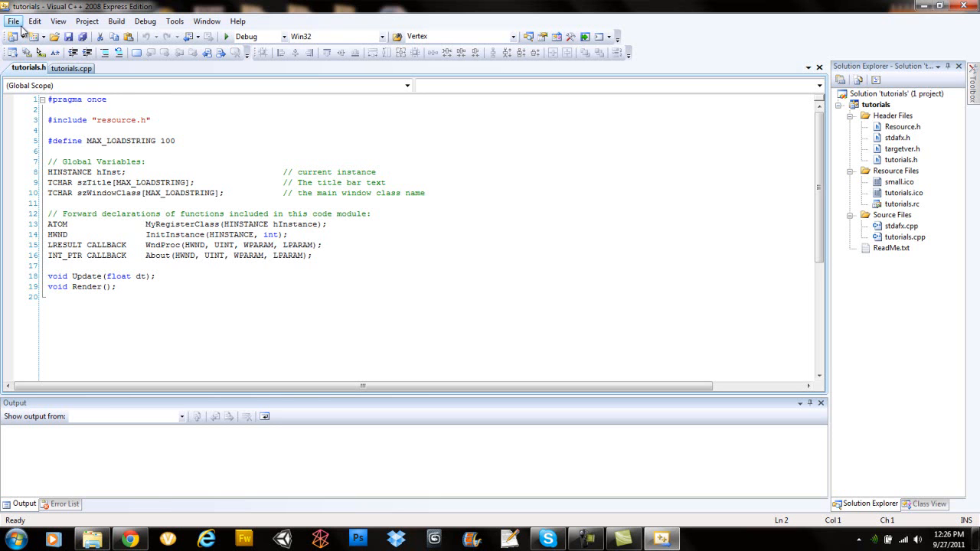
{"action": "left_click", "coordinate": [12, 22]}
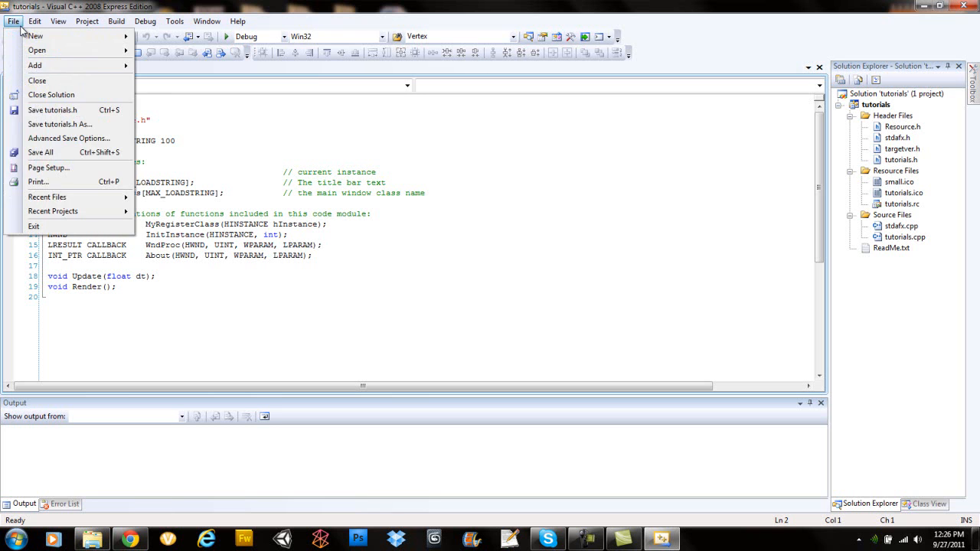
{"action": "left_click", "coordinate": [34, 21]}
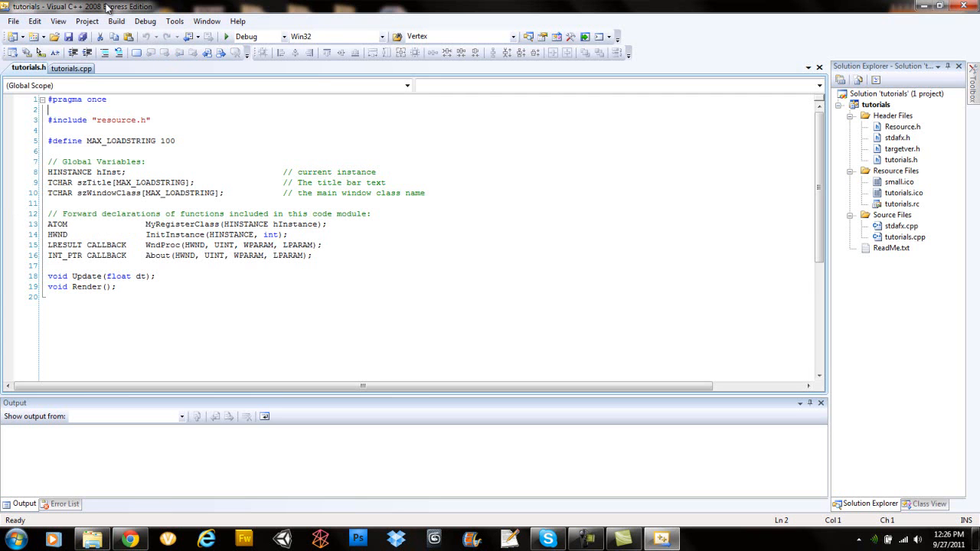
{"action": "mouse_move", "coordinate": [34, 37]}
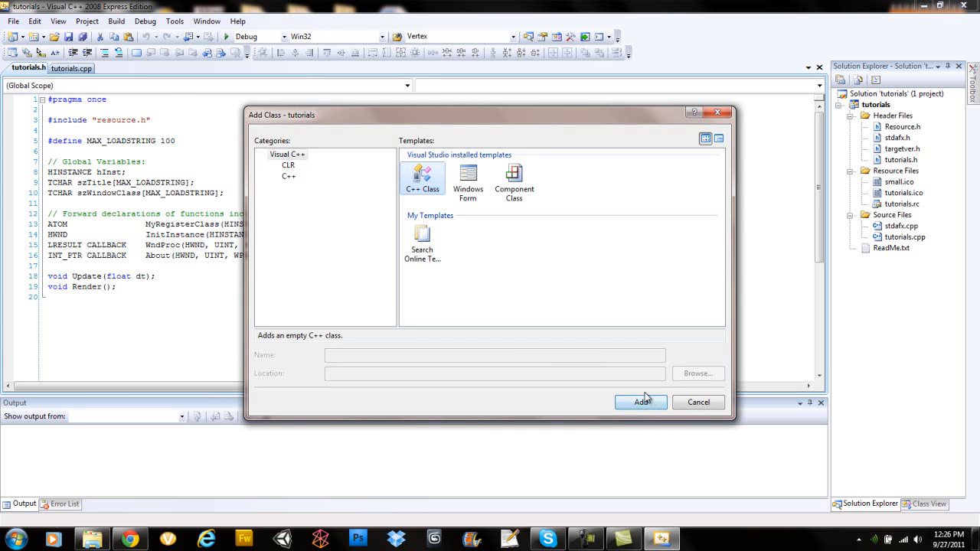
Create an empty C++ class named dx_manager with its .h and .cpp files.
{"action": "left_click", "coordinate": [641, 401]}
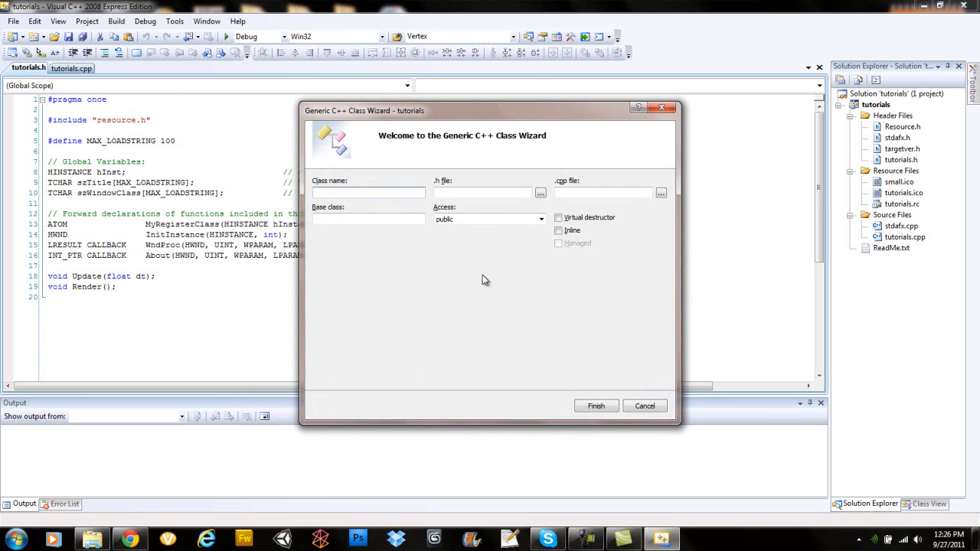
{"action": "type", "text": "dx_manager"}
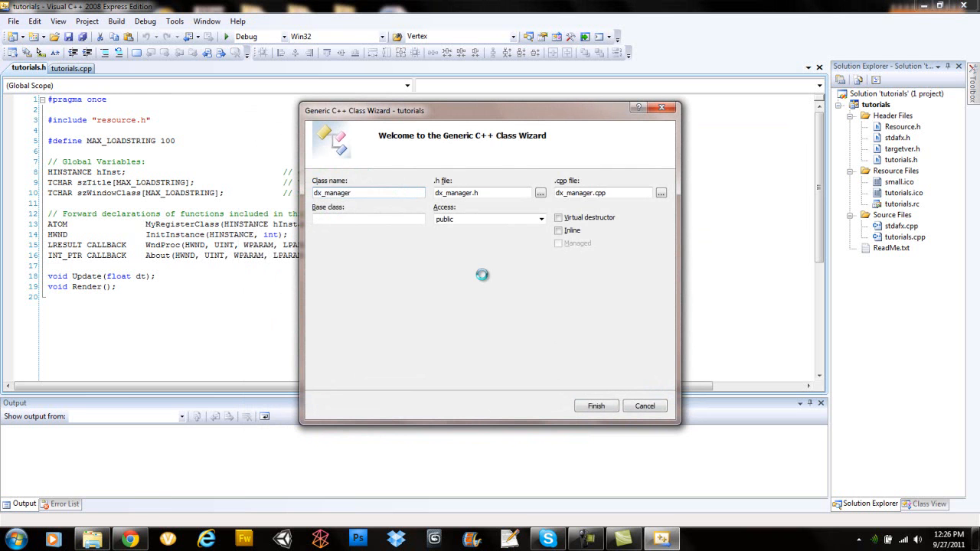
{"action": "left_click", "coordinate": [596, 406]}
{"action": "type", "text": "#"}
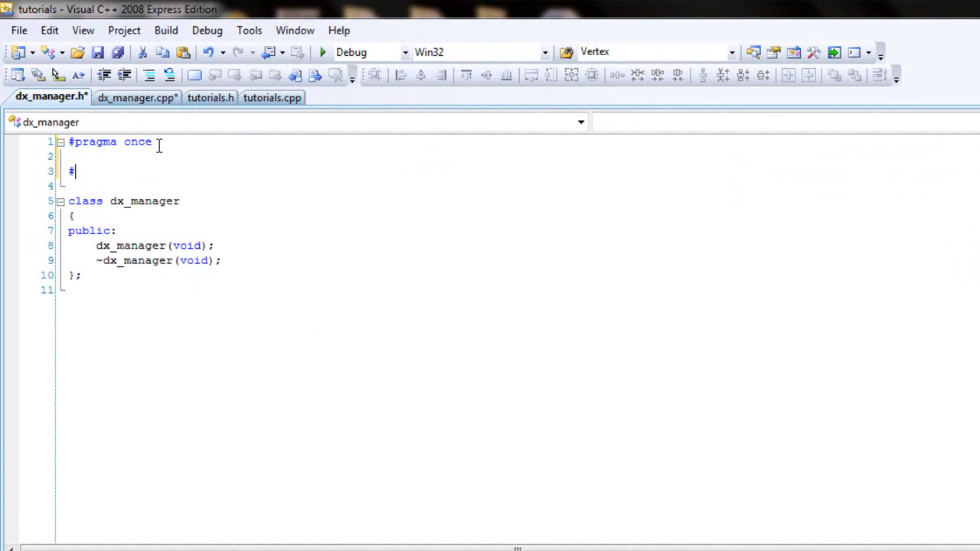
Add #include <d3dx9.h> on line 3 below the pragma once line.
{"action": "type", "text": "include"}
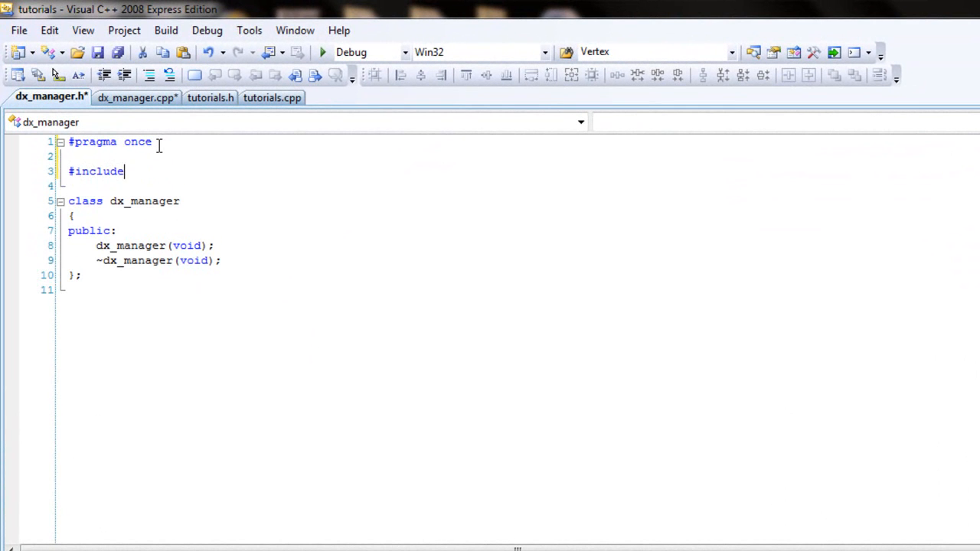
{"action": "type", "text": "<d3d"}
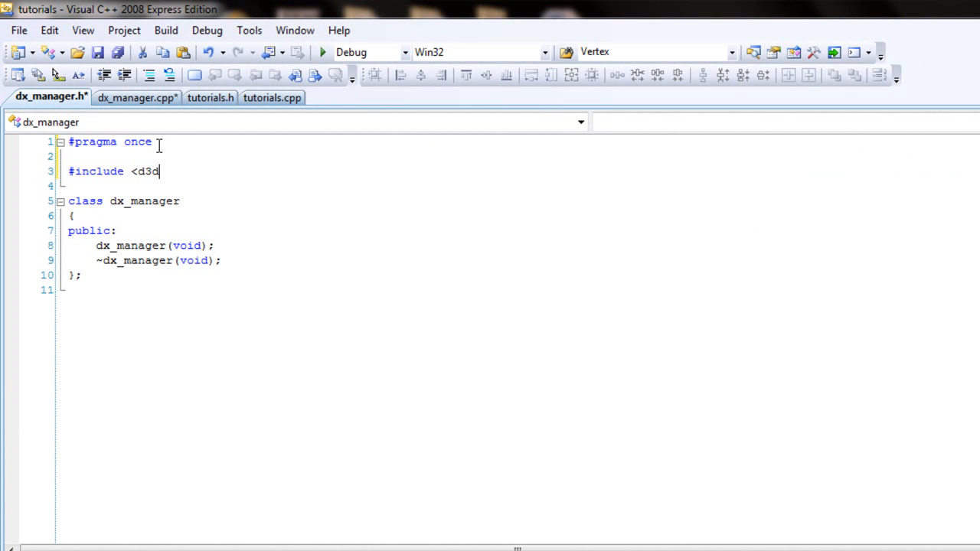
{"action": "type", "text": "x9."}
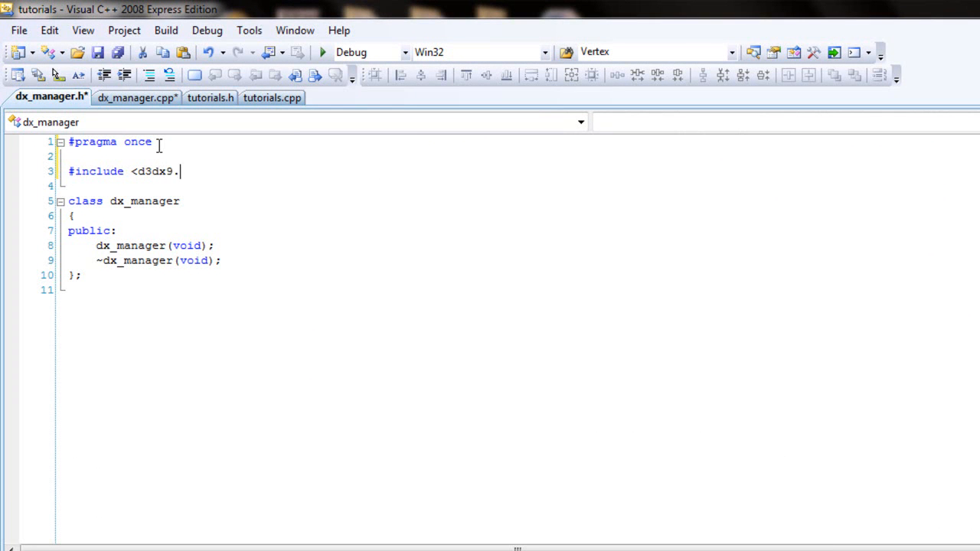
{"action": "type", "text": "h>"}
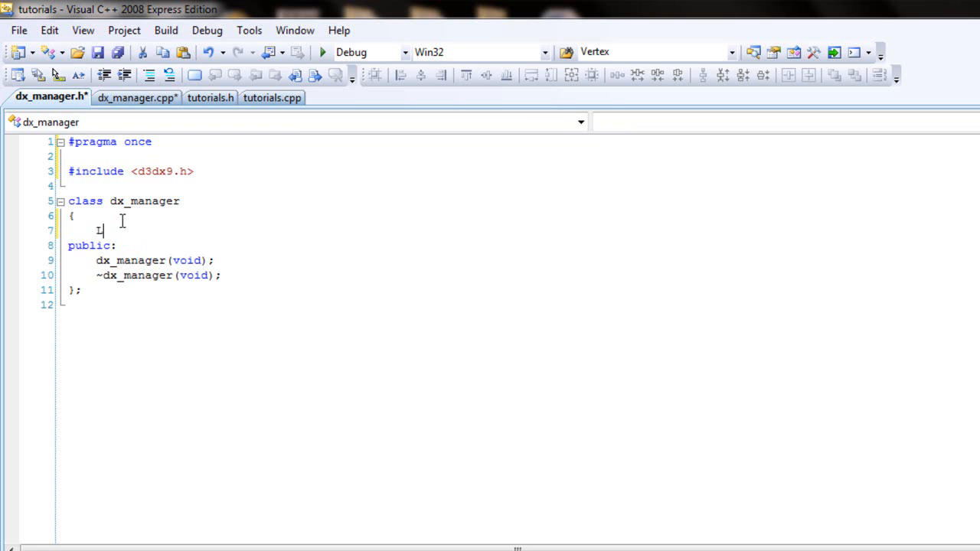
Declare private member LPDIRECT3D9 m_d3dObject; // directx object above public:.
{"action": "type", "text": "LPDIRE"}
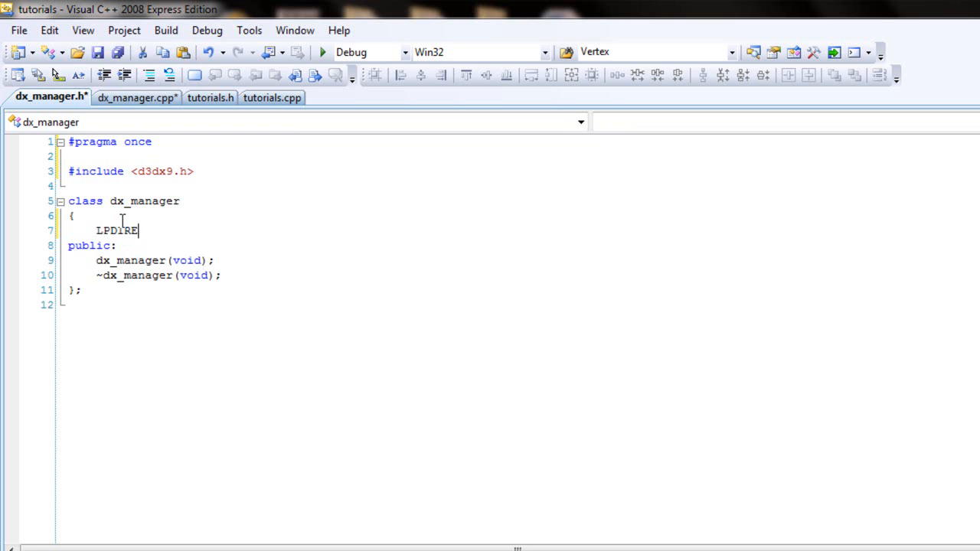
{"action": "type", "text": "CT"}
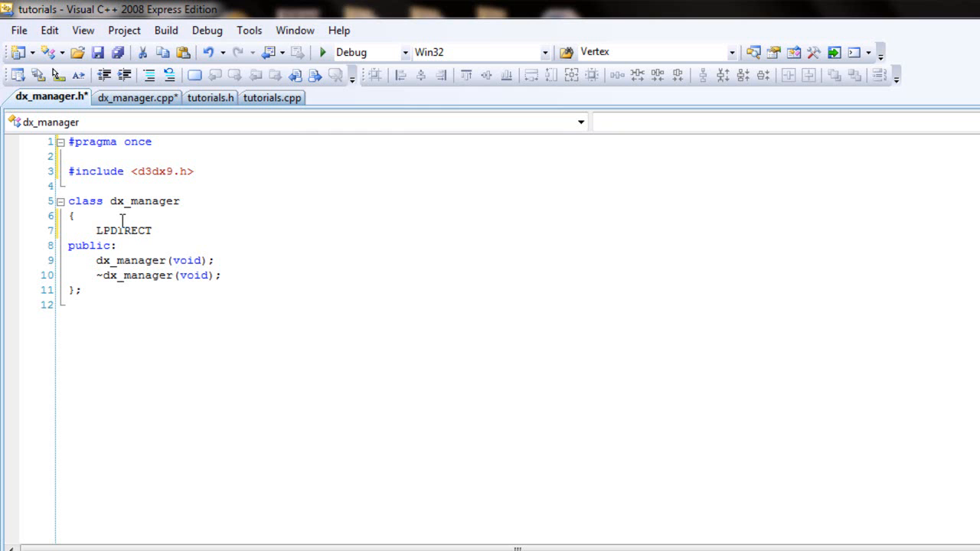
{"action": "type", "text": "3D"}
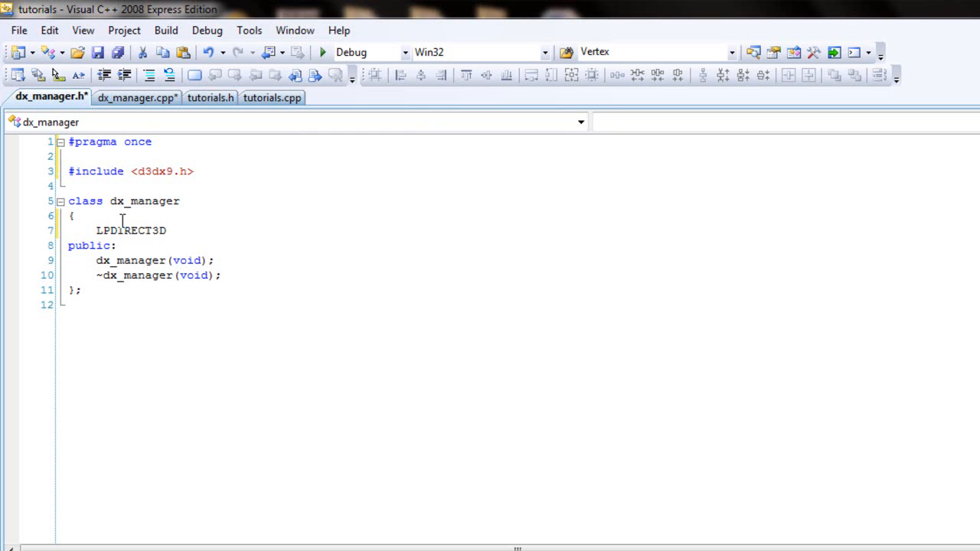
{"action": "type", "text": "9"}
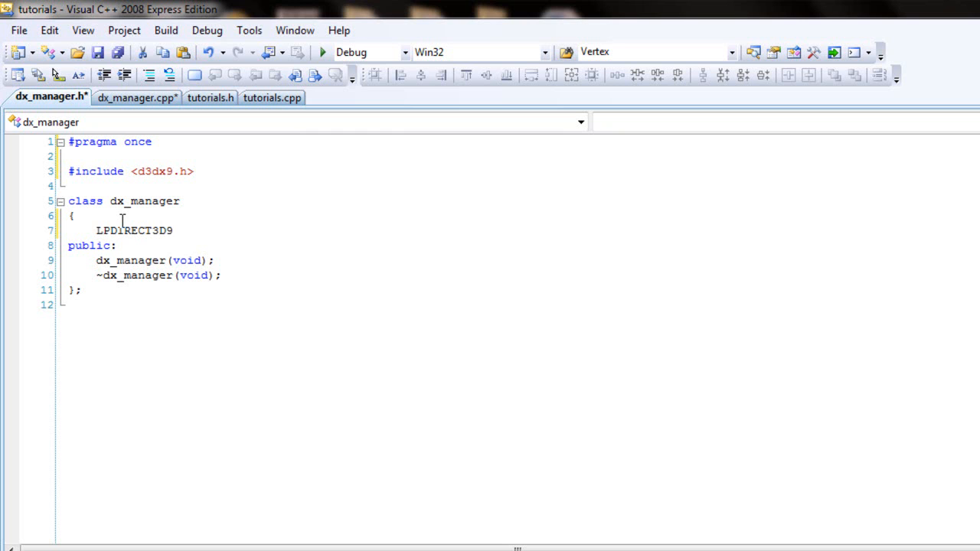
{"action": "type", "text": "m"}
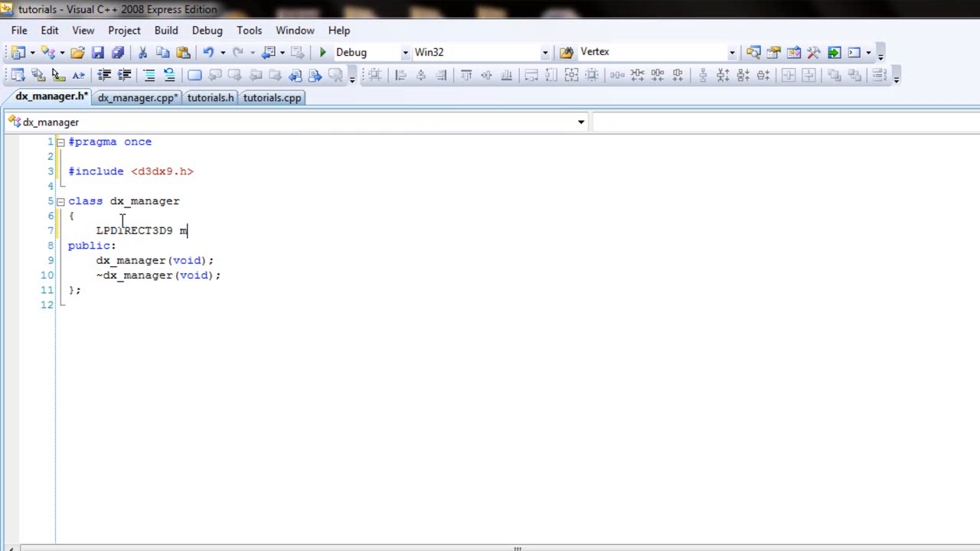
{"action": "type", "text": "_d3d"}
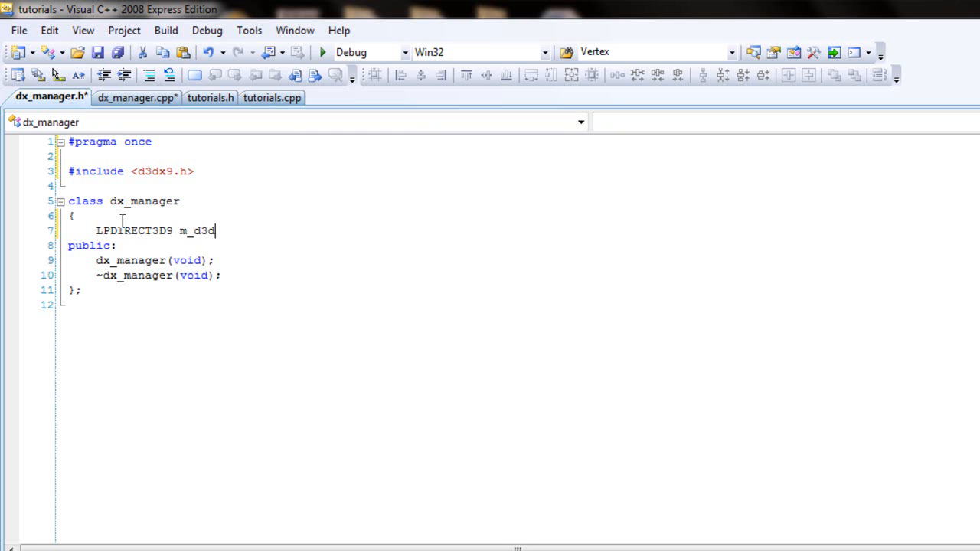
{"action": "type", "text": "Object; //"}
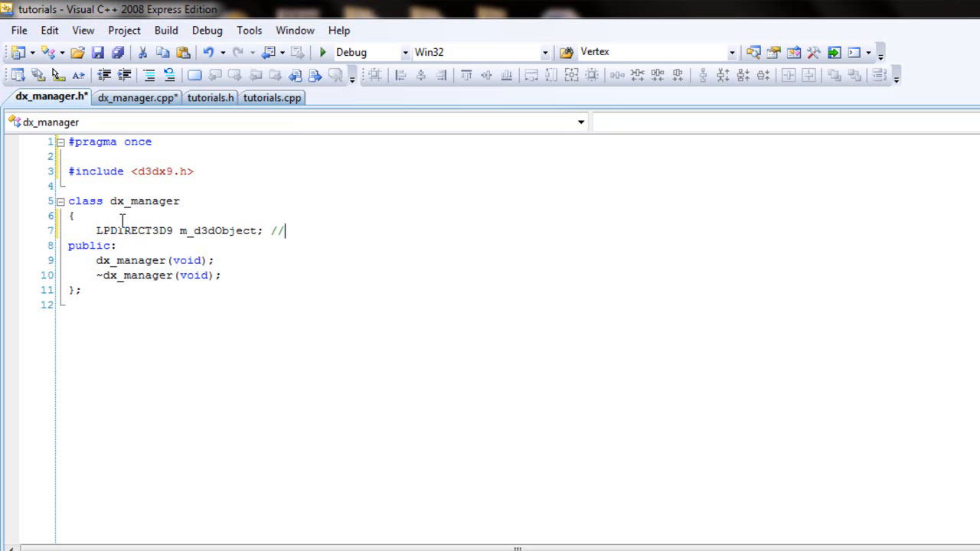
{"action": "type", "text": "direct"}
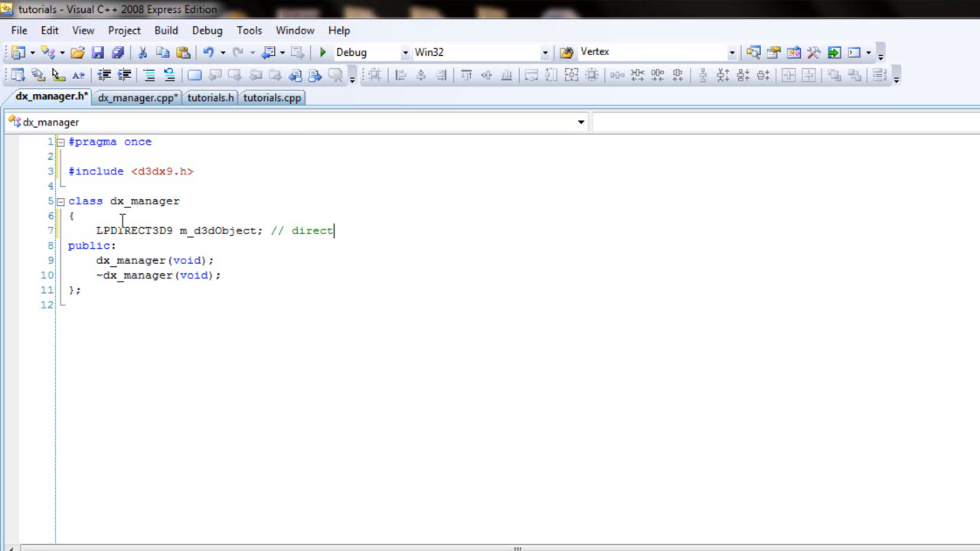
{"action": "type", "text": "x object"}
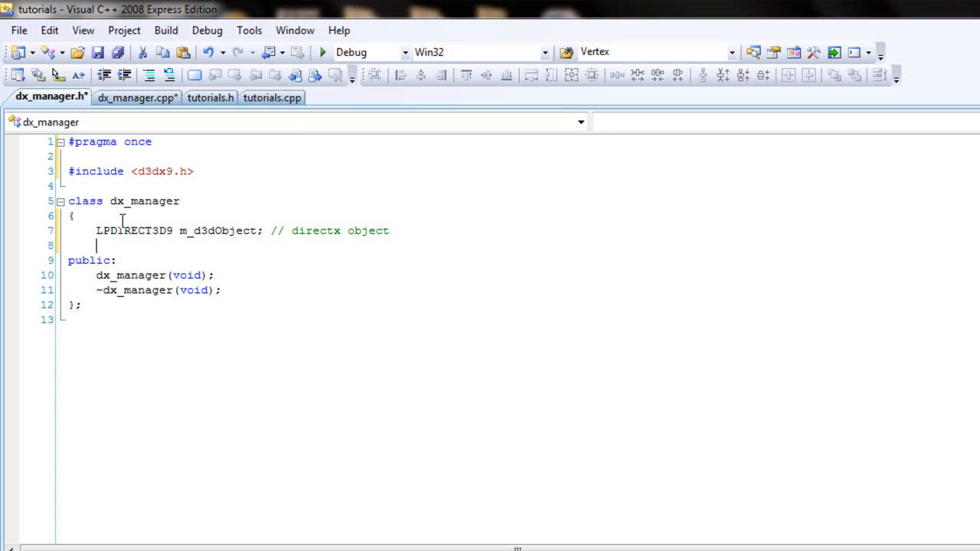
Declare LPDIRECT3DDEVICE9 m_d3dDevice; //directx device on line 8.
{"action": "type", "text": "L"}
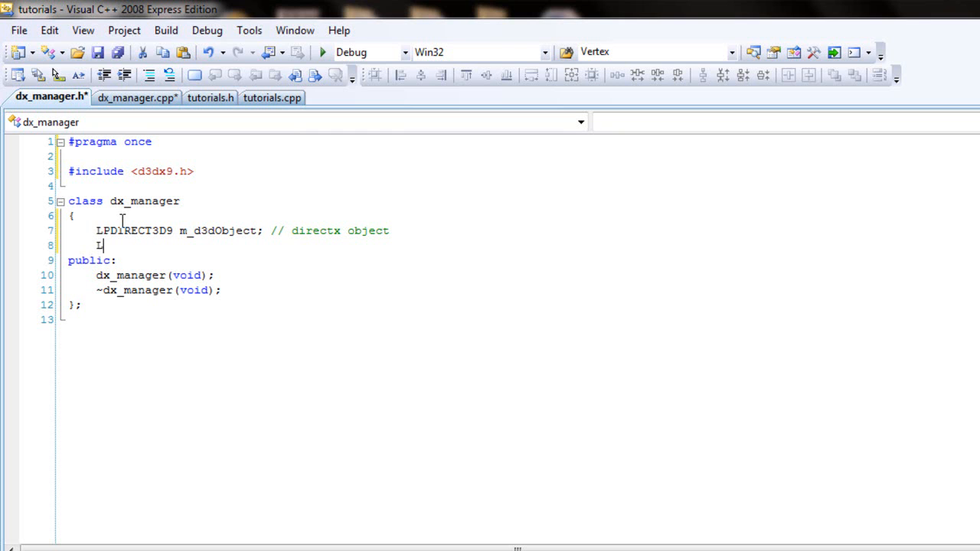
{"action": "type", "text": "PDI"}
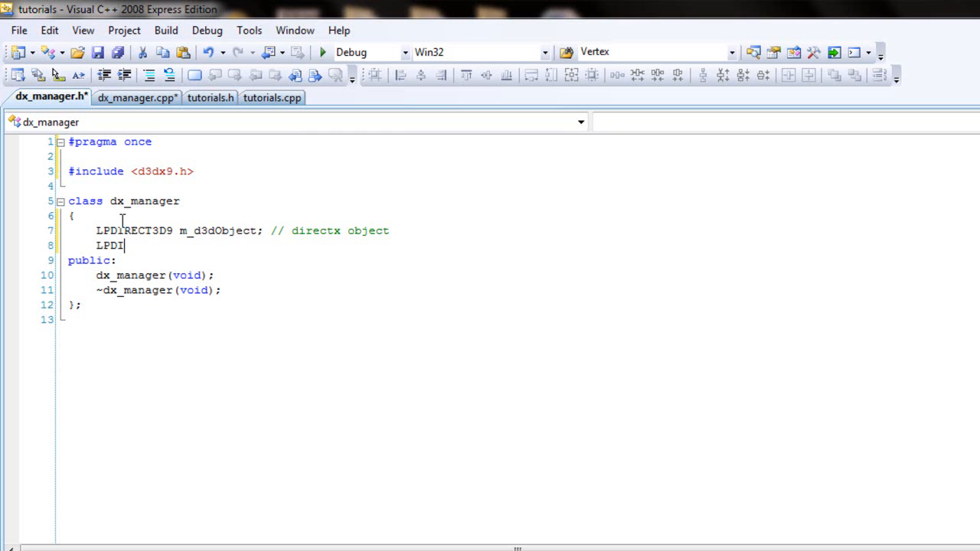
{"action": "type", "text": "RECT3"}
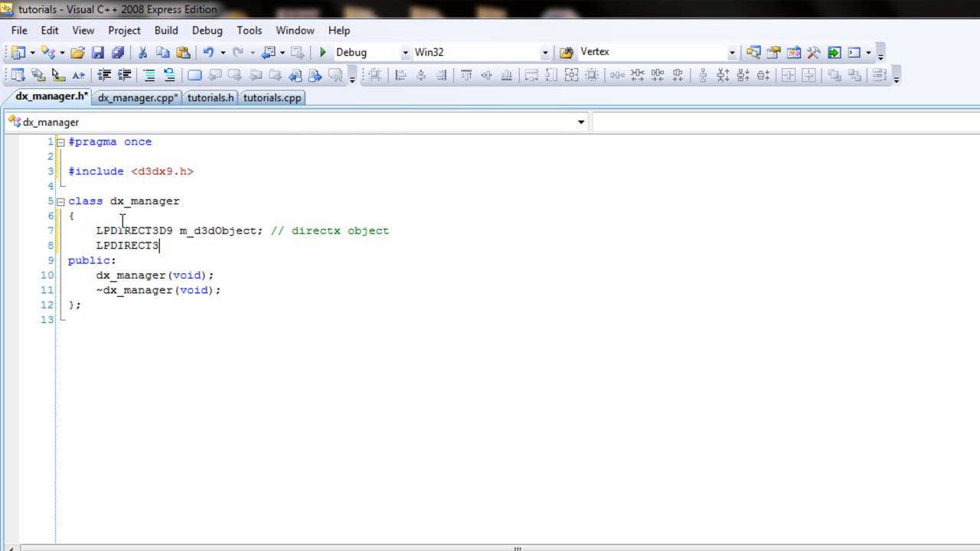
{"action": "type", "text": "DDEV"}
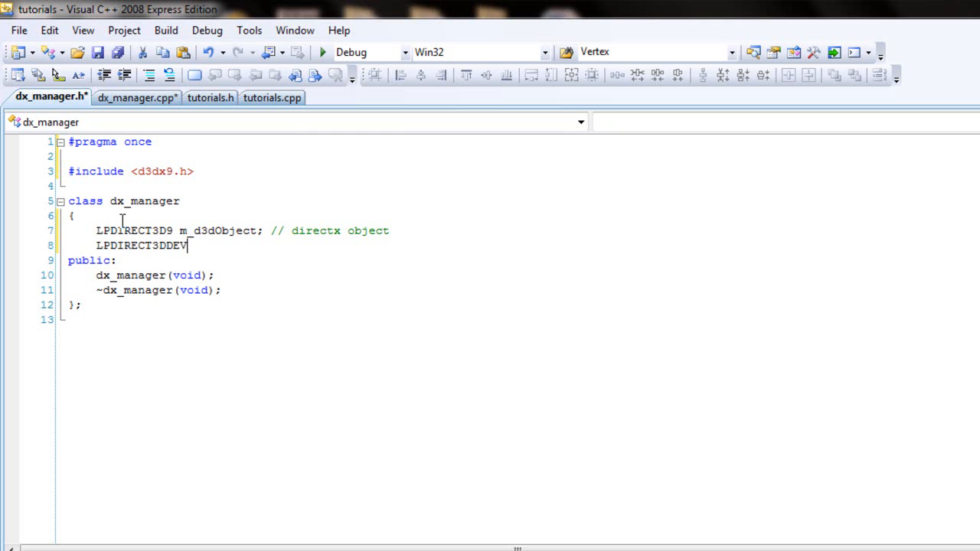
{"action": "type", "text": "ICE9"}
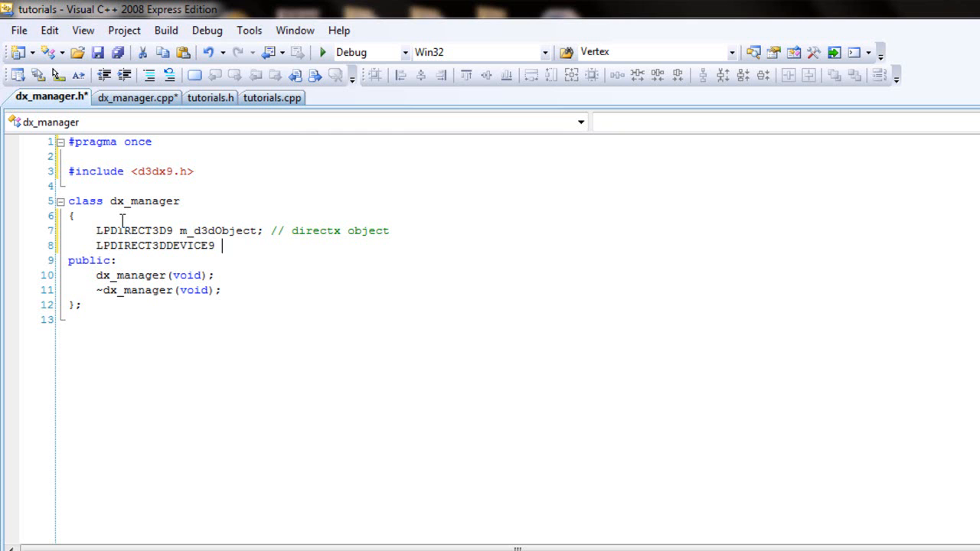
{"action": "type", "text": "m_d3d"}
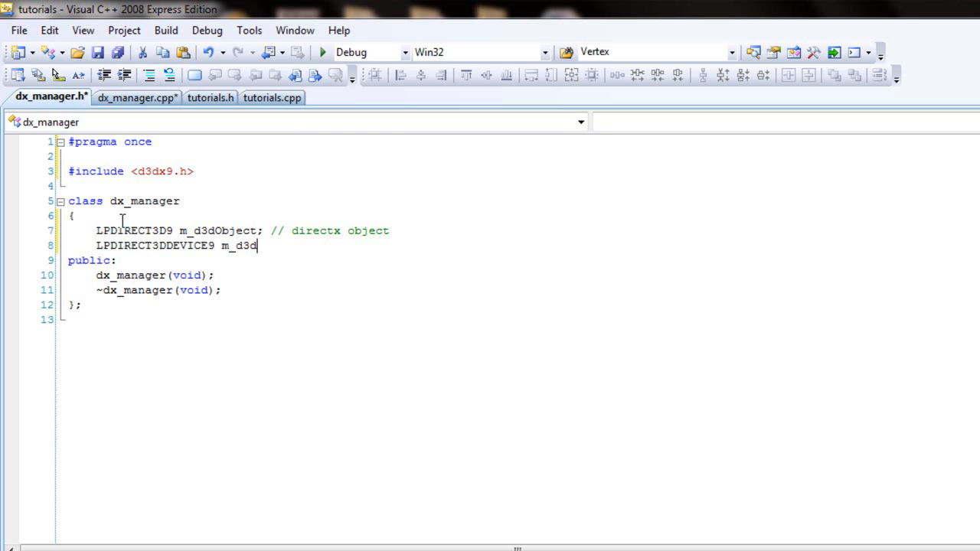
{"action": "type", "text": "D"}
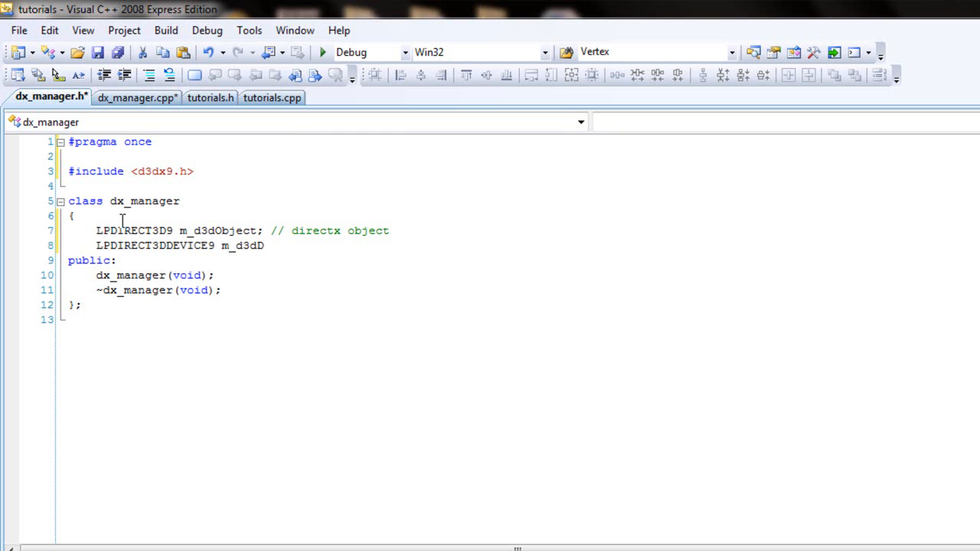
{"action": "type", "text": "evice; //"}
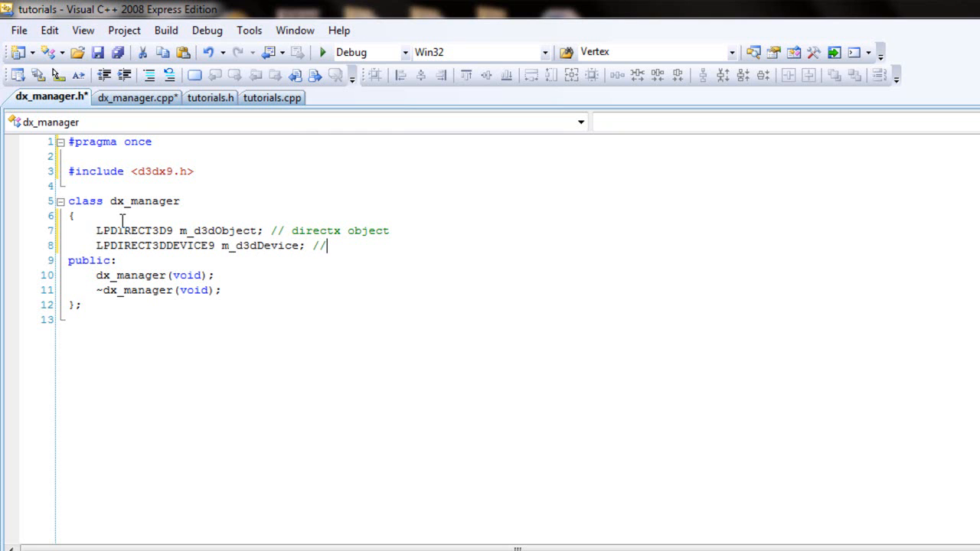
{"action": "type", "text": "directx obje"}
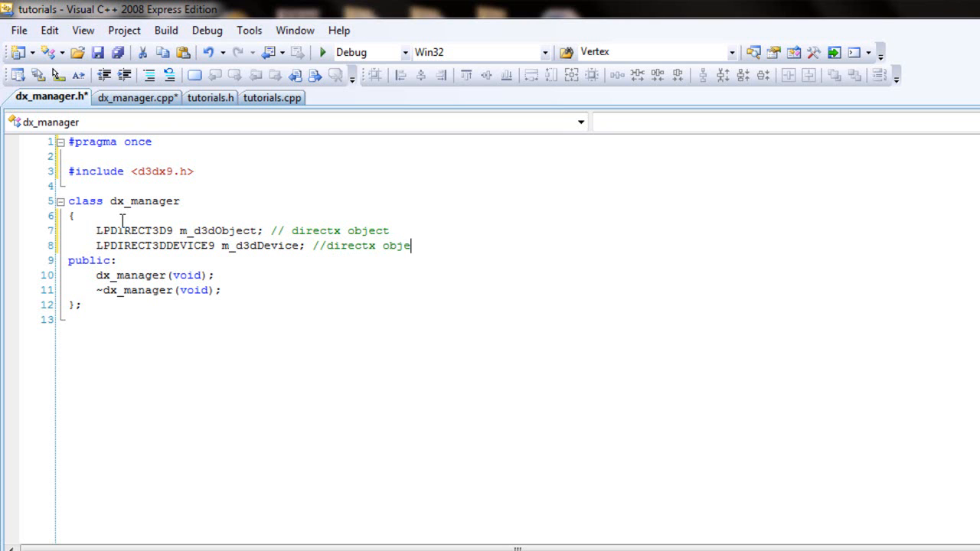
{"action": "key", "text": "BackSpace"}
{"action": "type", "text": "device"}
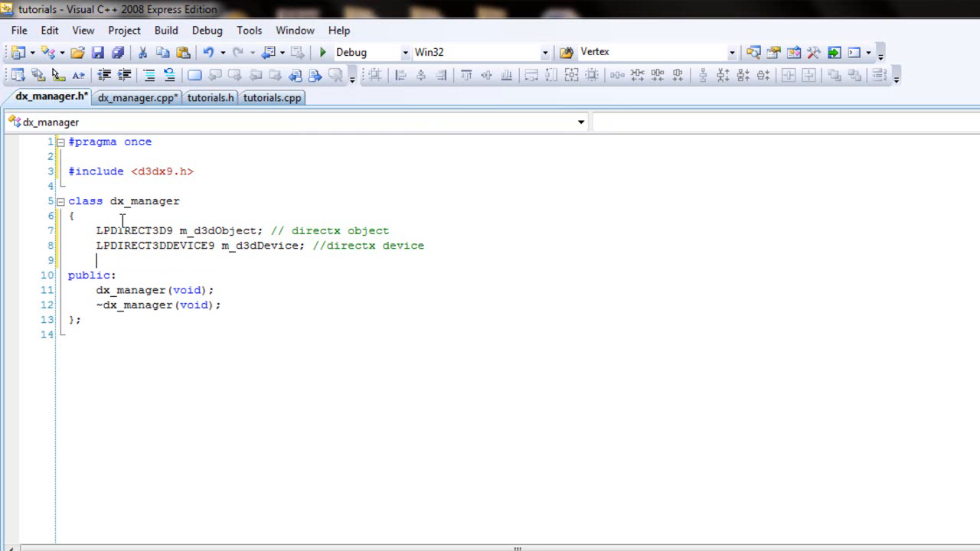
Declare LPDIRECTXSPRITE m_sprite; // directx interface on line 9.
{"action": "type", "text": "L"}
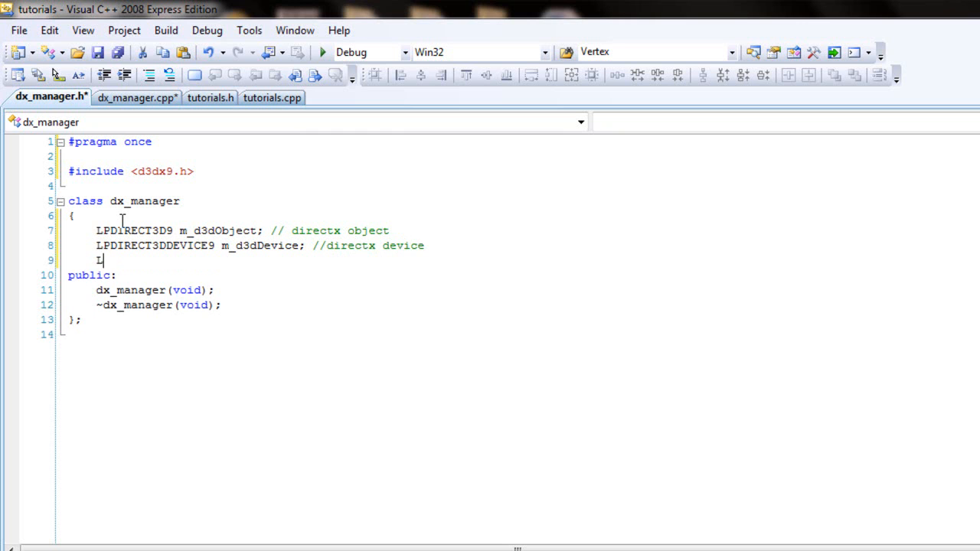
{"action": "type", "text": "P"}
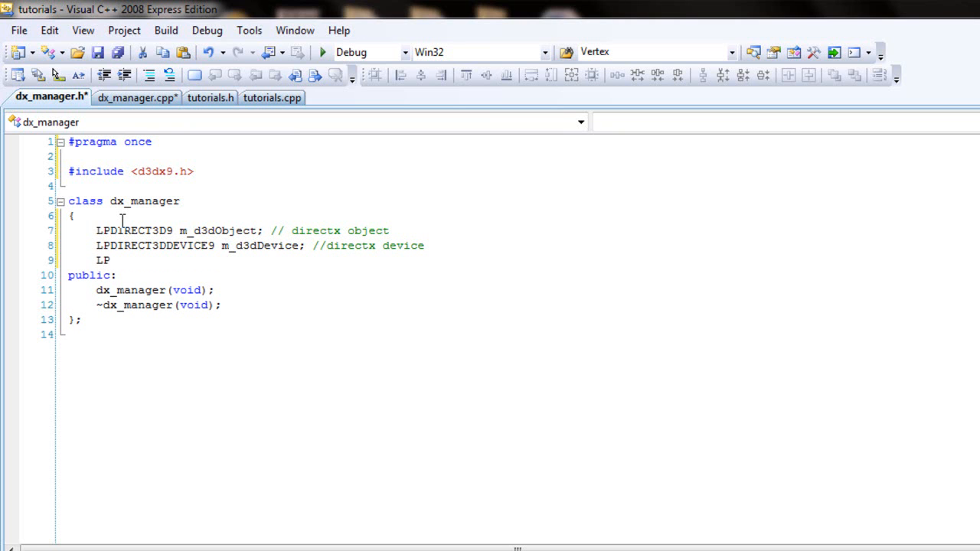
{"action": "type", "text": "DIREC"}
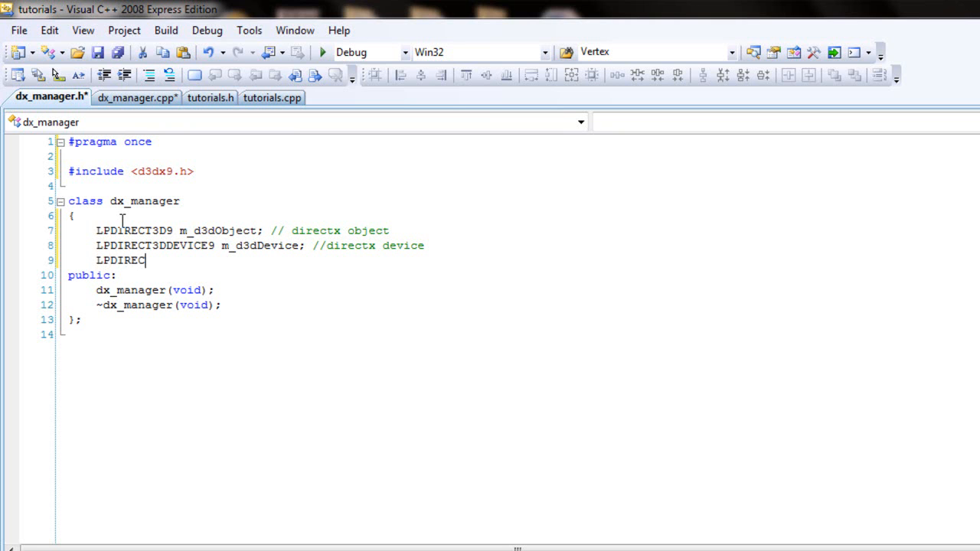
{"action": "type", "text": "T3"}
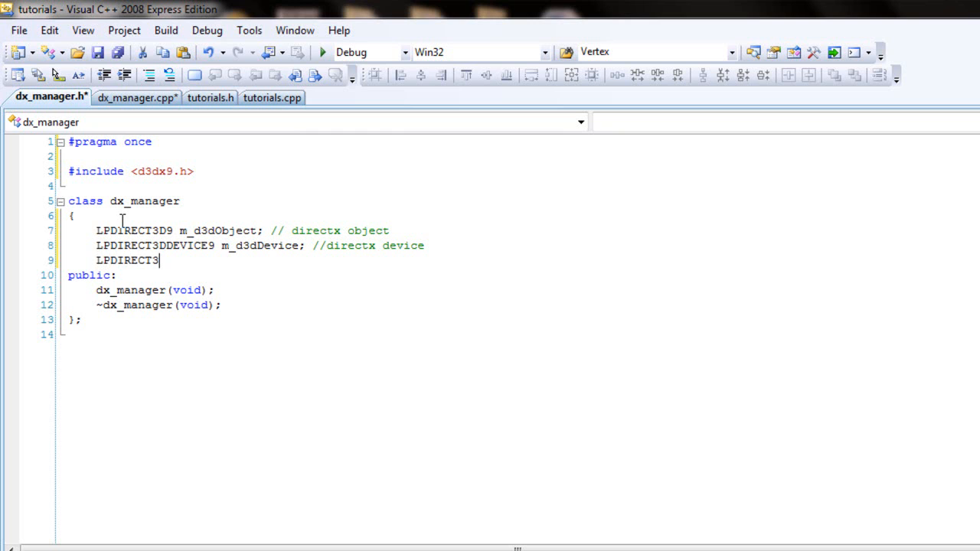
{"action": "type", "text": "D"}
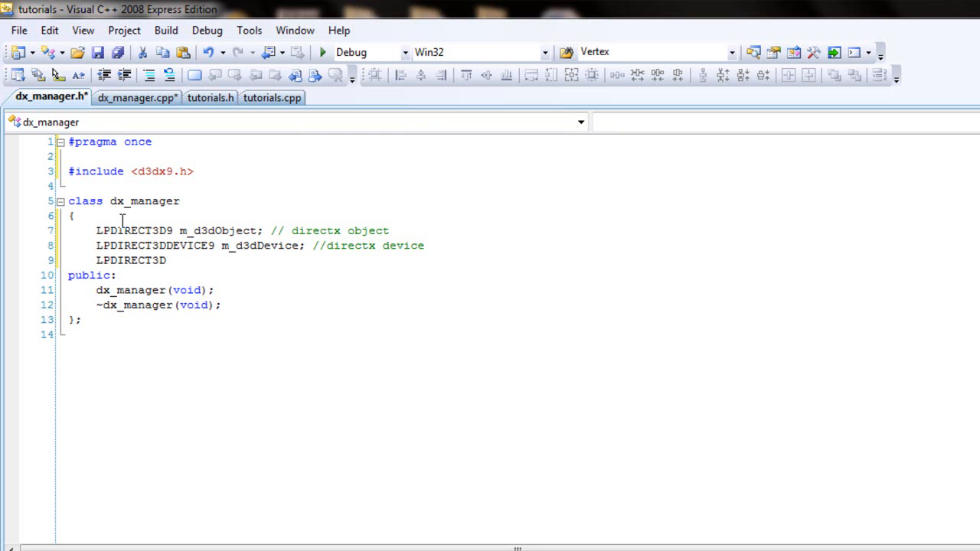
{"action": "type", "text": "S"}
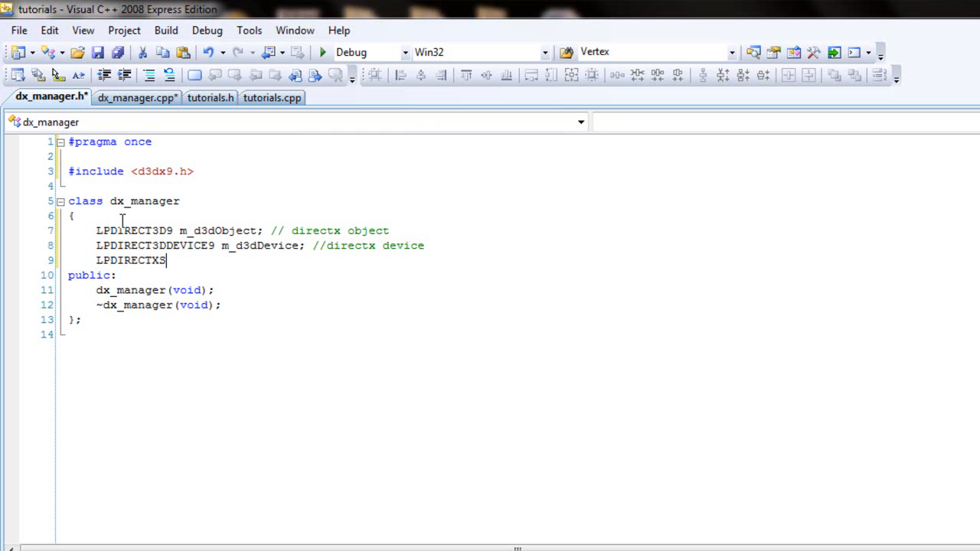
{"action": "type", "text": "PRITE"}
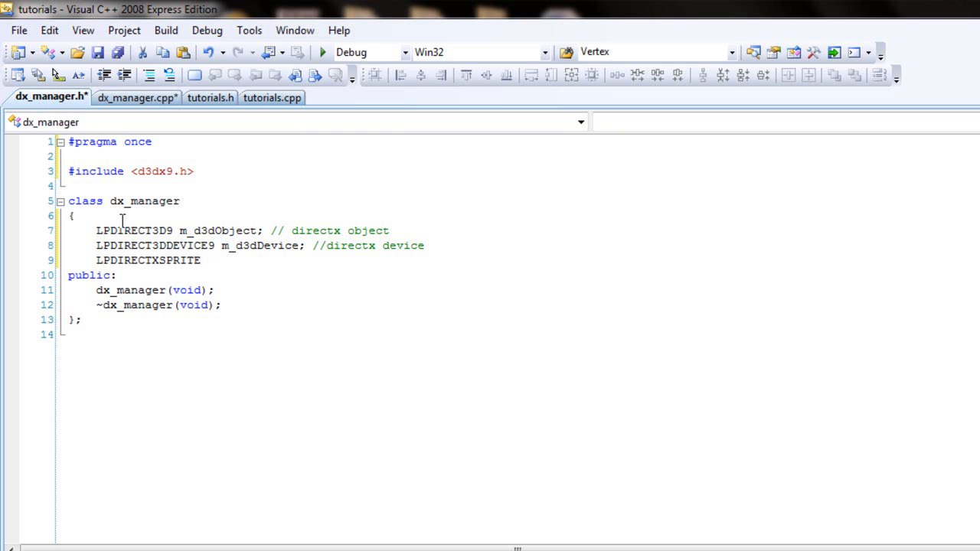
{"action": "type", "text": "m_sprite"}
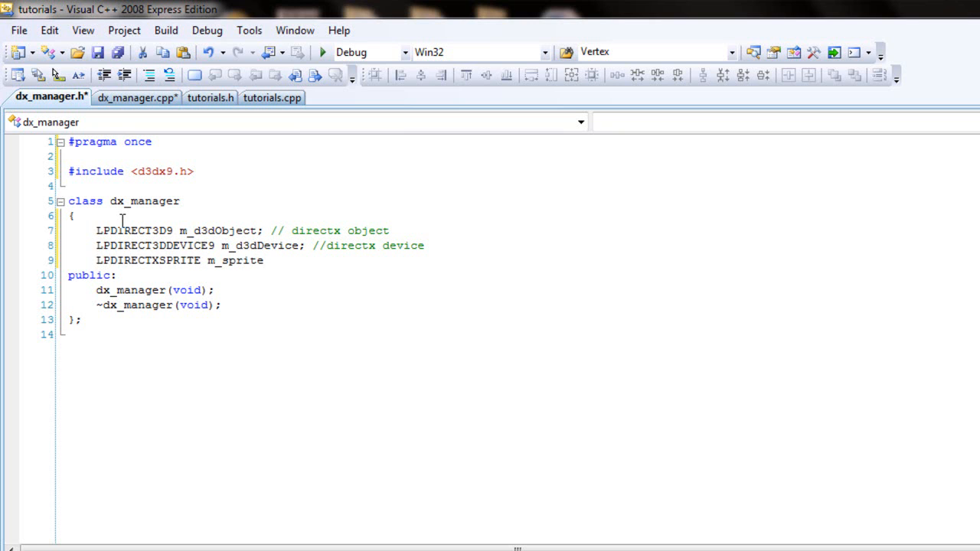
{"action": "type", "text": ";"}
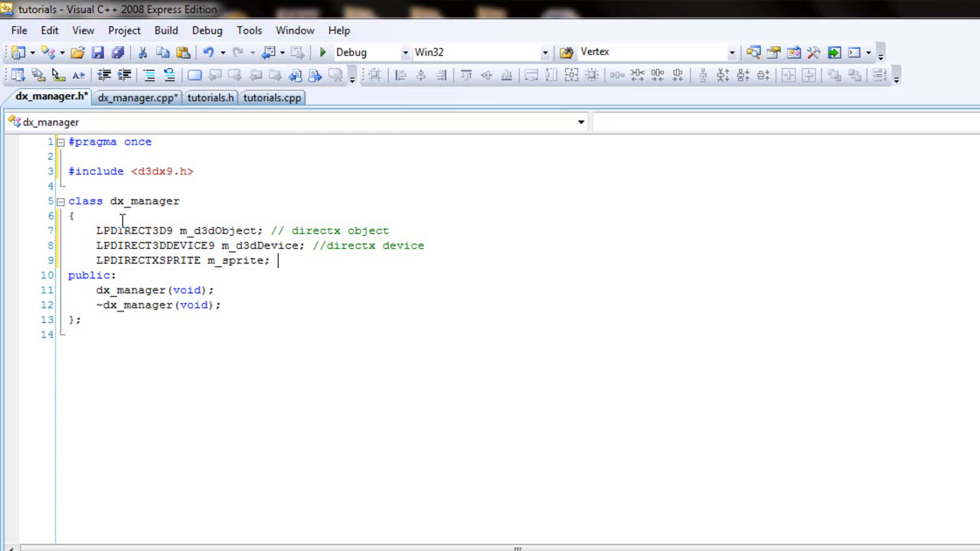
{"action": "type", "text": "// directx inter"}
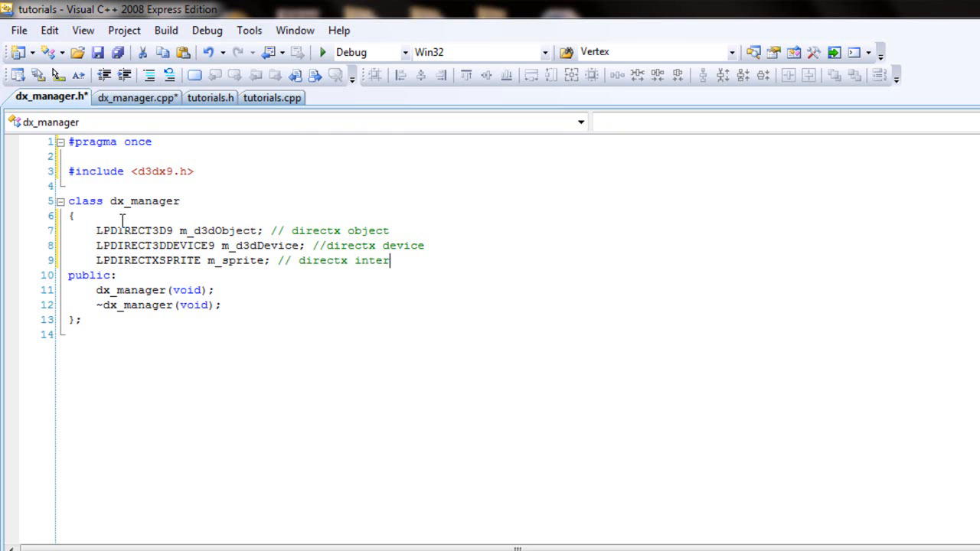
{"action": "type", "text": "face"}
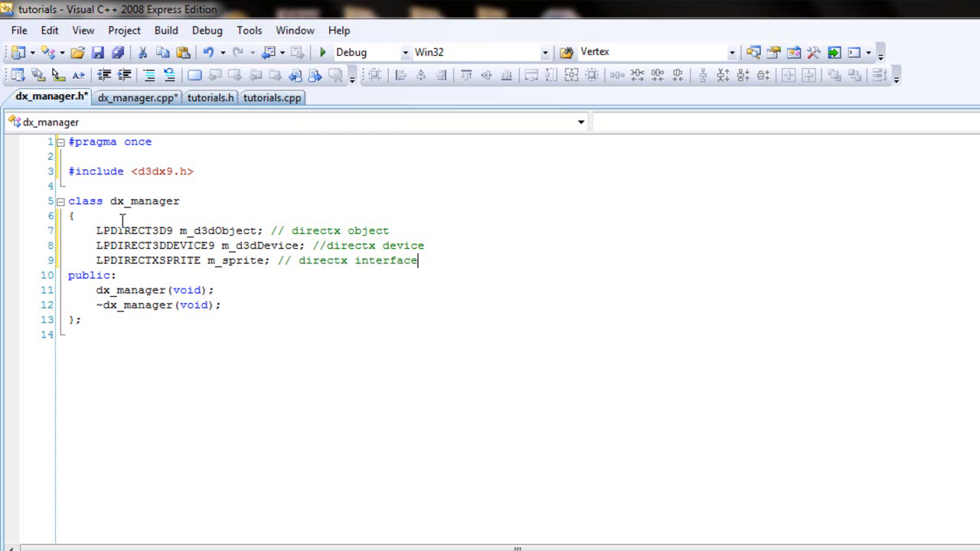
{"action": "mouse_move", "coordinate": [156, 257]}
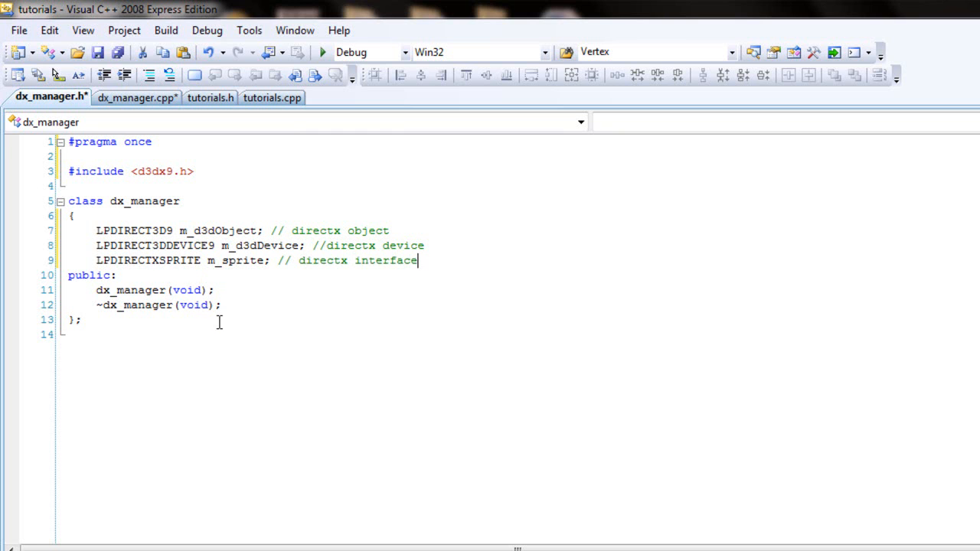
{"action": "mouse_move", "coordinate": [242, 339]}
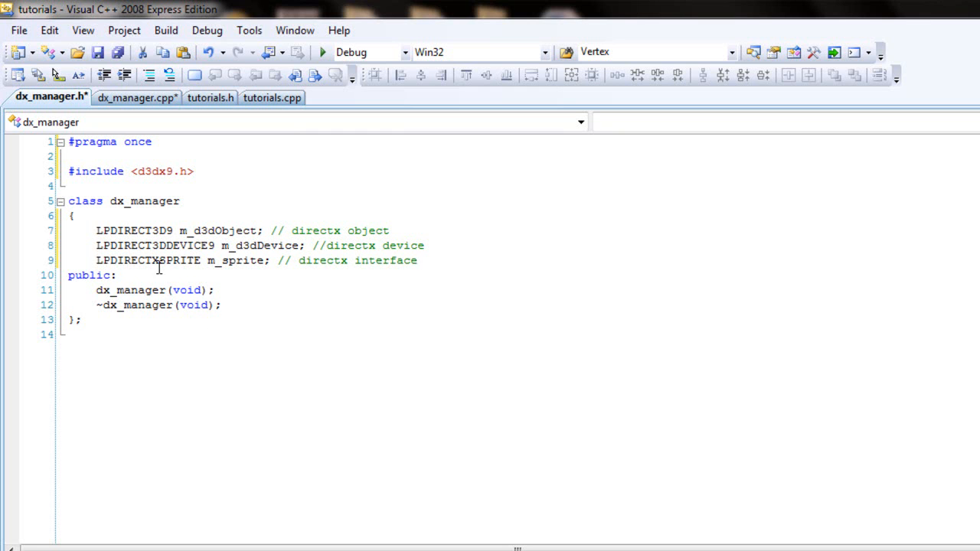
Correct the sprite member's type to LPD3DXSPRITE and add blank lines before public.
{"action": "double_click", "coordinate": [138, 261]}
{"action": "type", "text": "3D"}
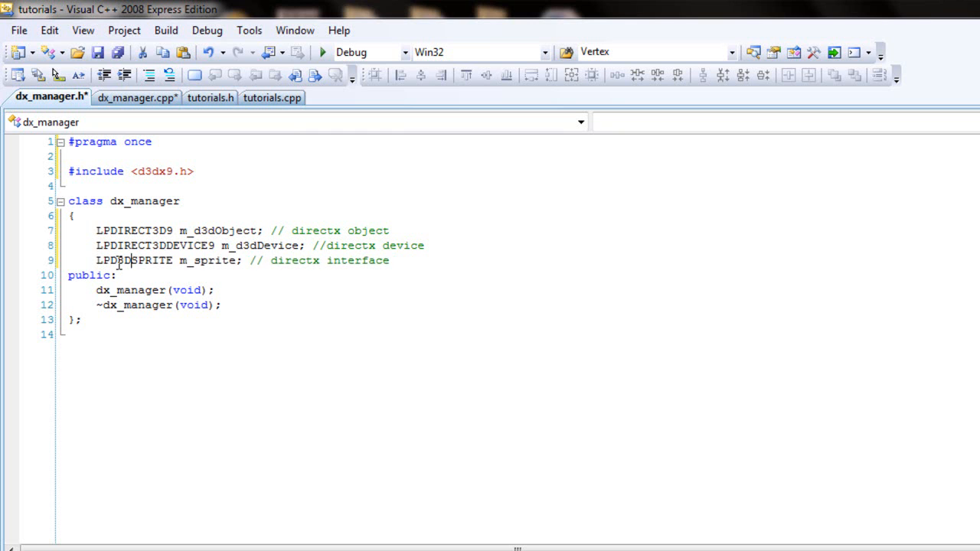
{"action": "type", "text": "X"}
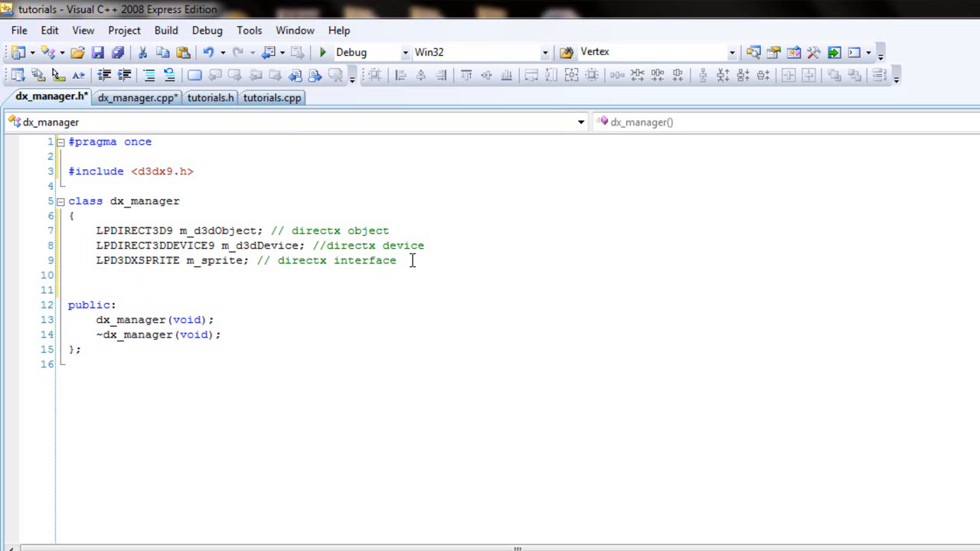
Start a struct texture_data with braces inside the dx_manager class.
{"action": "type", "text": "struct"}
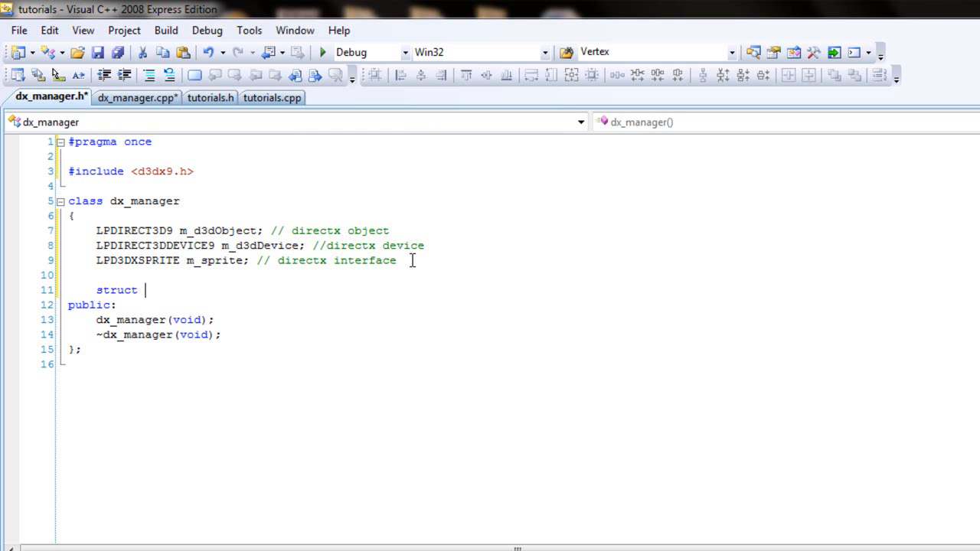
{"action": "type", "text": "texture"}
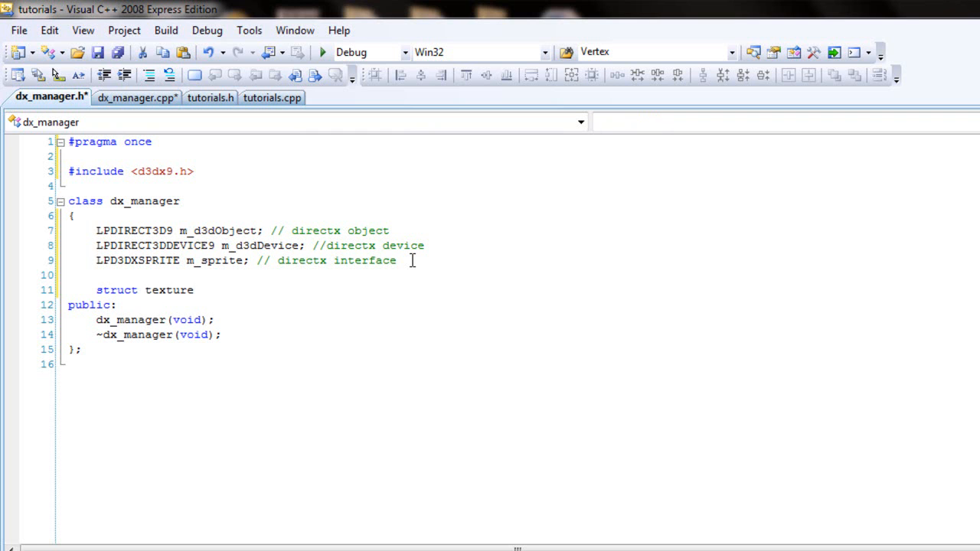
{"action": "type", "text": "_data"}
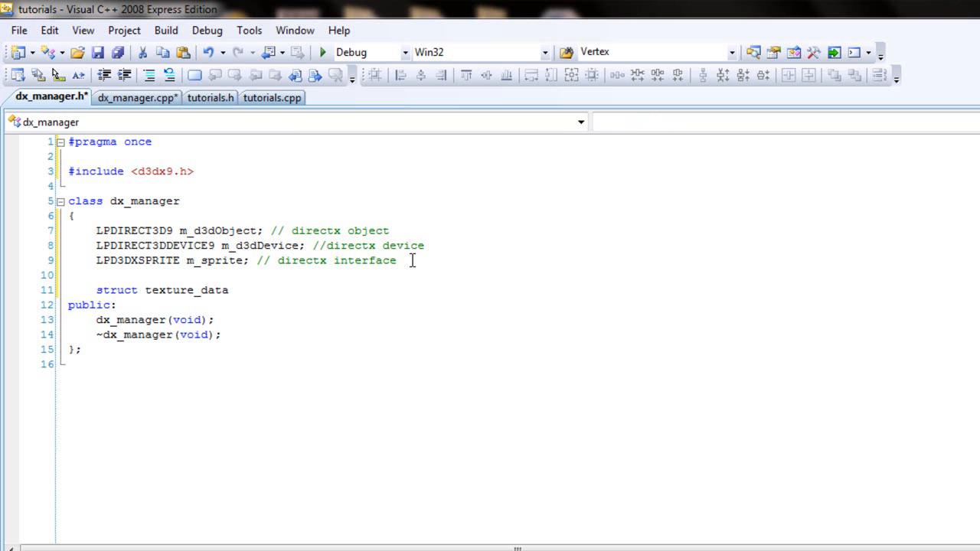
{"action": "type", "text": "{}"}
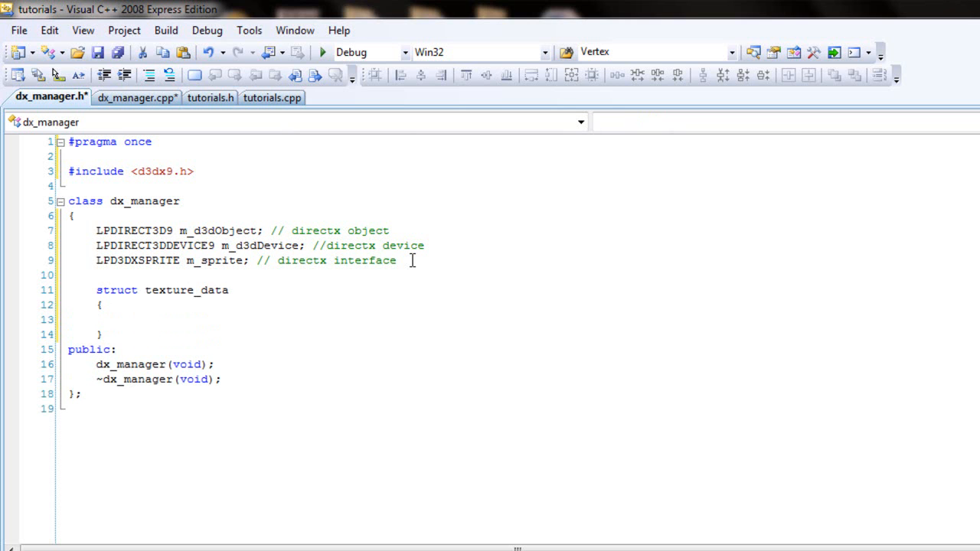
Give texture_data an LPDIRECT3DTEXTURE9 texture member.
{"action": "type", "text": "LPDIRE"}
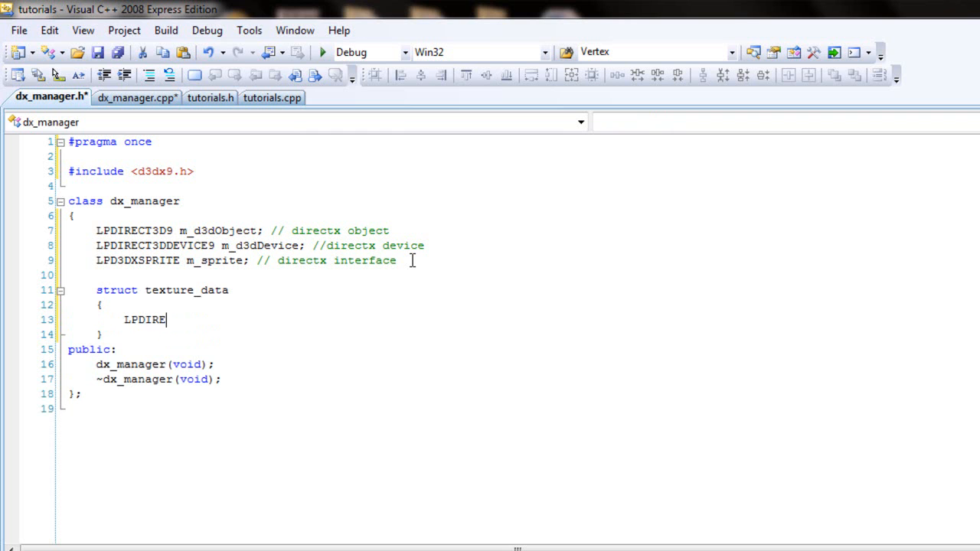
{"action": "type", "text": "CT"}
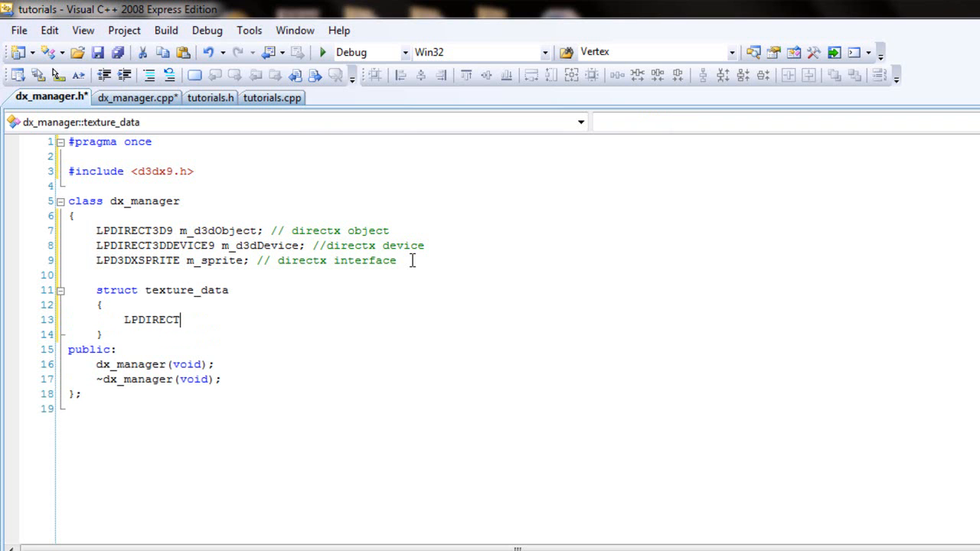
{"action": "type", "text": "3DTE"}
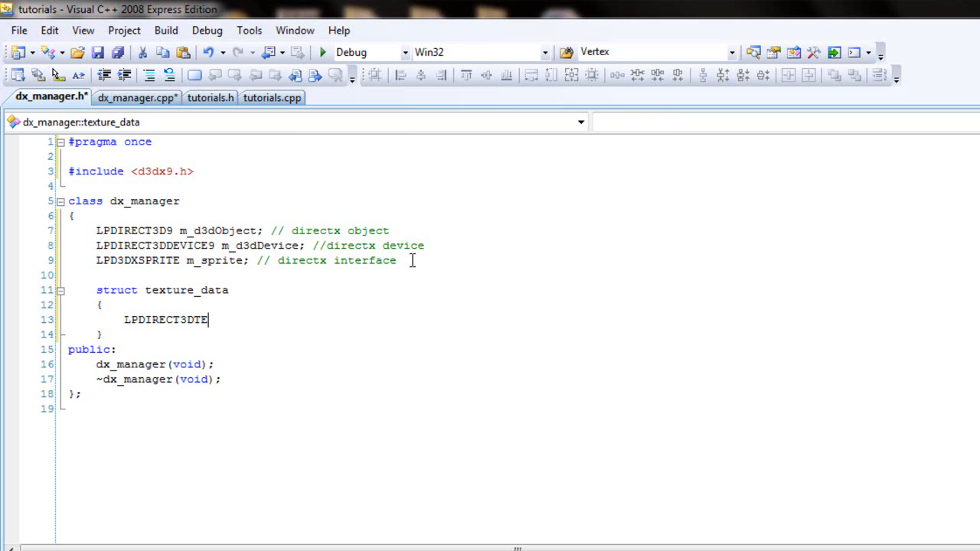
{"action": "type", "text": "XTURE"}
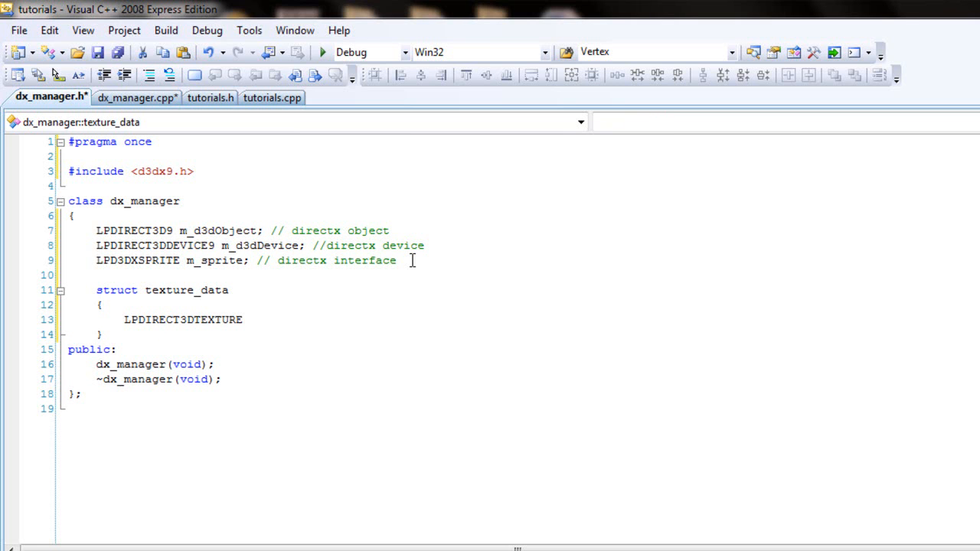
{"action": "type", "text": "9"}
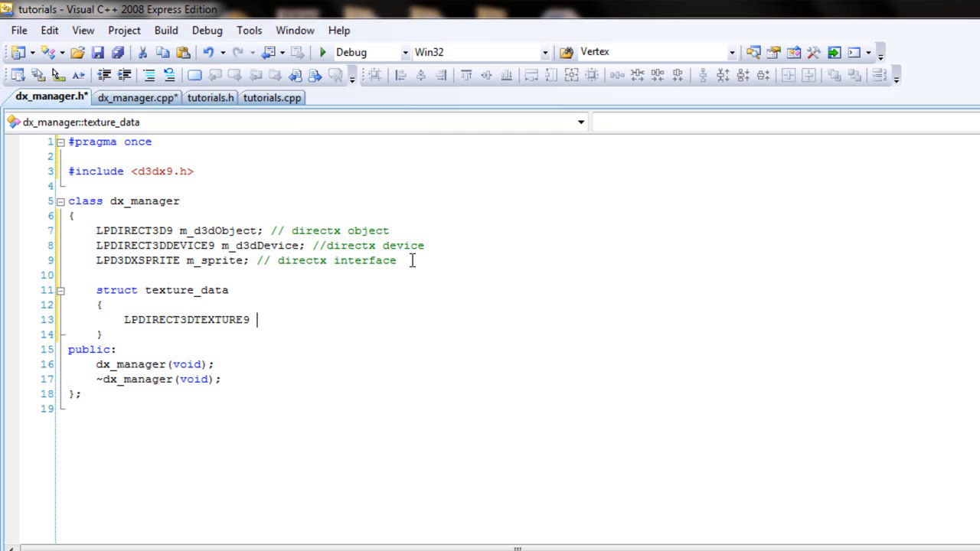
{"action": "type", "text": "m_te"}
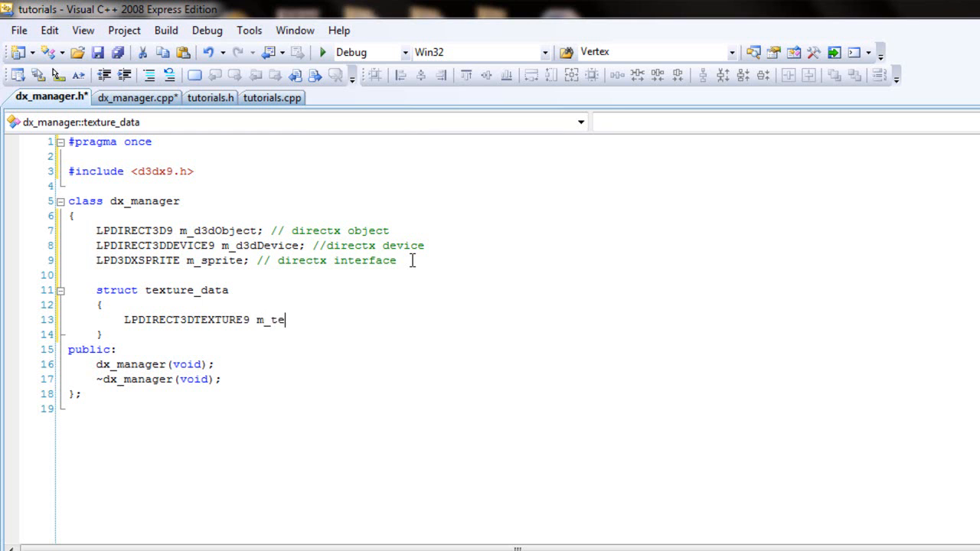
{"action": "type", "text": "tex"}
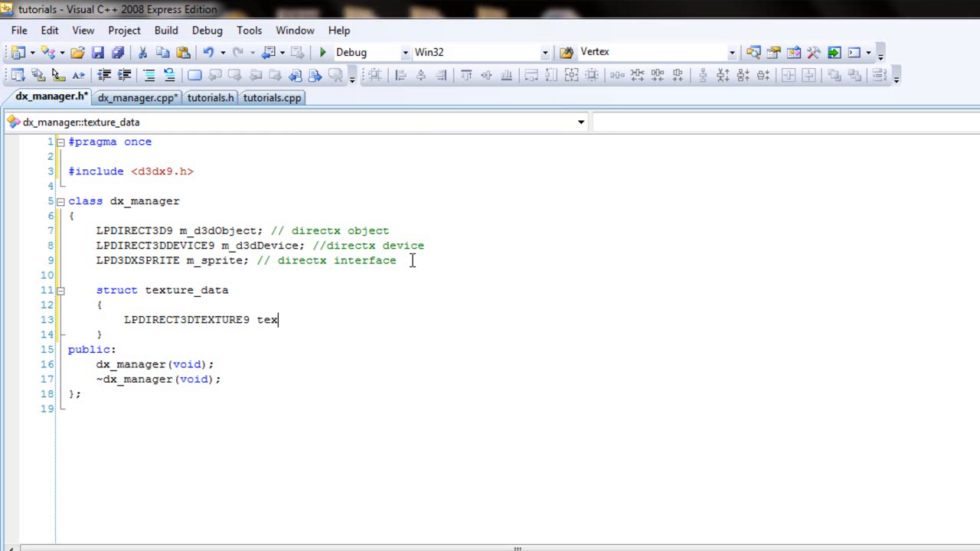
{"action": "type", "text": "ture;"}
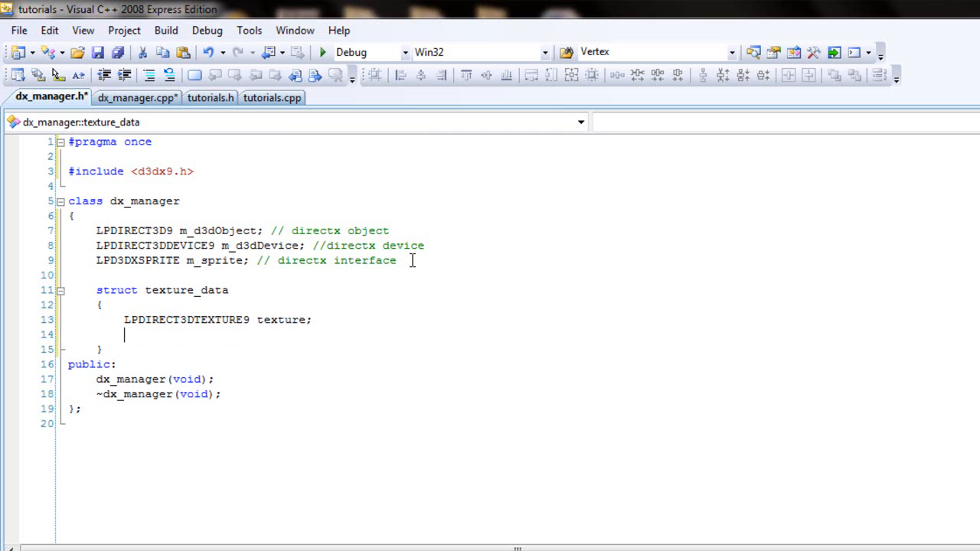
Add char* fileName and bool inUse members and close the struct with a semicolon.
{"action": "type", "text": "char*"}
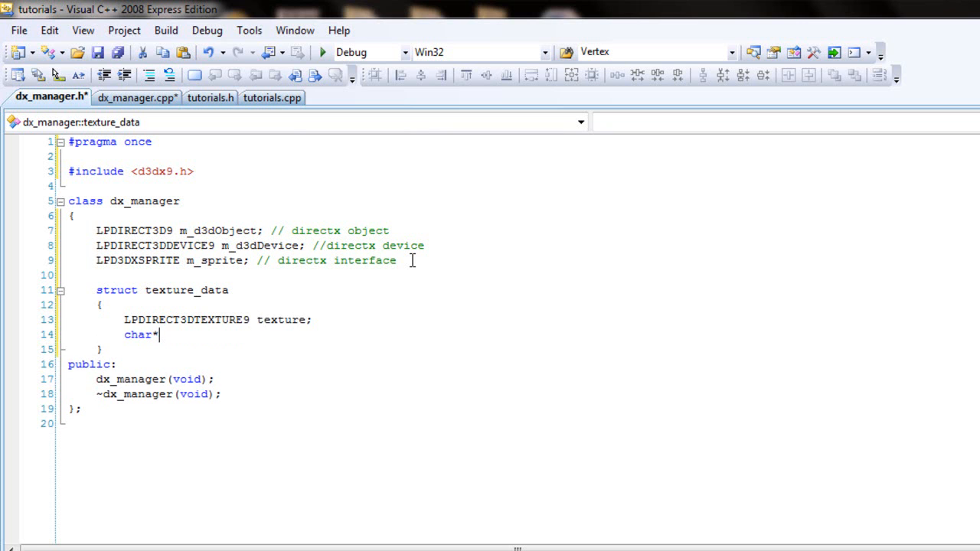
{"action": "type", "text": "fileName"}
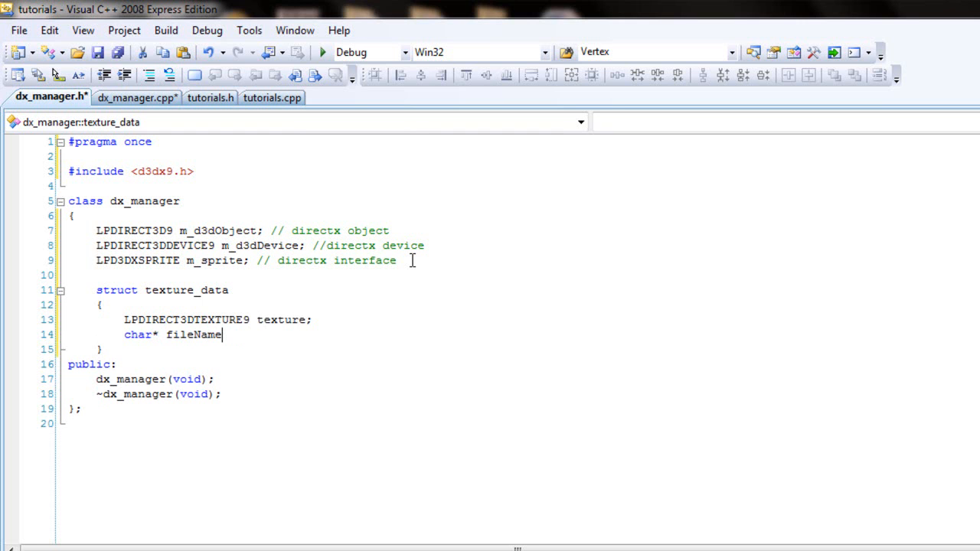
{"action": "type", "text": ";"}
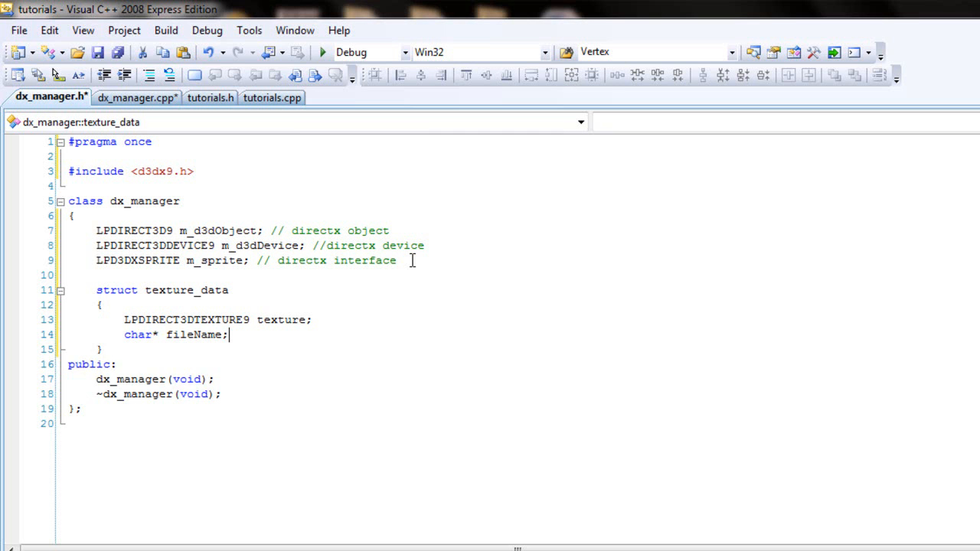
{"action": "type", "text": "bool"}
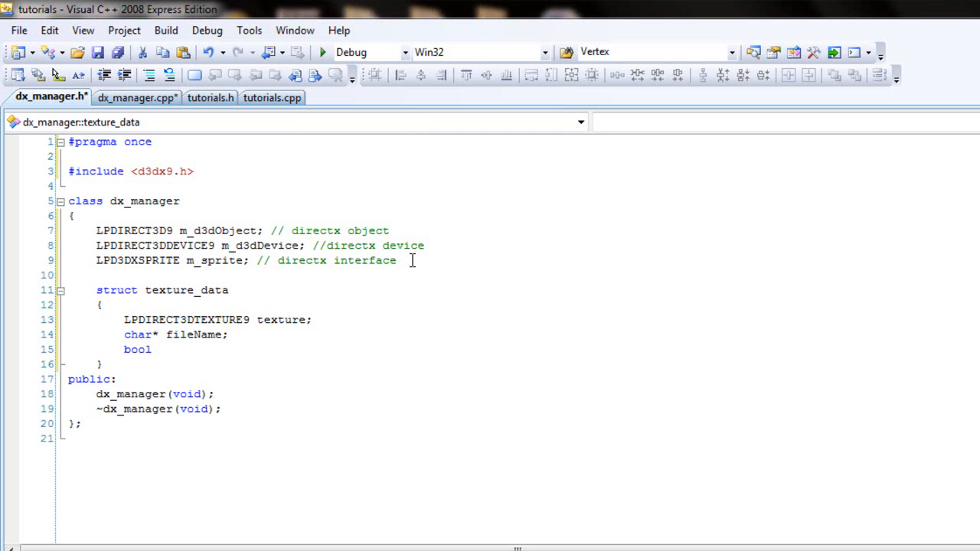
{"action": "type", "text": "inU"}
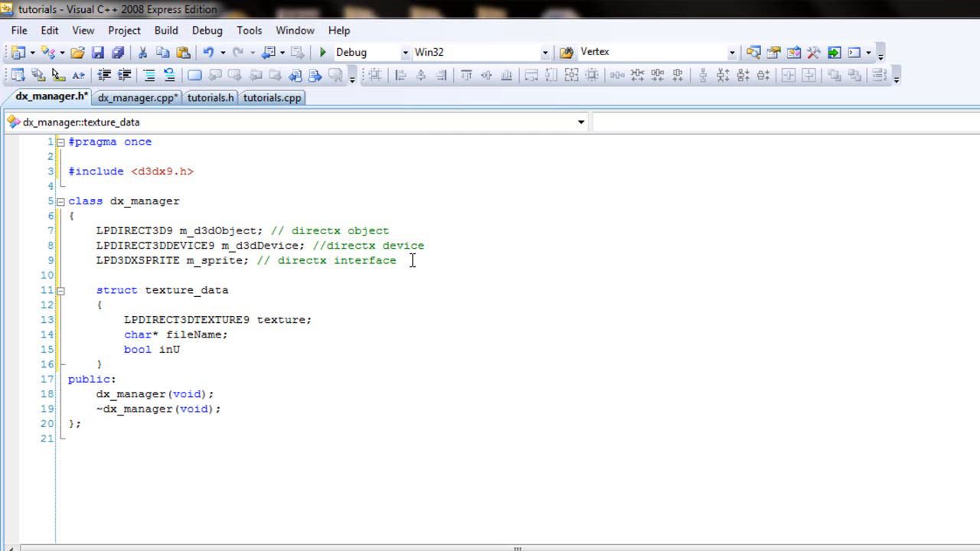
{"action": "type", "text": "se;"}
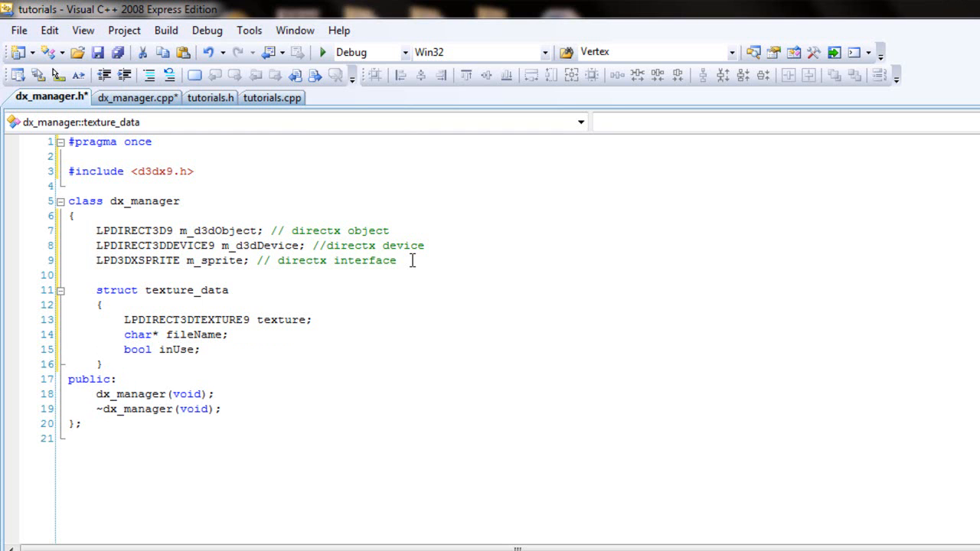
{"action": "type", "text": ";"}
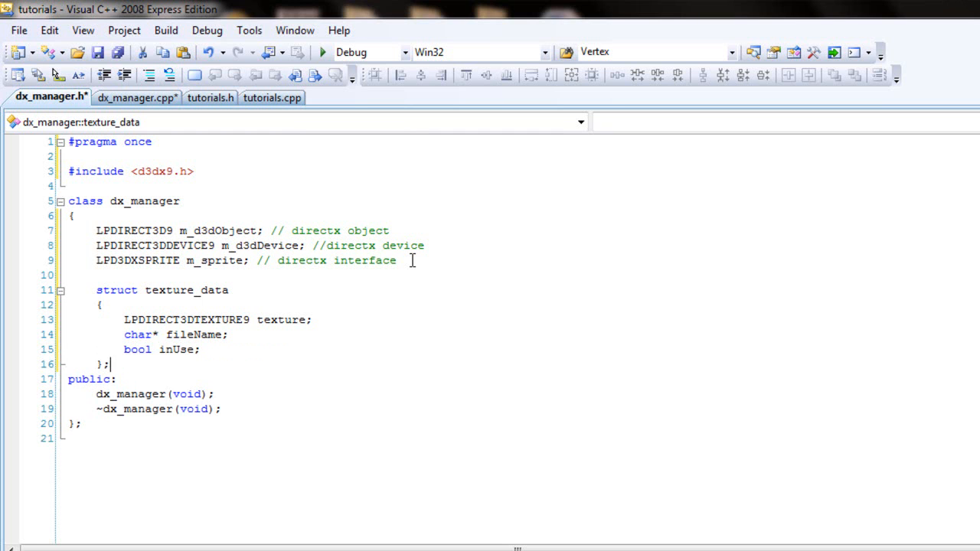
{"action": "mouse_move", "coordinate": [270, 374]}
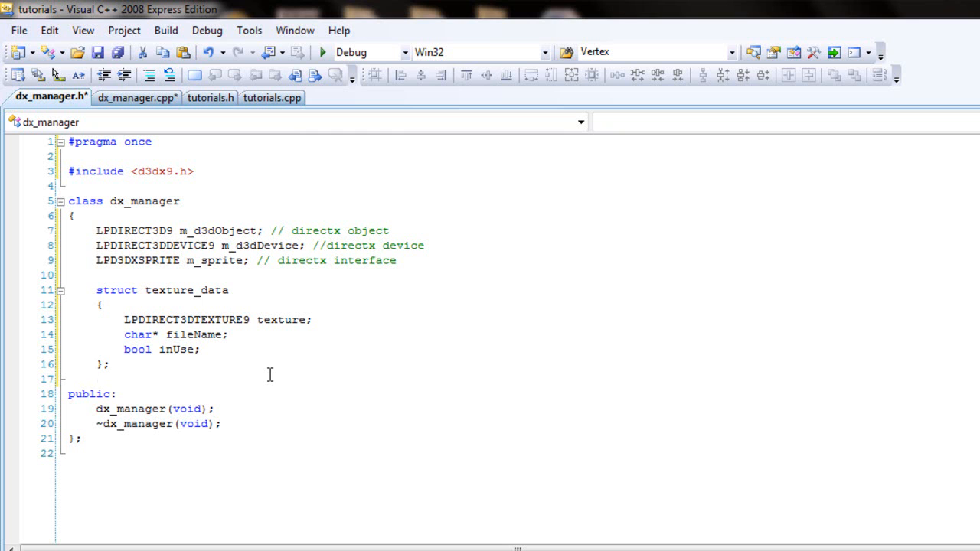
Declare the array member texture_data m_textures[MAX_TEXTURES] below the struct.
{"action": "type", "text": "texture_"}
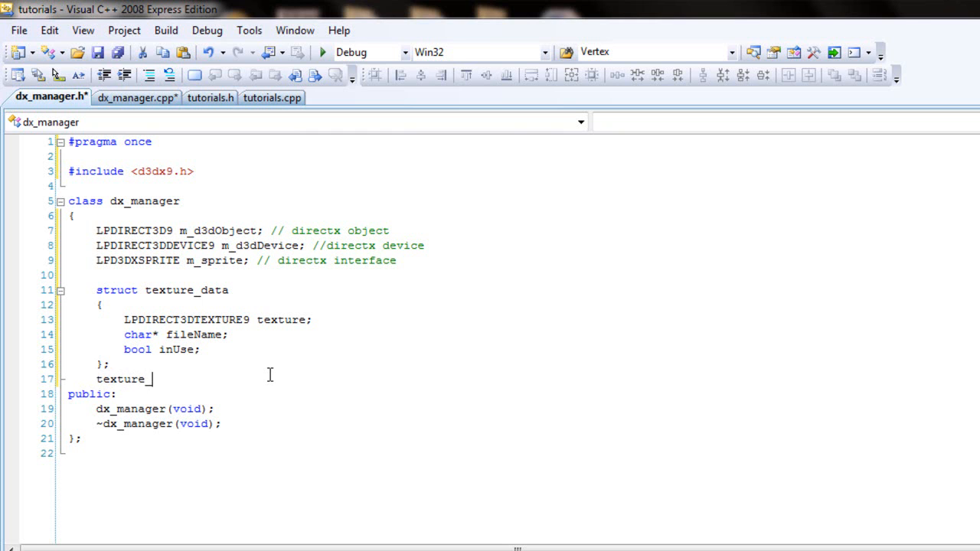
{"action": "type", "text": "data m"}
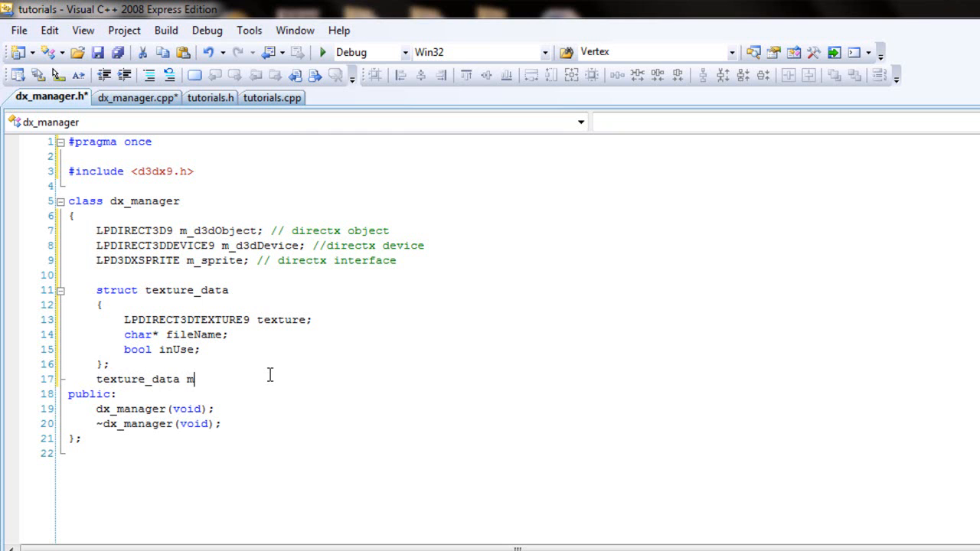
{"action": "type", "text": "_textur"}
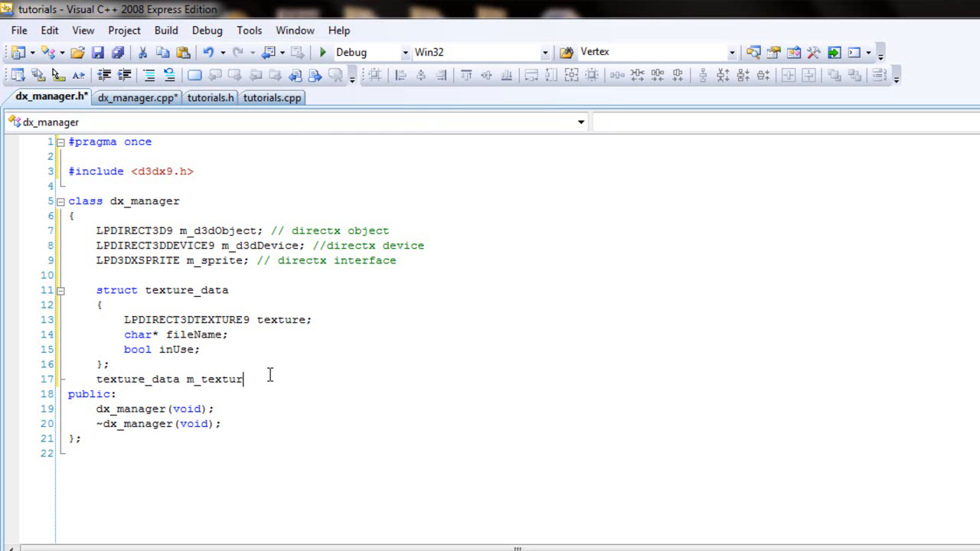
{"action": "type", "text": "es["}
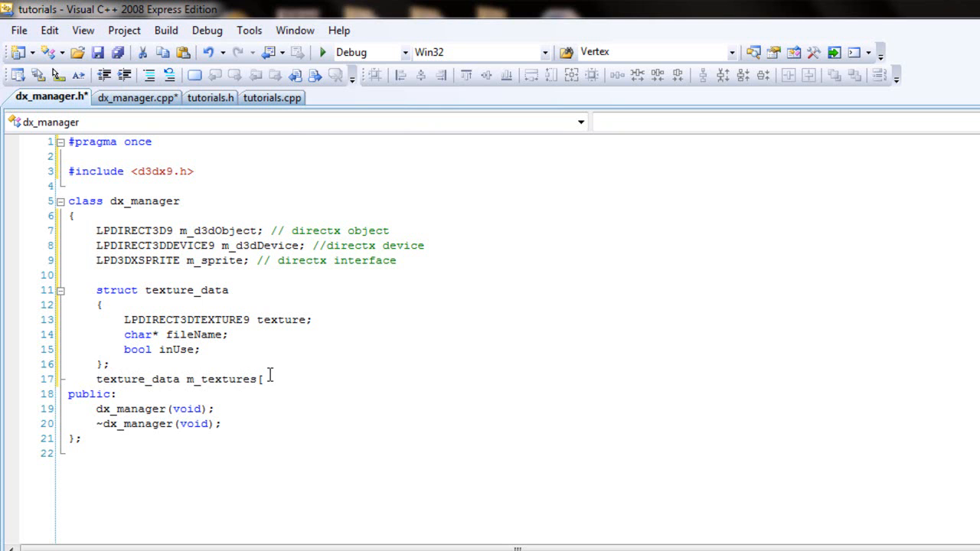
{"action": "type", "text": "MAX_TEX"}
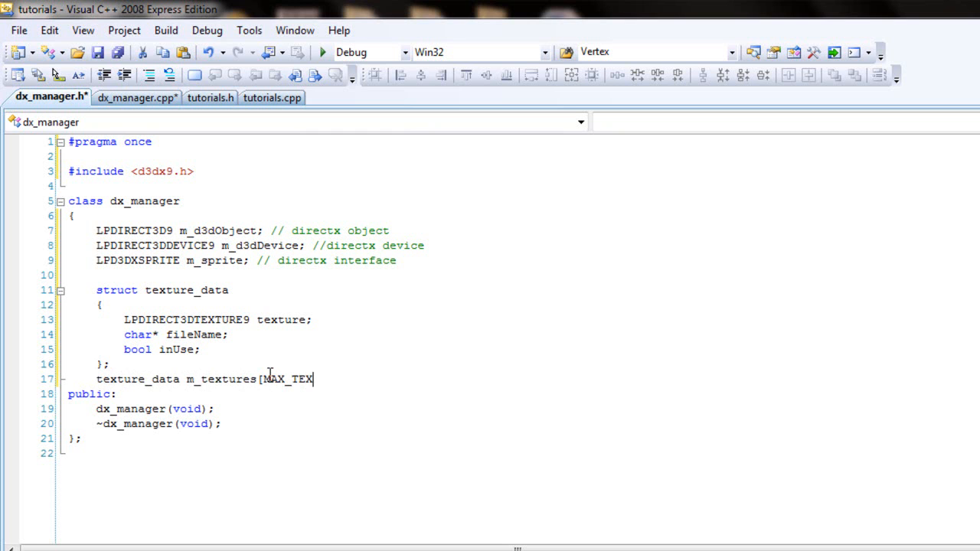
{"action": "type", "text": "TURES];"}
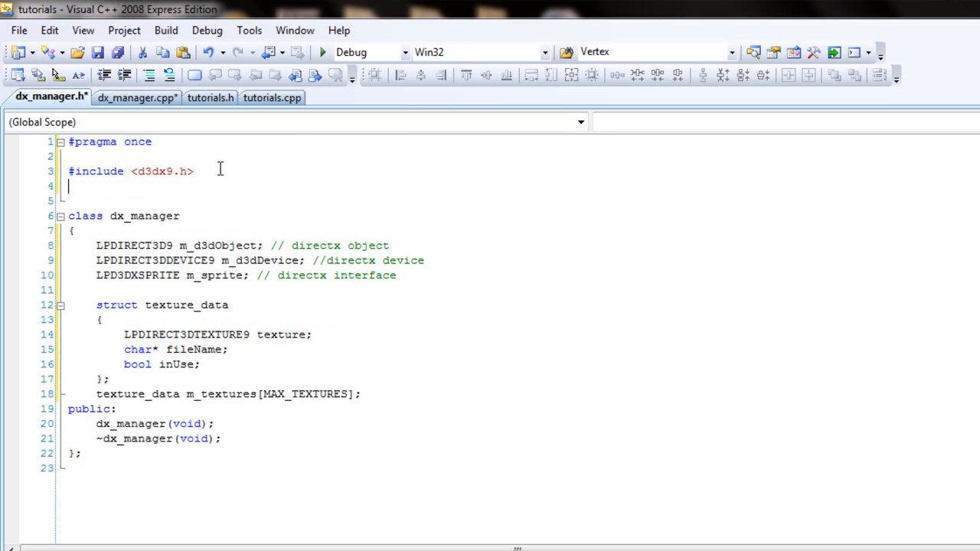
Add #define MAX_TEXTURES 250 under the include and return after the m_textures line.
{"action": "type", "text": "#d"}
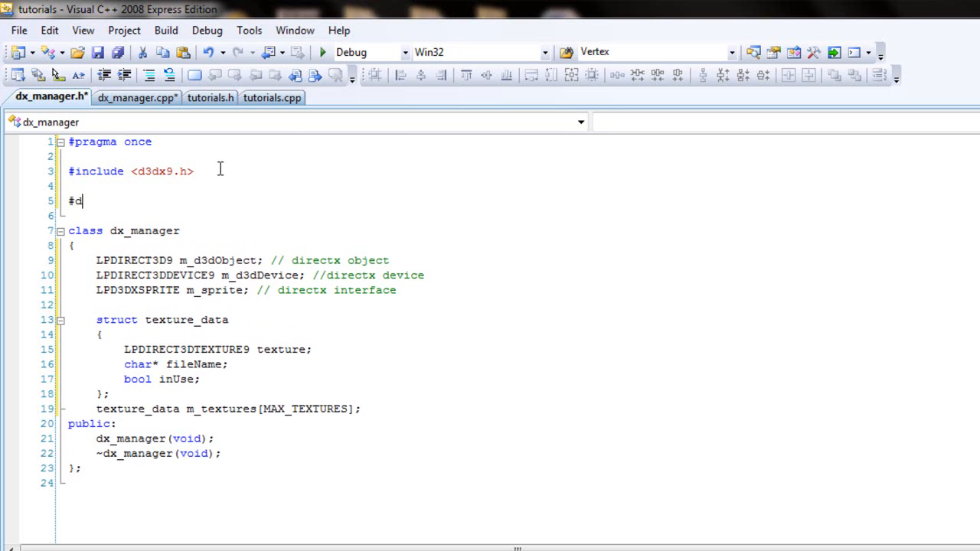
{"action": "type", "text": "efine"}
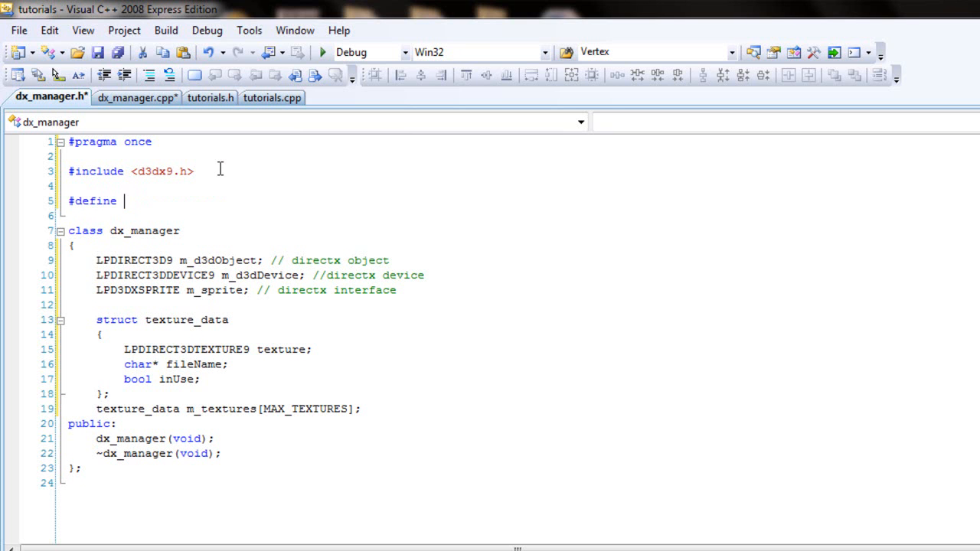
{"action": "type", "text": "MAX_"}
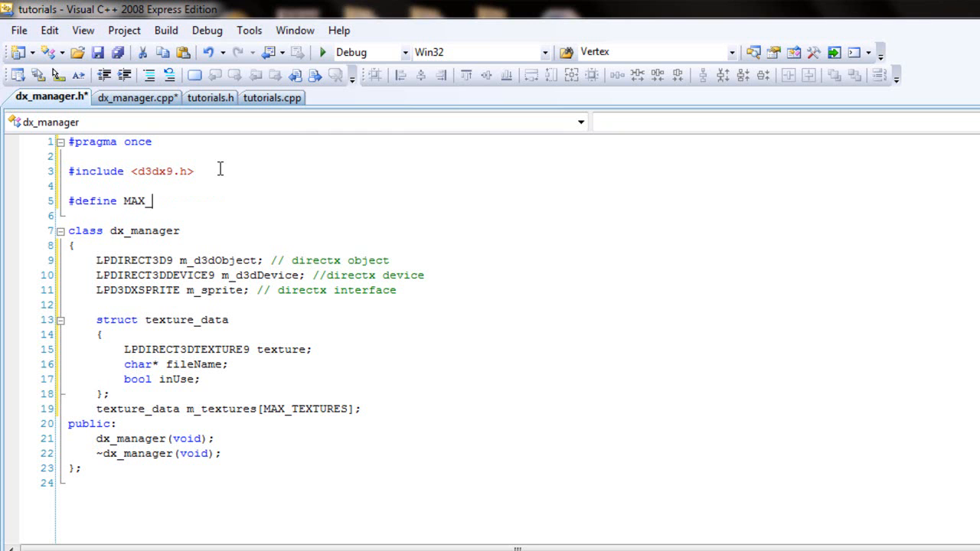
{"action": "type", "text": "TEXTURES"}
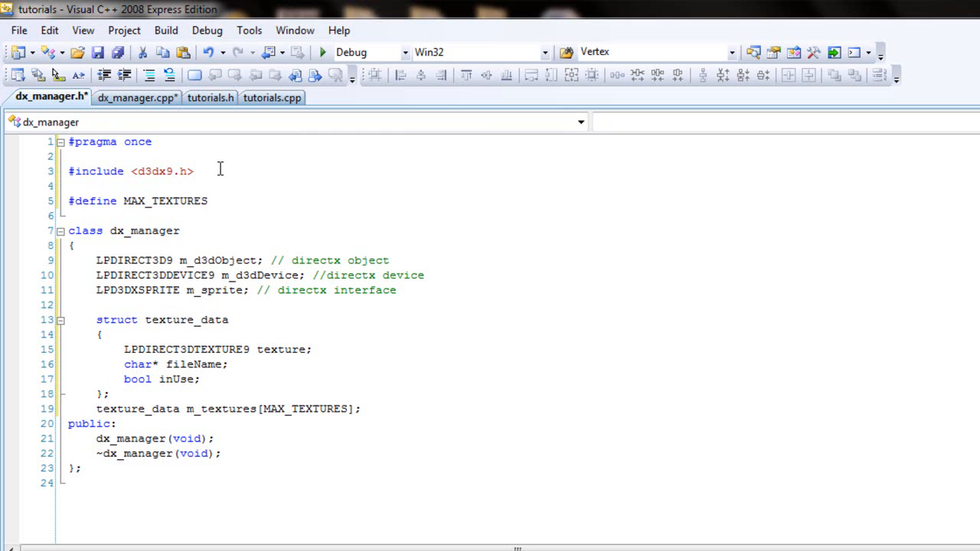
{"action": "type", "text": "250"}
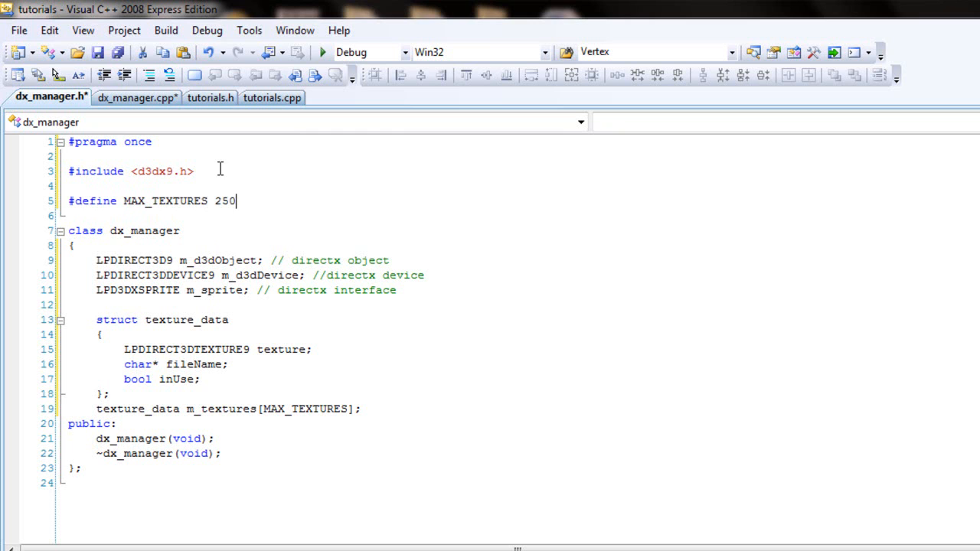
{"action": "left_click", "coordinate": [364, 409]}
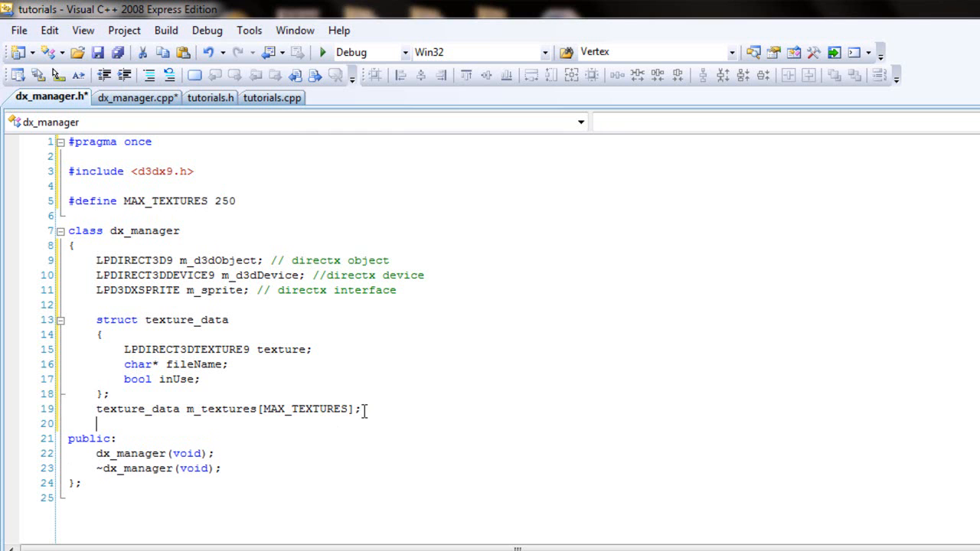
Declare a private void CleanUpDirectX() method below the m_textures array.
{"action": "type", "text": "void"}
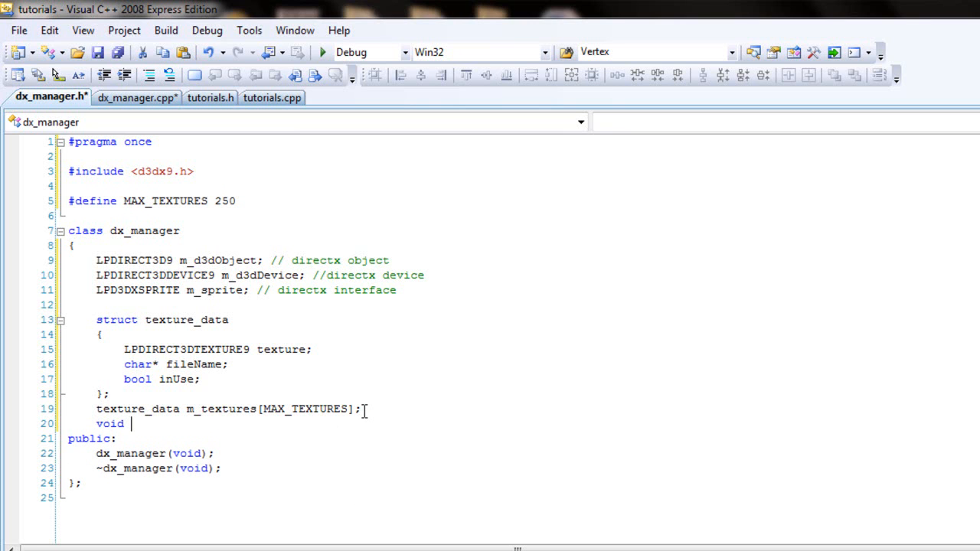
{"action": "type", "text": "Clea"}
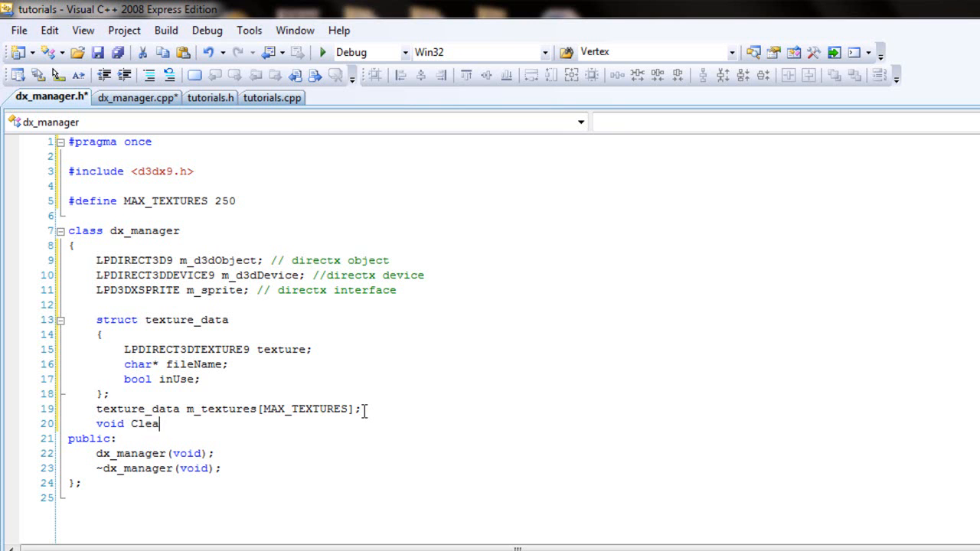
{"action": "type", "text": "nUpDi"}
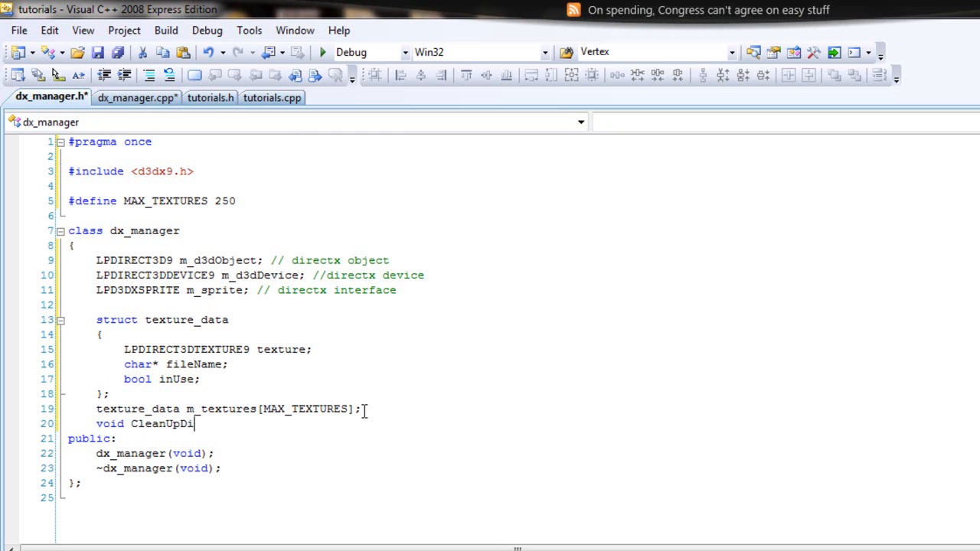
{"action": "type", "text": "rect"}
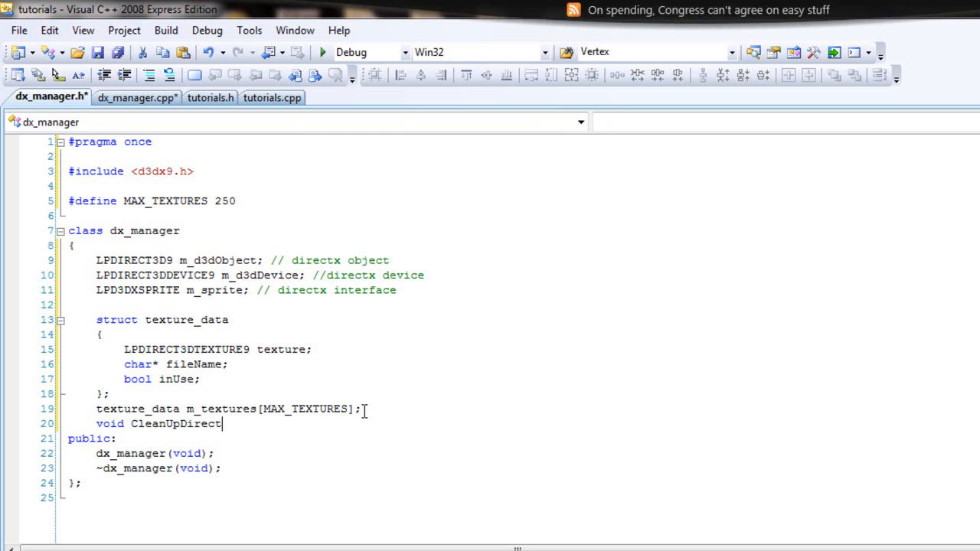
{"action": "type", "text": "X();"}
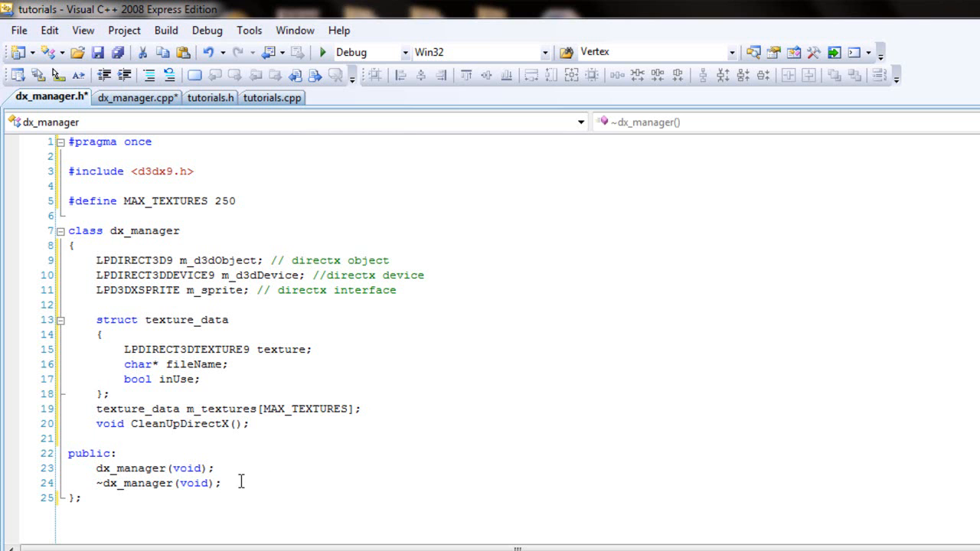
Declare public bool InitializeDirectX(HWND hWnd); on a new line below the destructor.
{"action": "key", "text": "enter"}
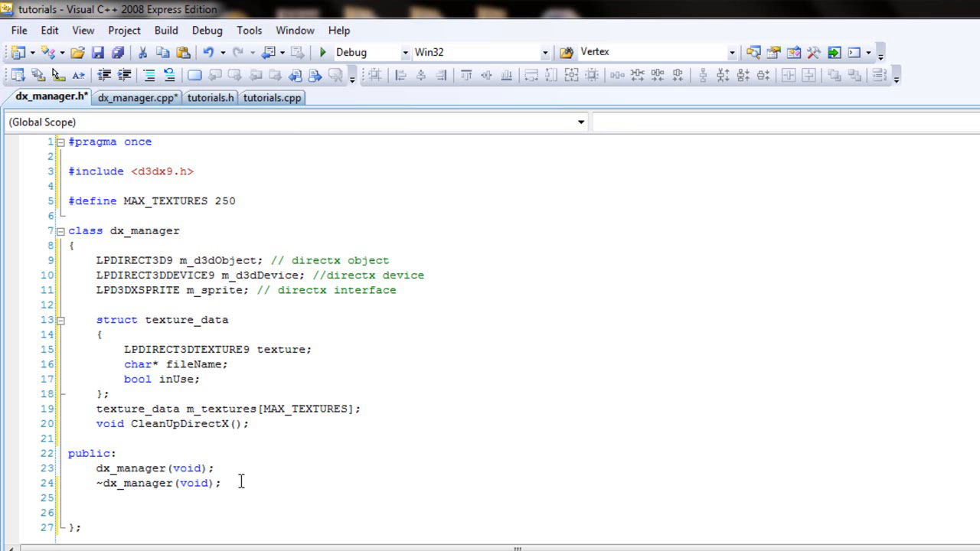
{"action": "type", "text": "bool In"}
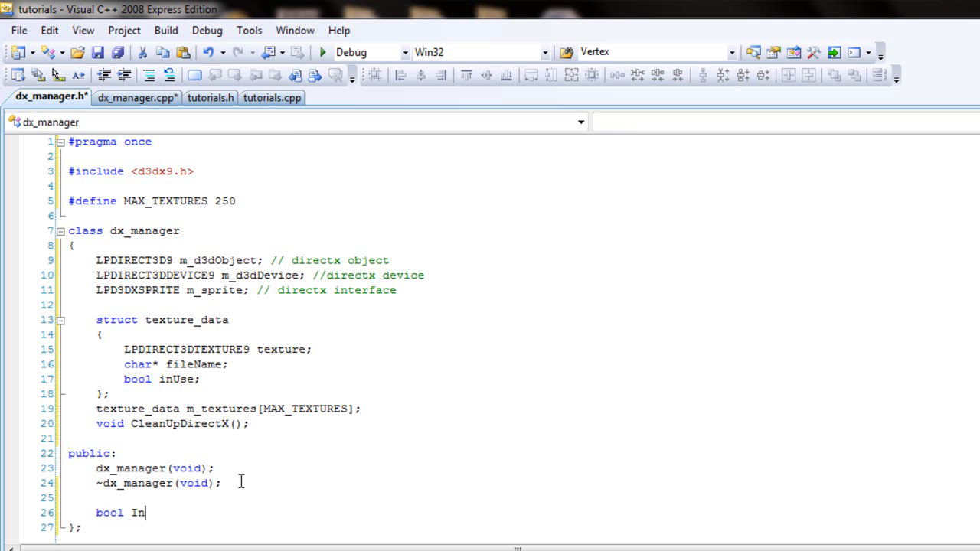
{"action": "type", "text": "itialze"}
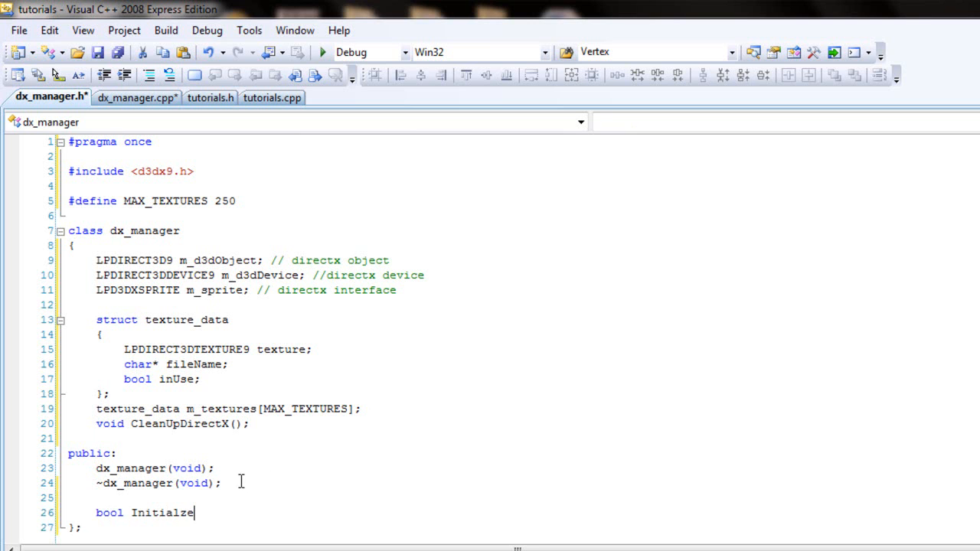
{"action": "type", "text": "DirectX("}
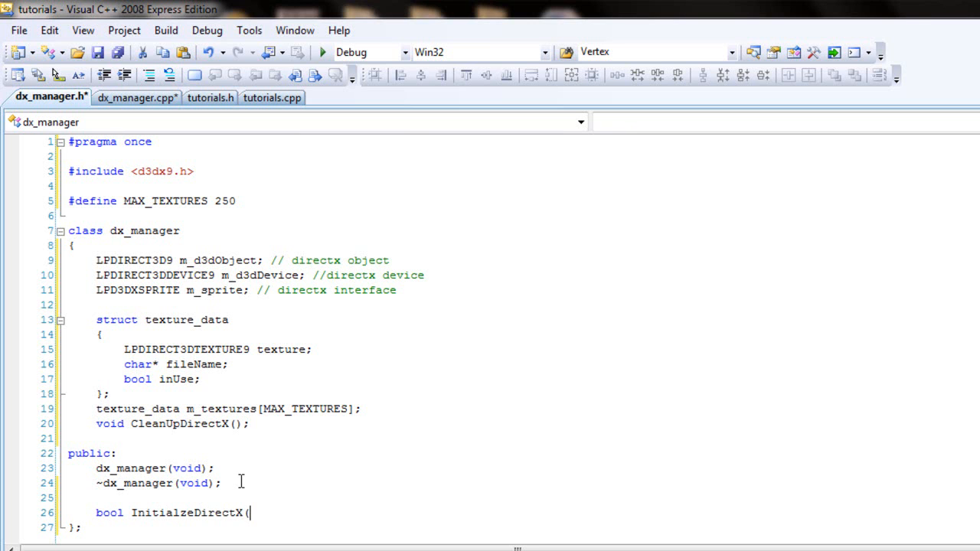
{"action": "type", "text": "HWND h"}
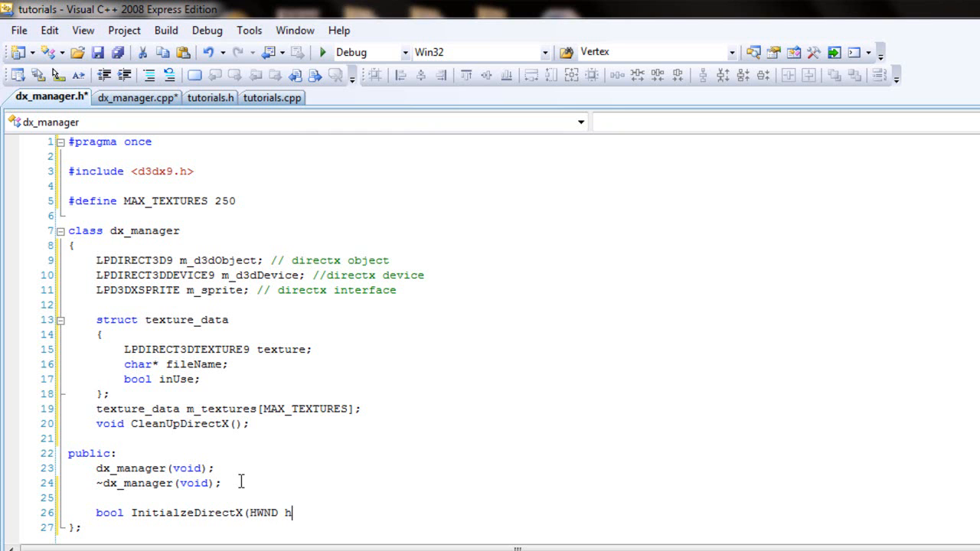
{"action": "type", "text": "Wnd)"}
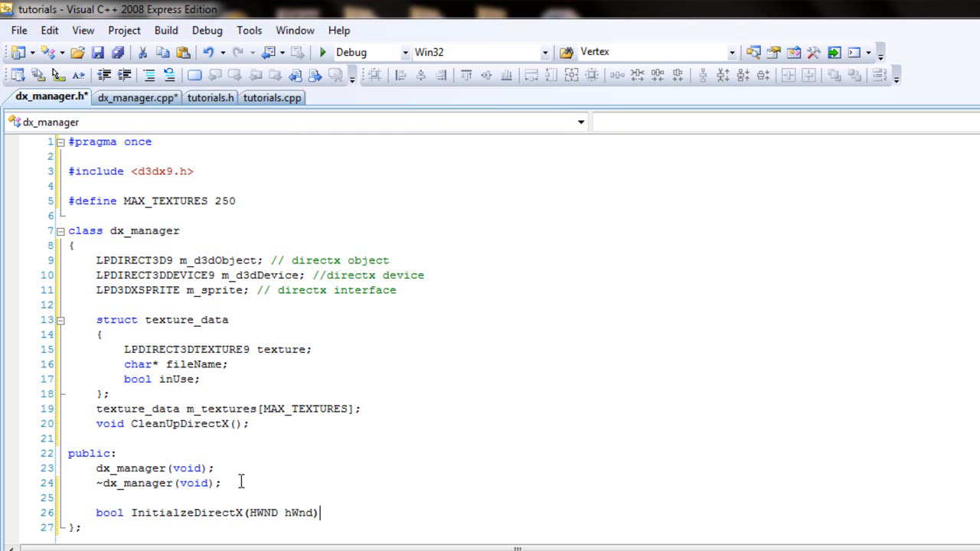
{"action": "key", "text": "BackSpace"}
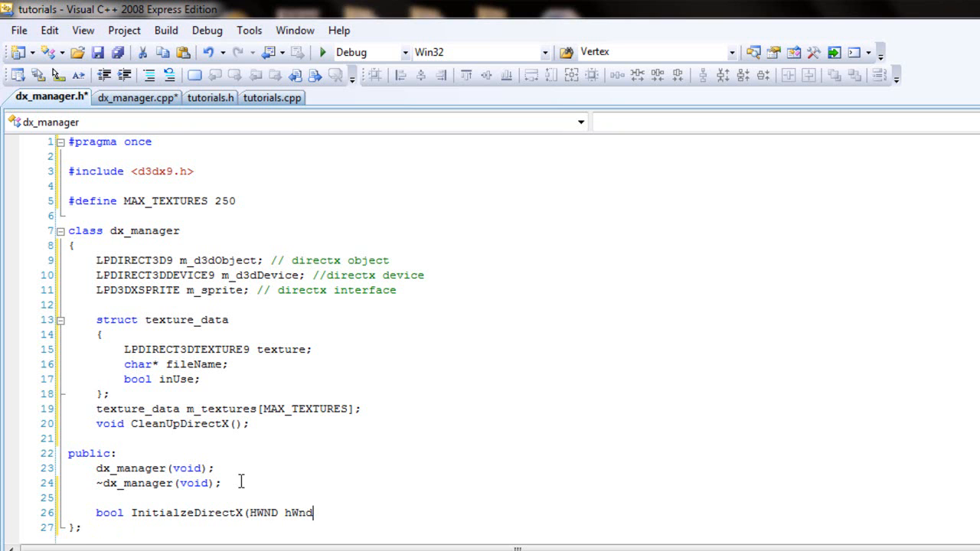
{"action": "type", "text": ");"}
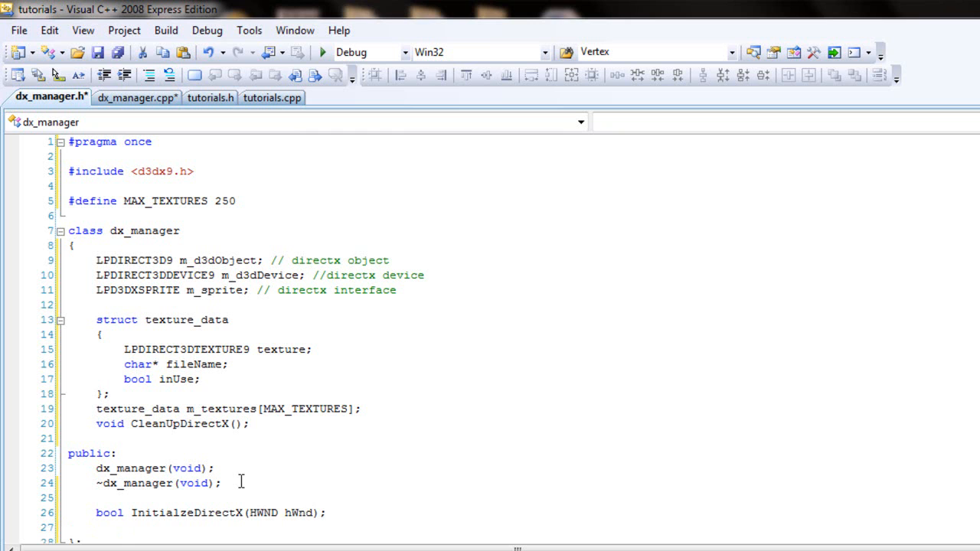
Declare bool CreateSprite(); and HRESULT BeginScene(); under the initialise method.
{"action": "type", "text": "bool Crea"}
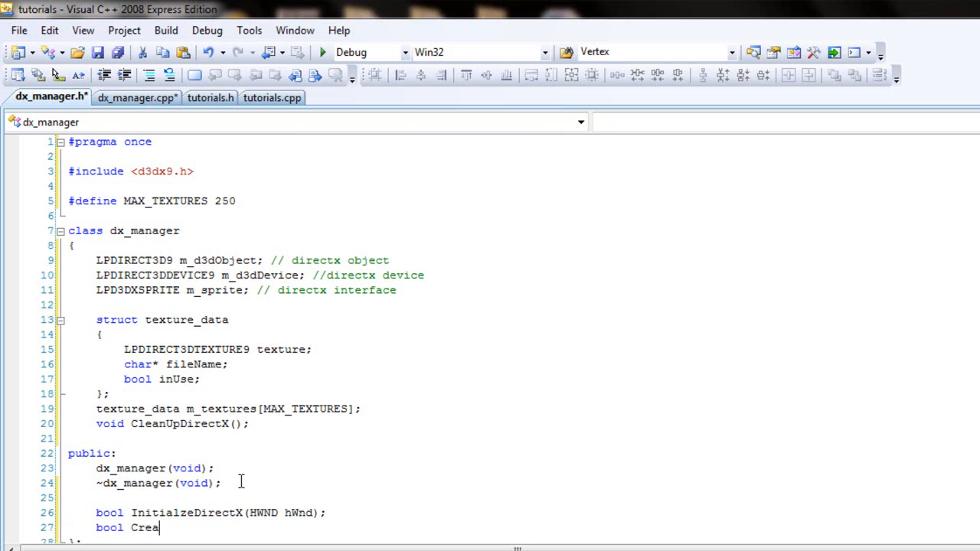
{"action": "type", "text": "teSprite"}
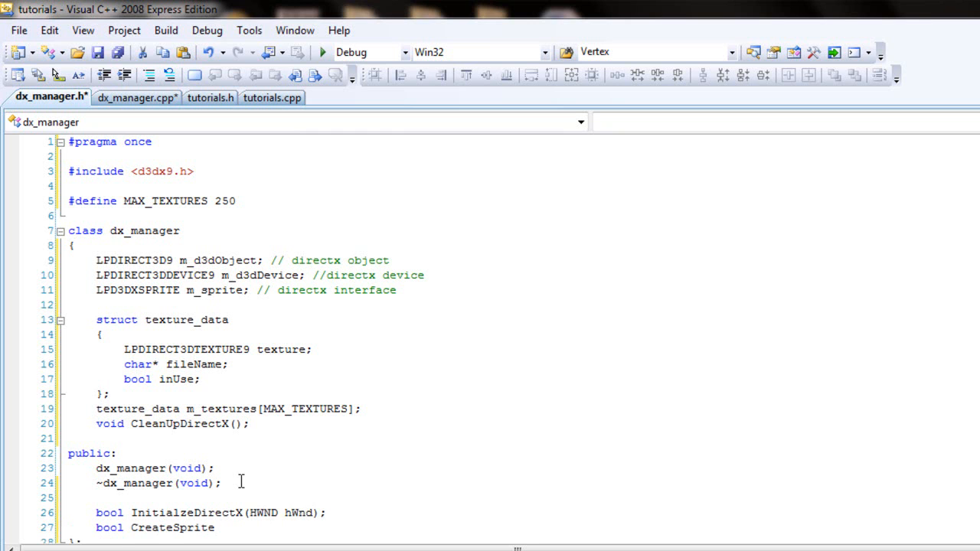
{"action": "type", "text": "();"}
{"action": "type", "text": "H"}
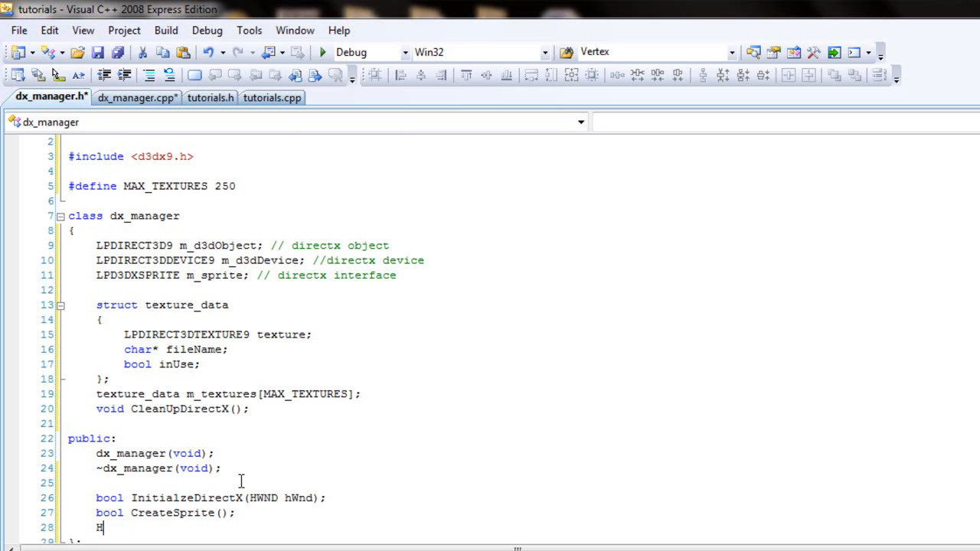
{"action": "type", "text": "RESUL"}
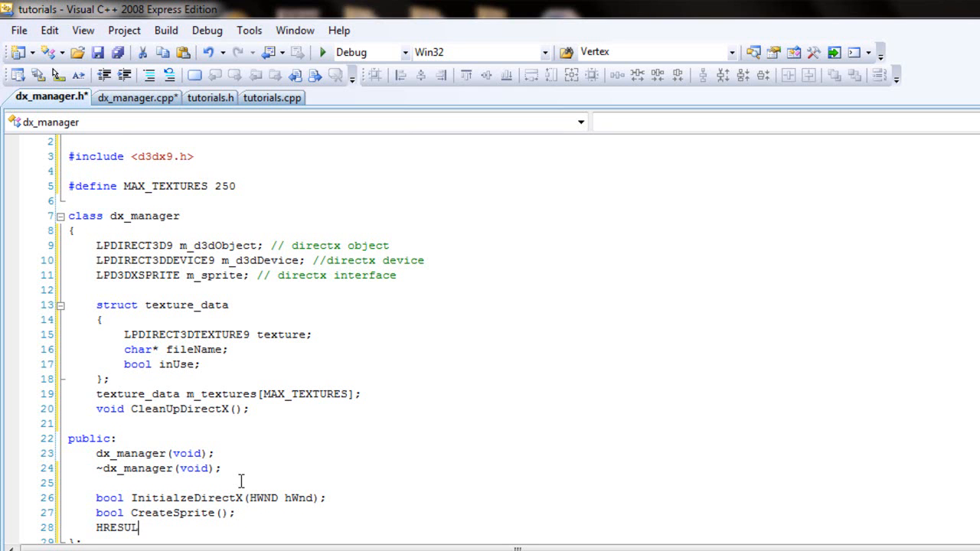
{"action": "type", "text": "T"}
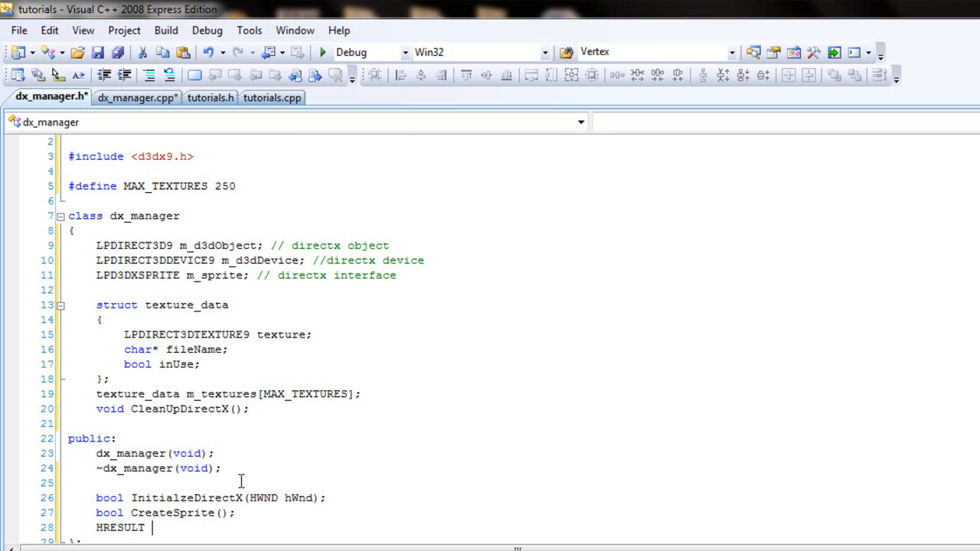
{"action": "type", "text": "Begine"}
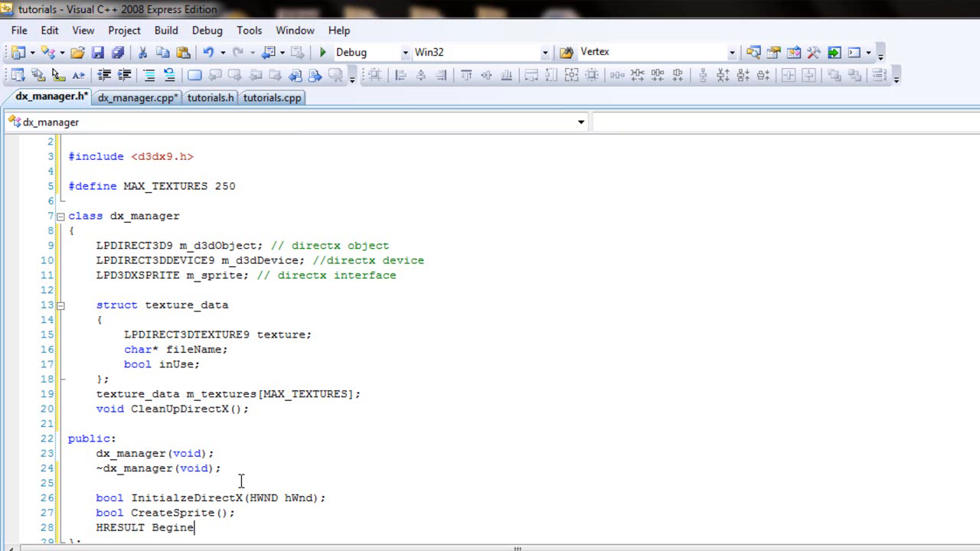
{"action": "type", "text": "Scene"}
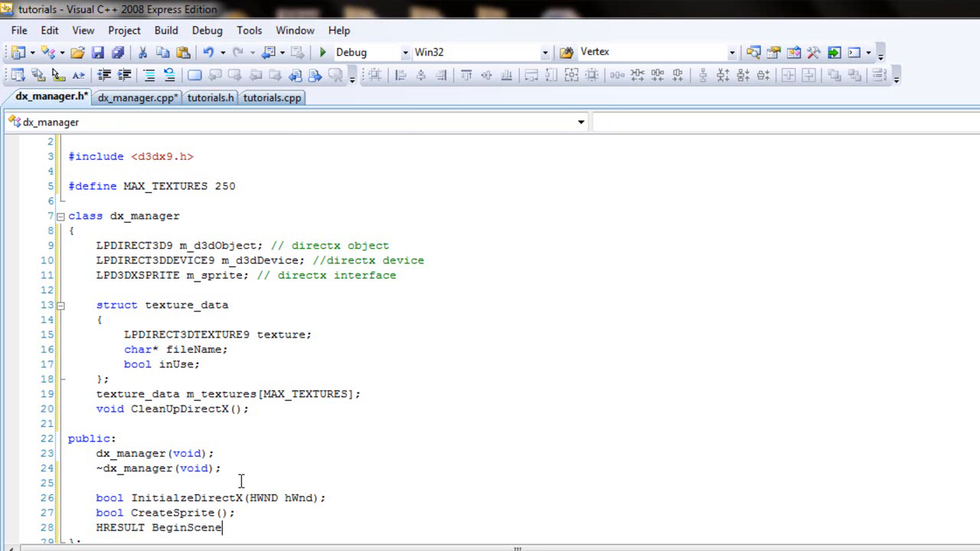
{"action": "type", "text": "();"}
{"action": "type", "text": "void ST"}
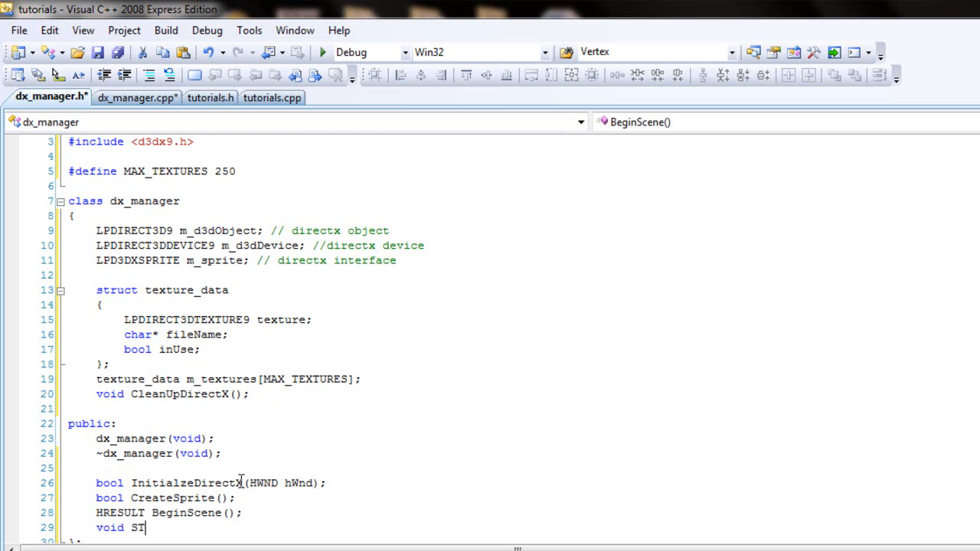
Declare void StartScene(); and void EndScene(); on the following lines.
{"action": "type", "text": "artS"}
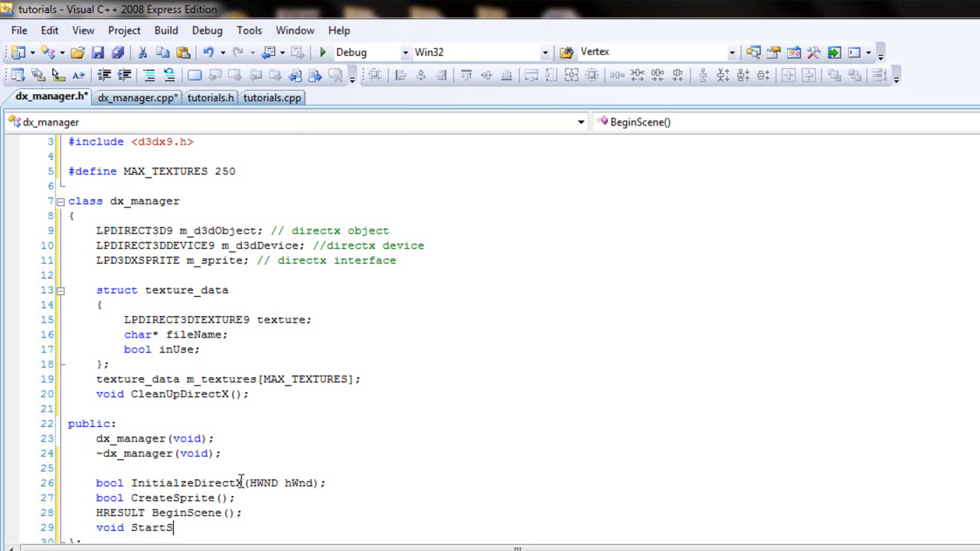
{"action": "type", "text": "cene();"}
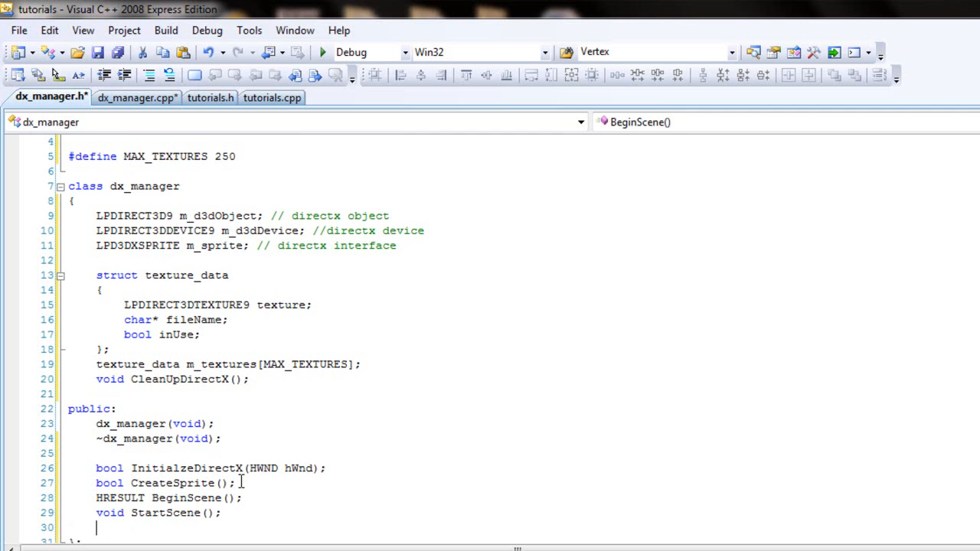
{"action": "type", "text": "void EndS"}
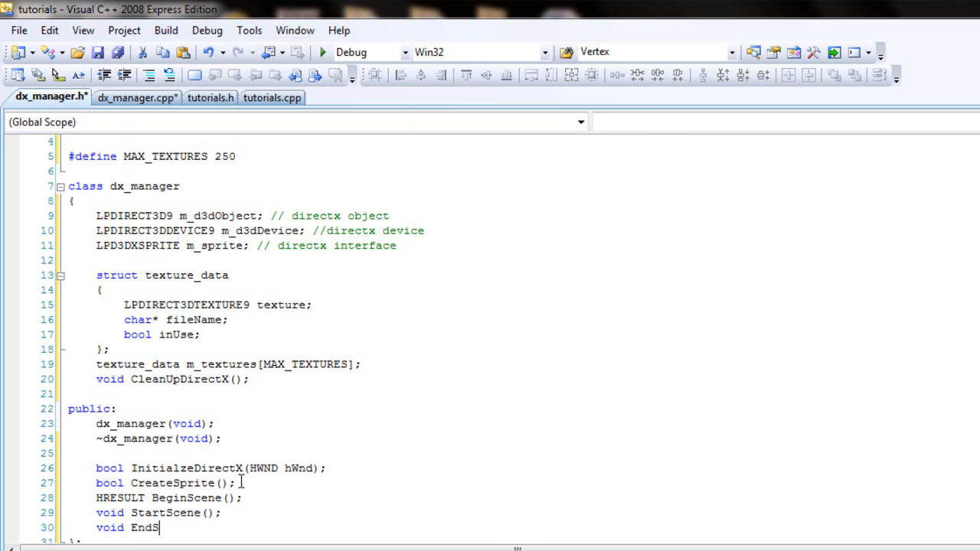
{"action": "type", "text": "cene();"}
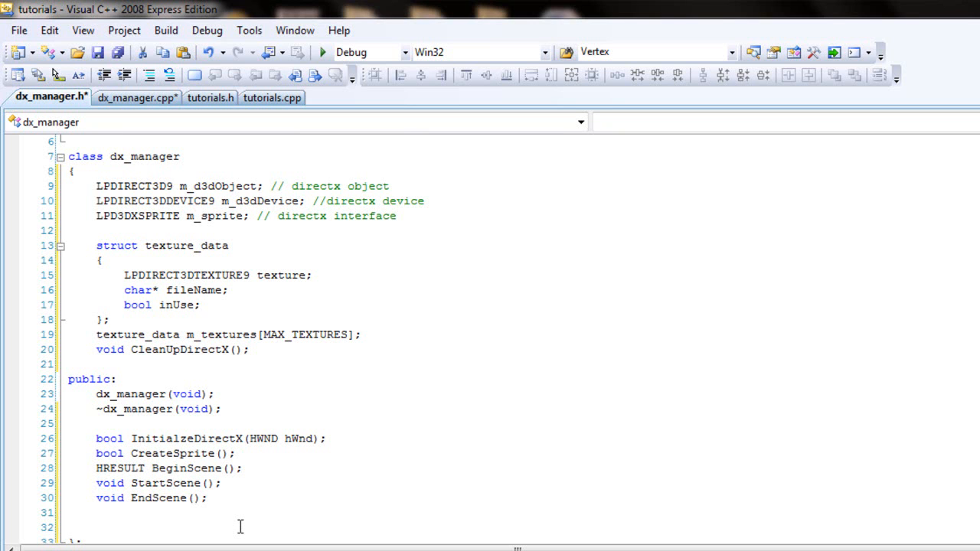
Begin void DrawSprite( with an LPDIRECT3DTEXTURE9 texture parameter copied from the struct.
{"action": "type", "text": "void"}
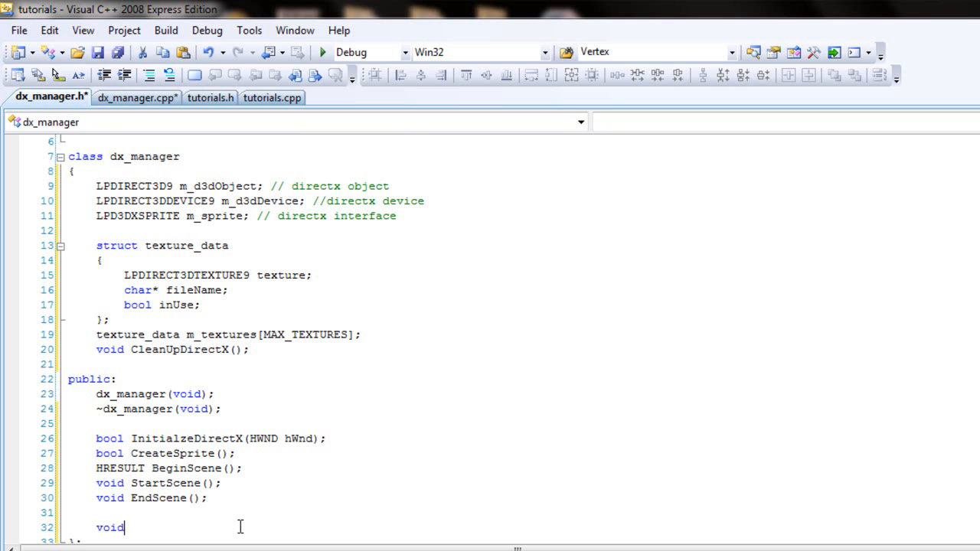
{"action": "type", "text": "Draw"}
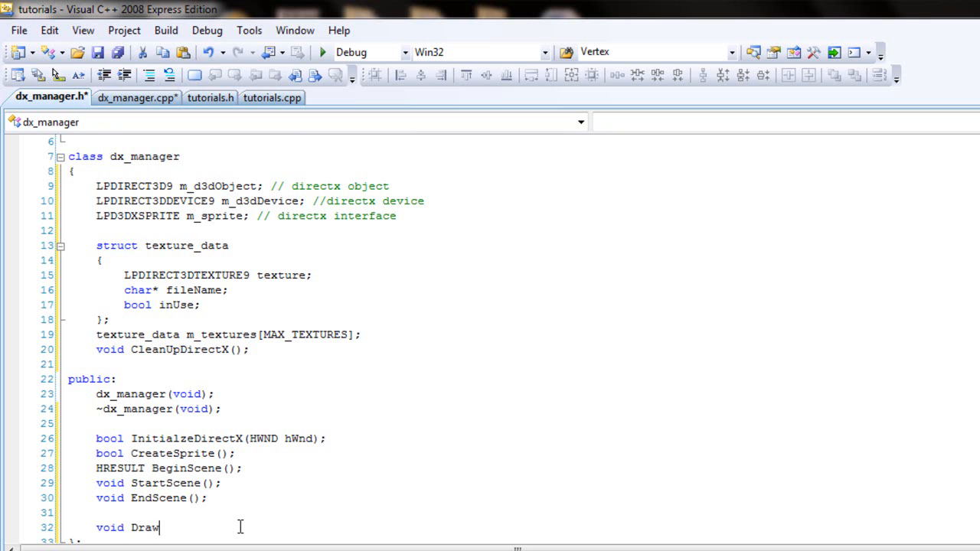
{"action": "type", "text": "Sprite("}
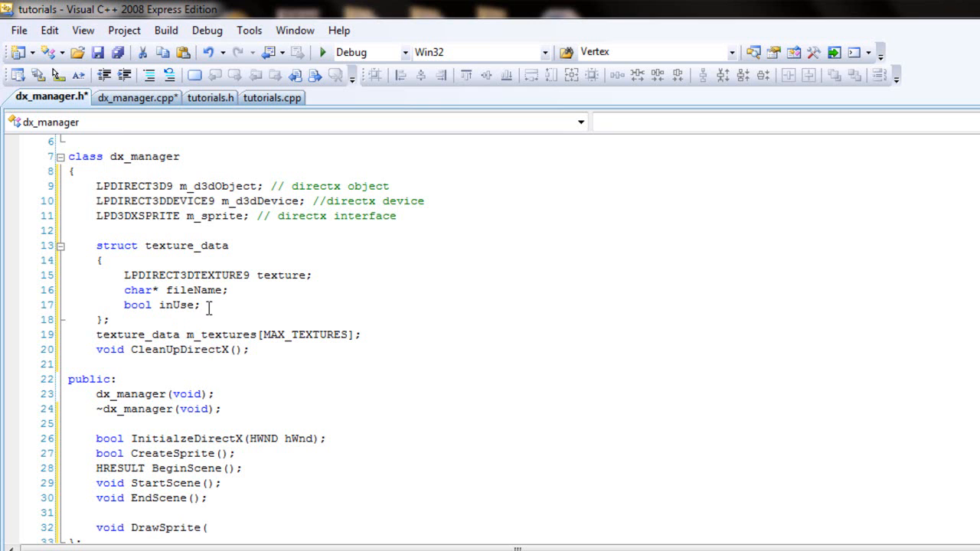
{"action": "double_click", "coordinate": [186, 276]}
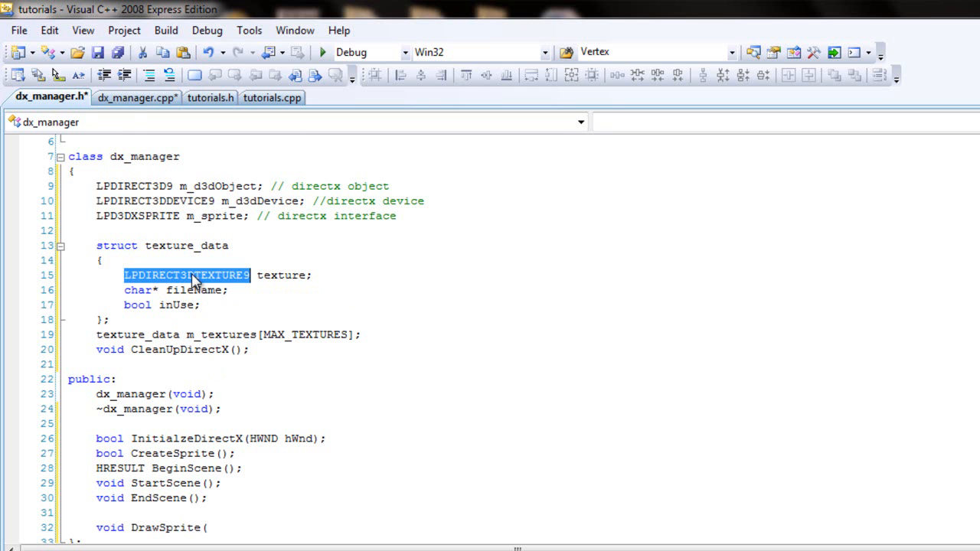
{"action": "type", "text": "LPDIRECT3DTEXTURE9 textur"}
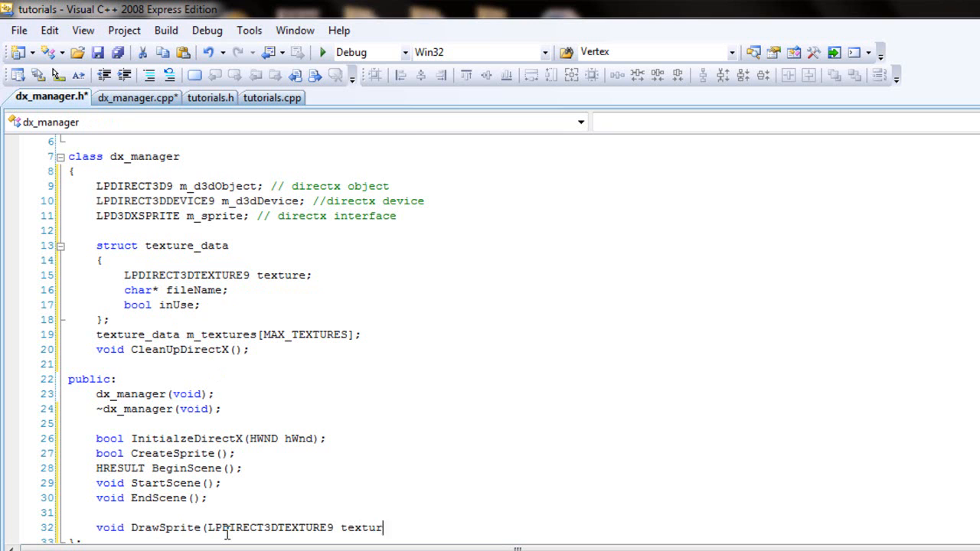
{"action": "type", "text": "e"}
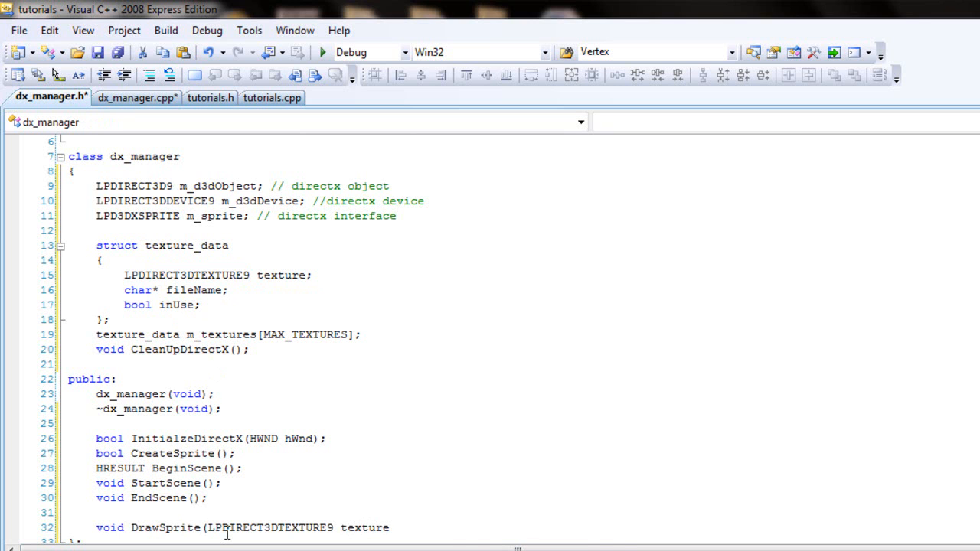
{"action": "type", "text": ", RECT"}
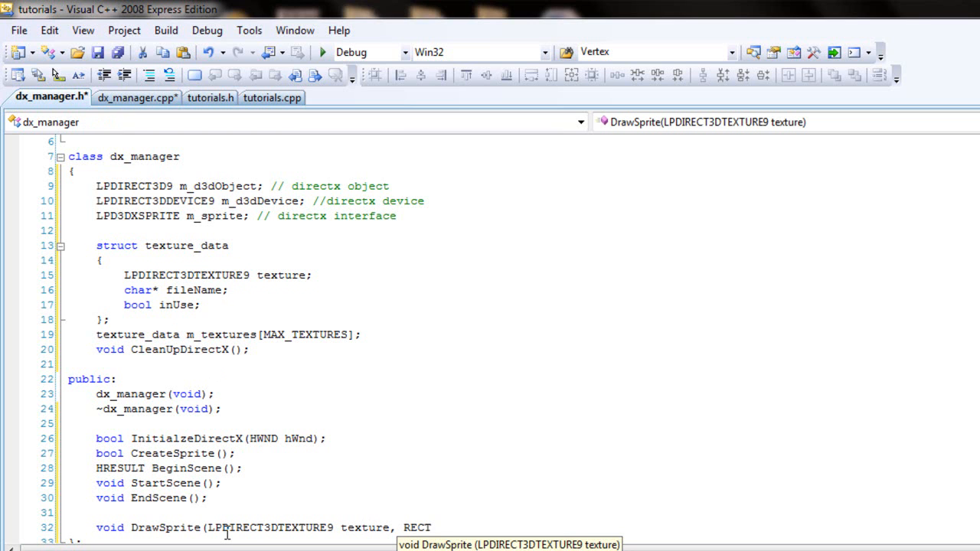
Finish the overload with RECT drawRect and D3DXVECTOR3 Position parameters and start the next Draw line.
{"action": "type", "text": "draw"}
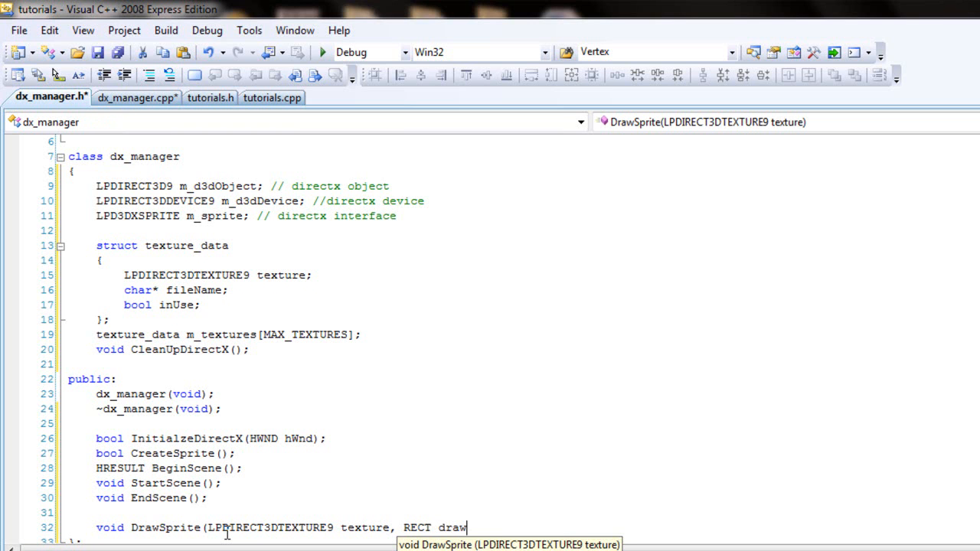
{"action": "type", "text": "Rec"}
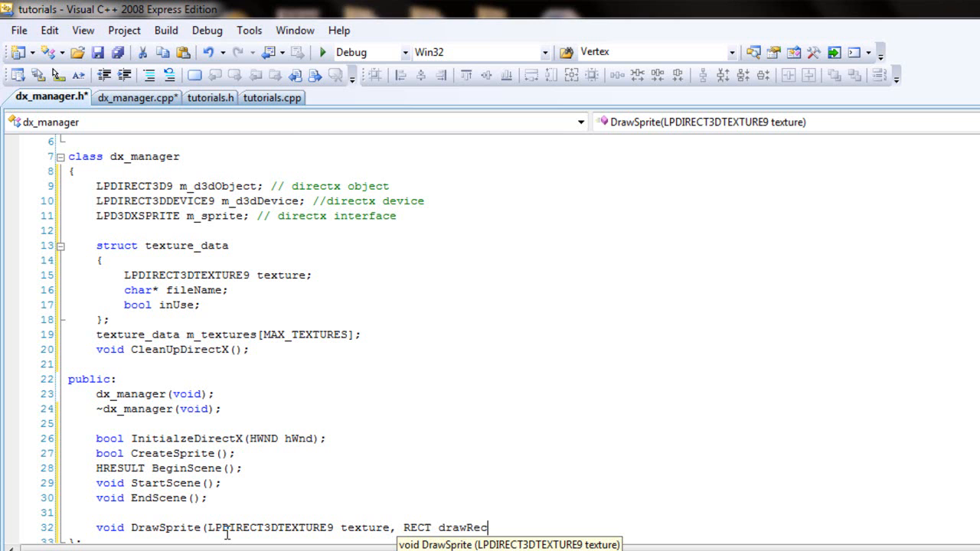
{"action": "type", "text": ","}
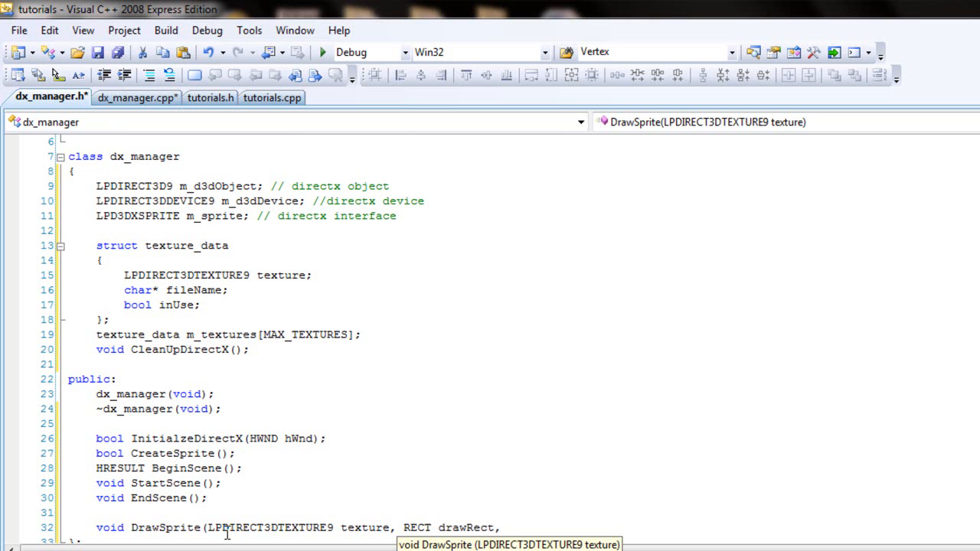
{"action": "type", "text": "D"}
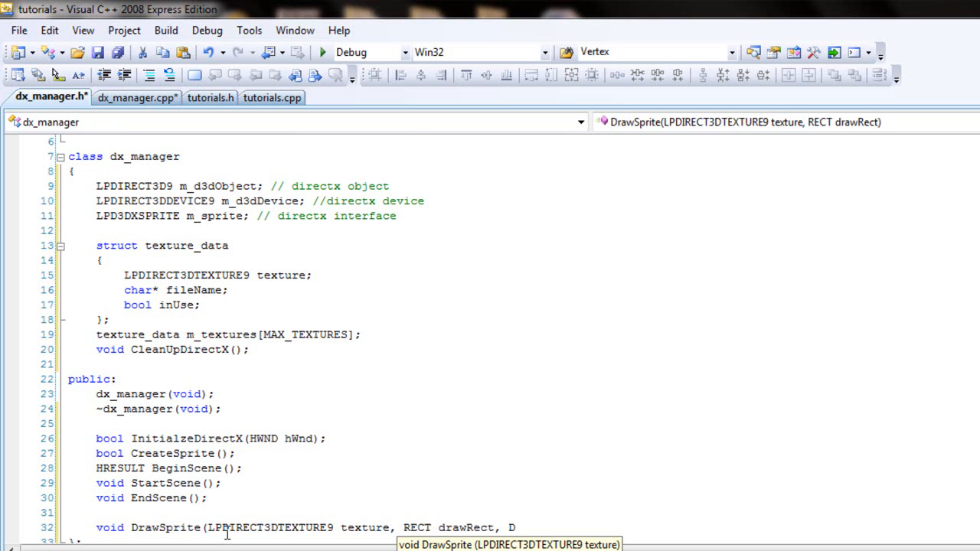
{"action": "type", "text": "3DXVE"}
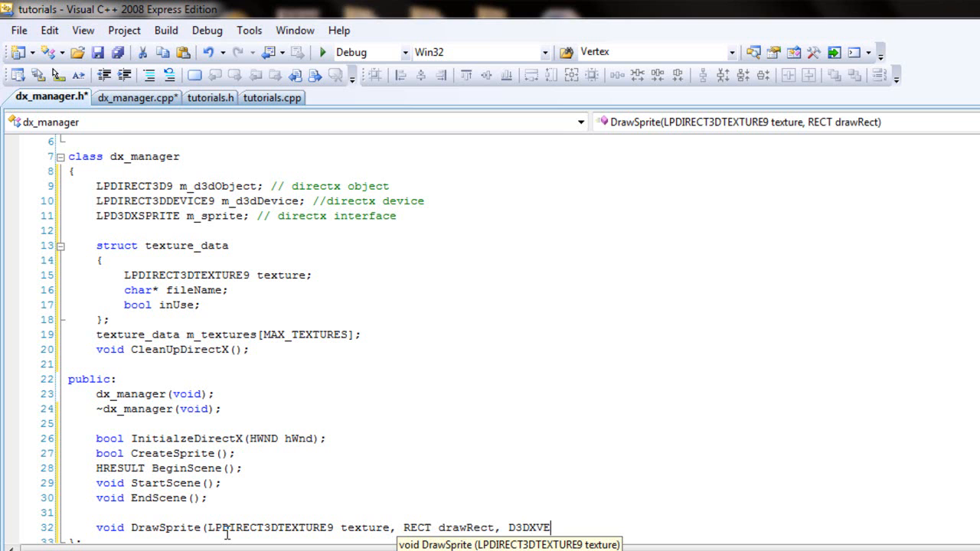
{"action": "type", "text": "CTOR3 Position);"}
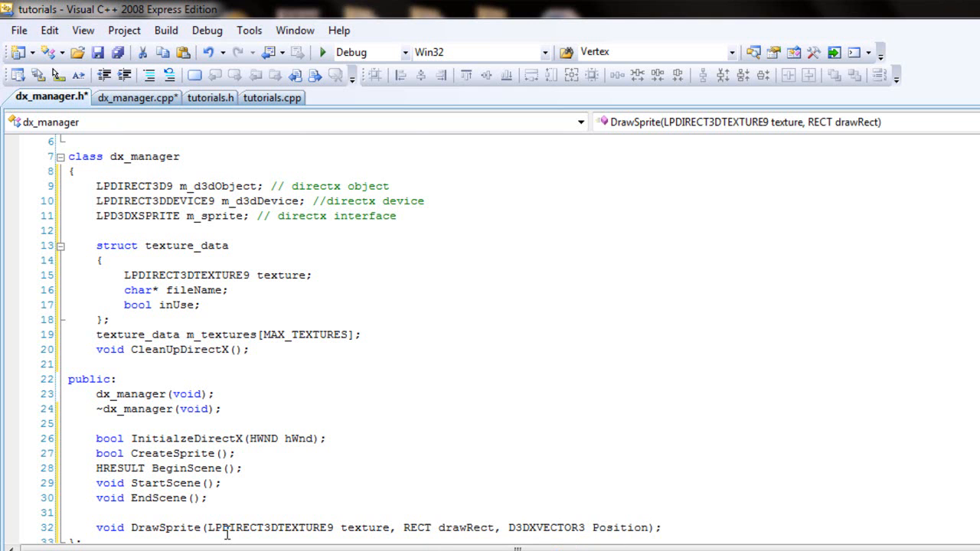
{"action": "mouse_move", "coordinate": [536, 527]}
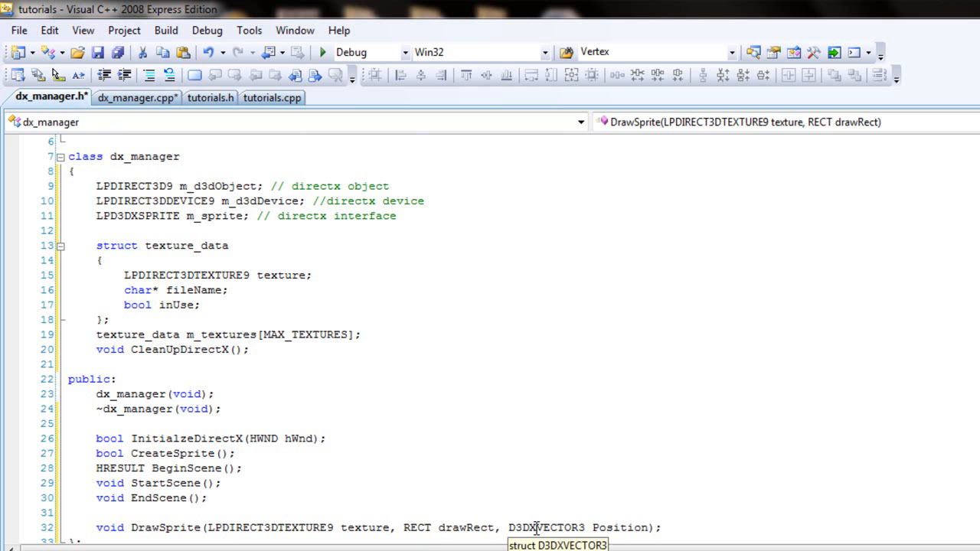
{"action": "scroll", "scroll_direction": "down", "scroll_amount": 3}
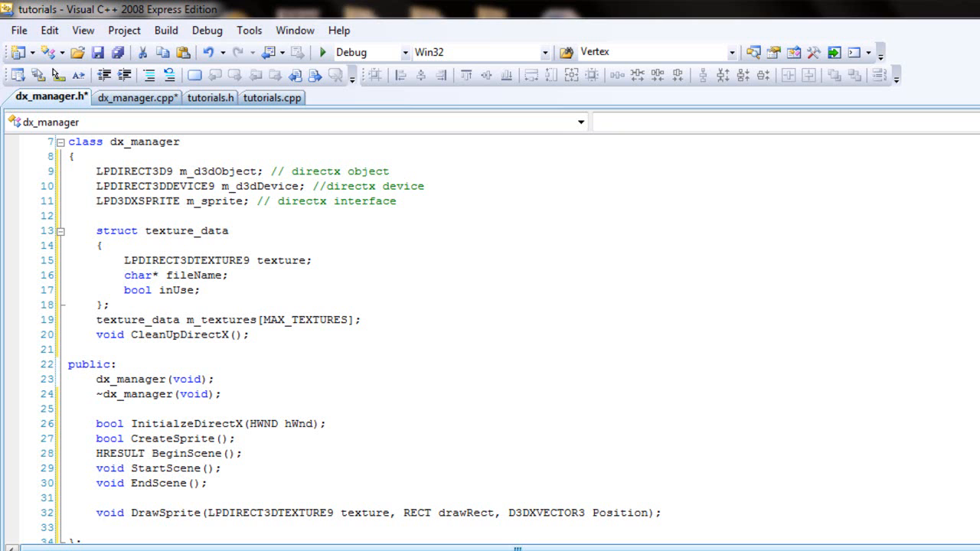
{"action": "type", "text": "void Draw"}
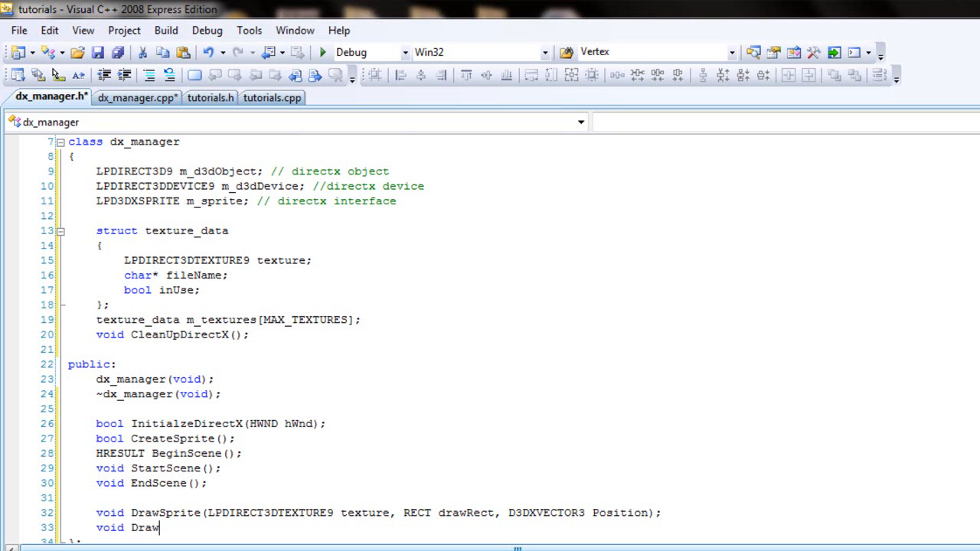
Declare void DrawSprite(LPDIRECT3DTEXTURE9 texture, D3DXVECTOR3 Position);.
{"action": "type", "text": "S"}
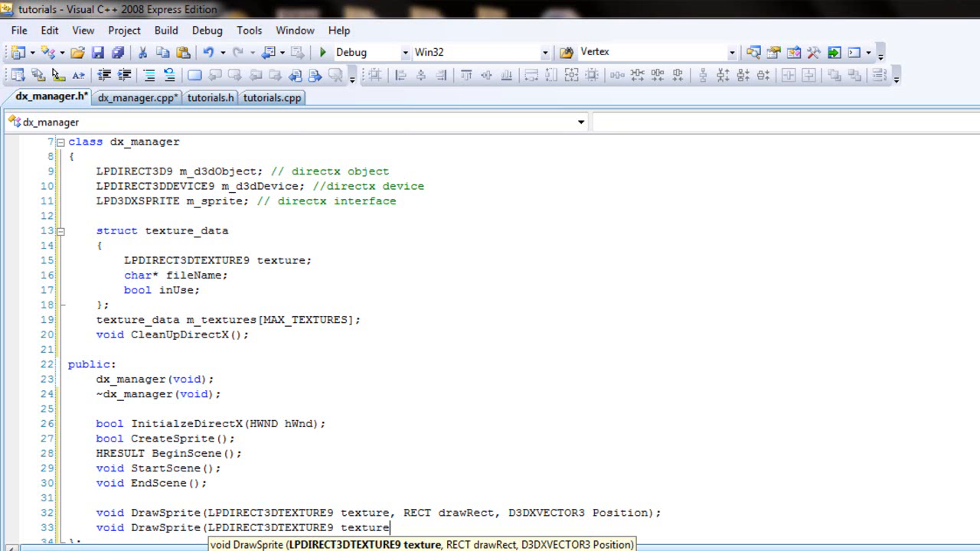
{"action": "type", "text": ", D3D"}
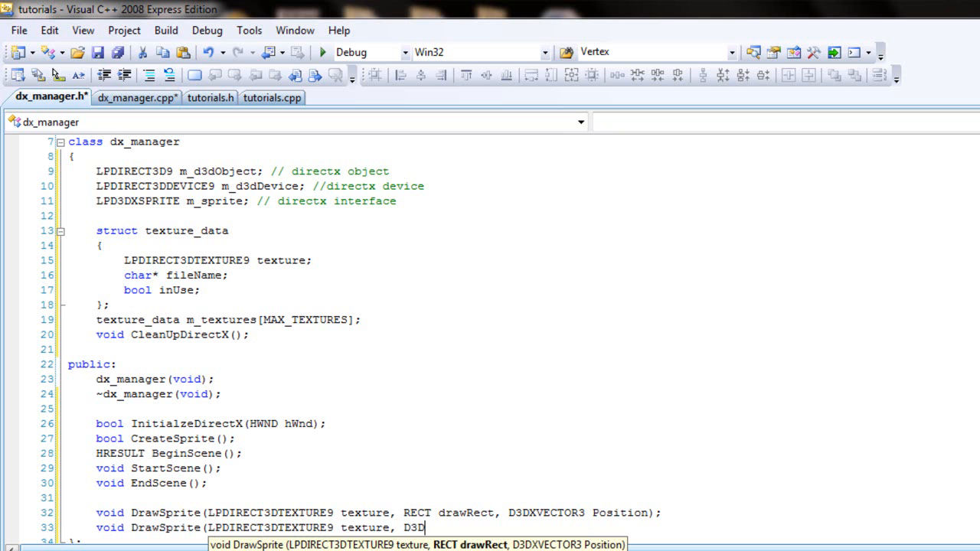
{"action": "type", "text": "XVECTOR"}
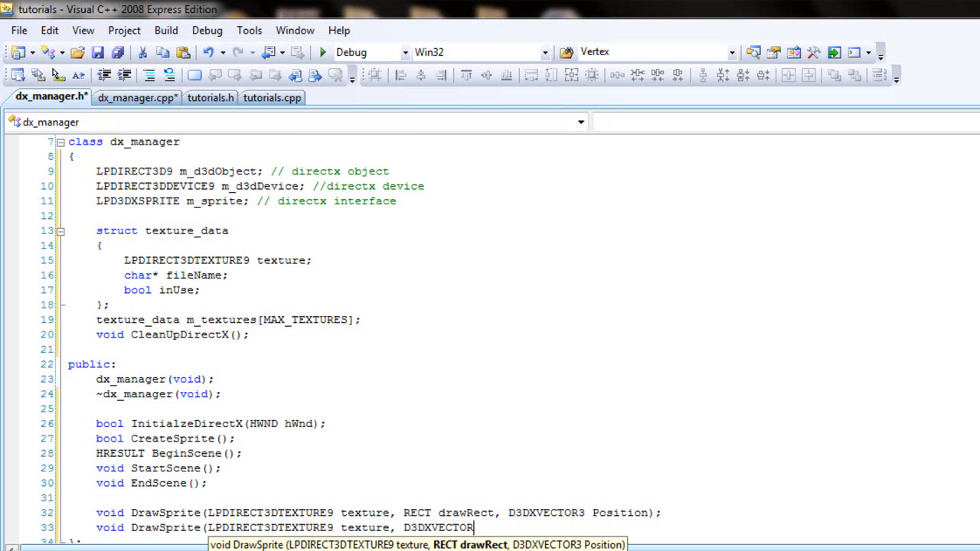
{"action": "type", "text": "Po"}
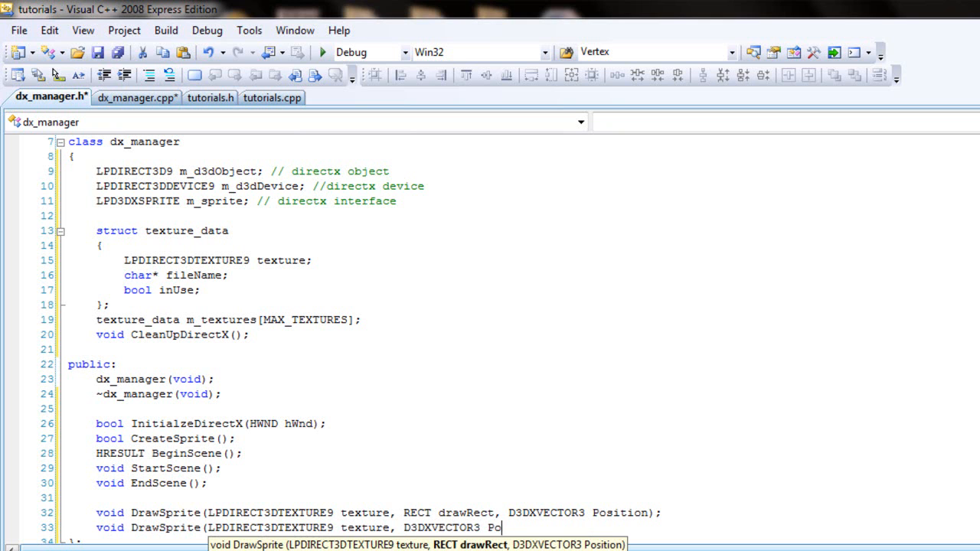
{"action": "type", "text": "sition);"}
{"action": "type", "text": "void"}
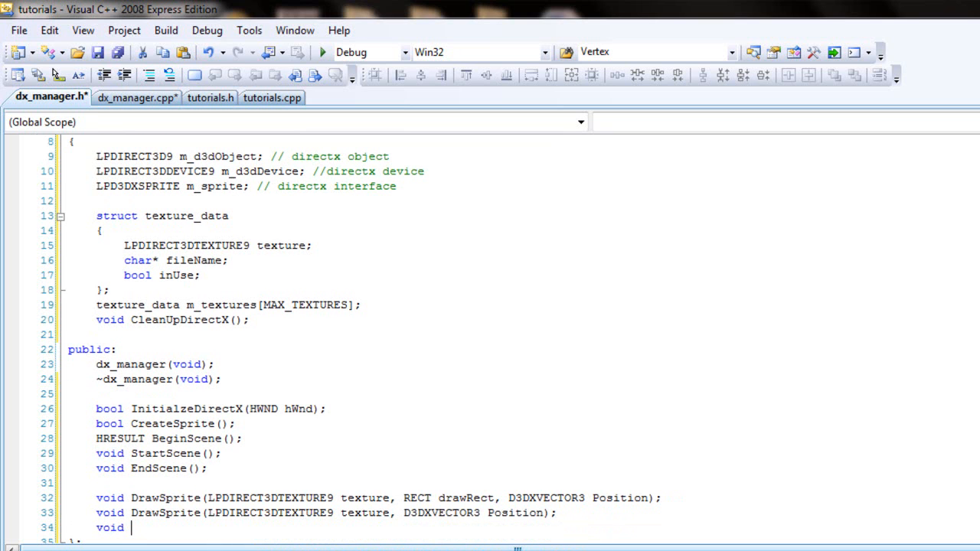
Declare the third overload void DrawSprite(LPDIRECT3DTEXTURE9 texture);.
{"action": "type", "text": "DrawSprite"}
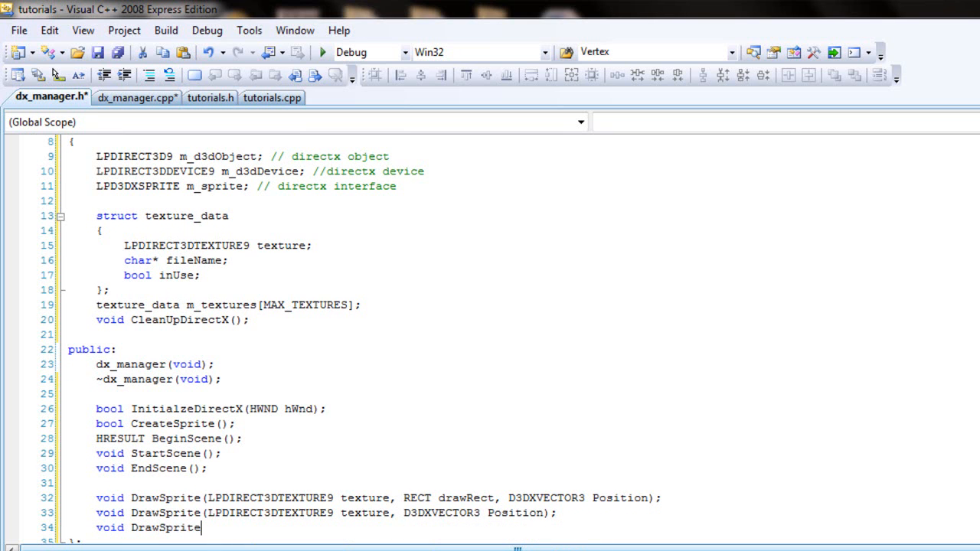
{"action": "type", "text": "(LPDIRECT3DTEXTURE9"}
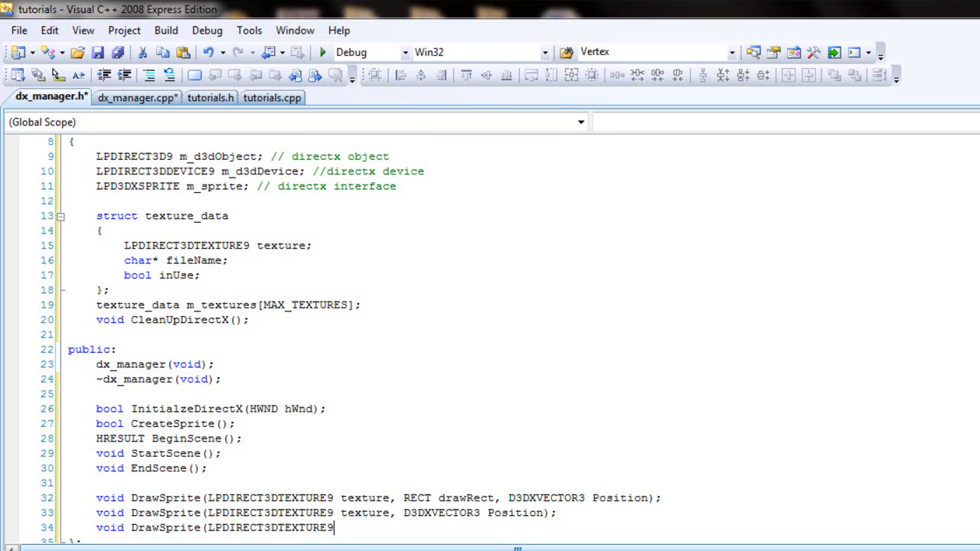
{"action": "type", "text": "texture"}
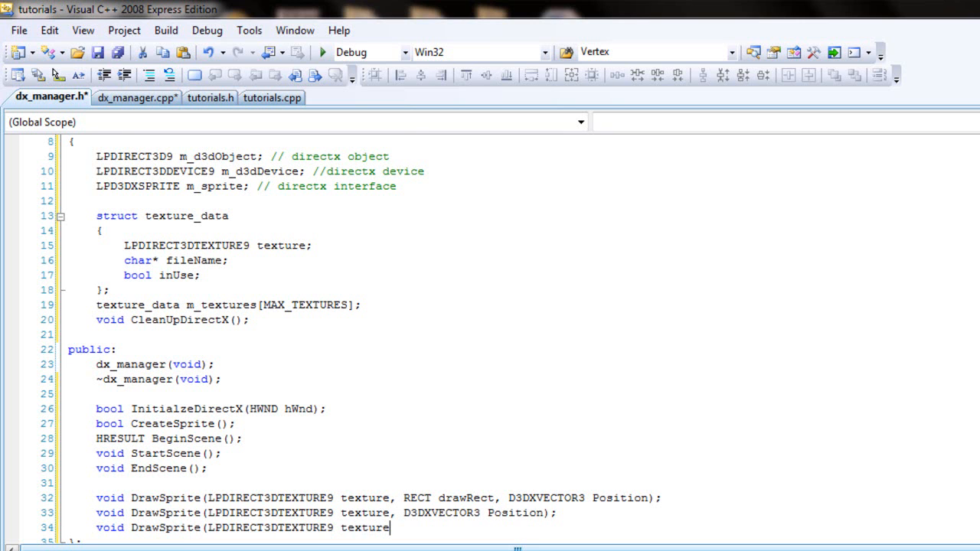
{"action": "type", "text": ", D3D"}
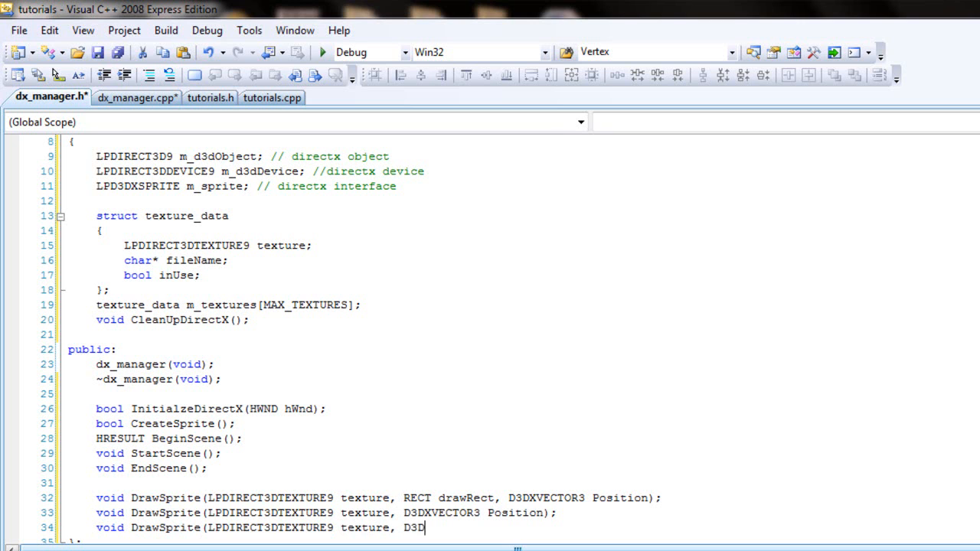
{"action": "type", "text": "XVECTOR"}
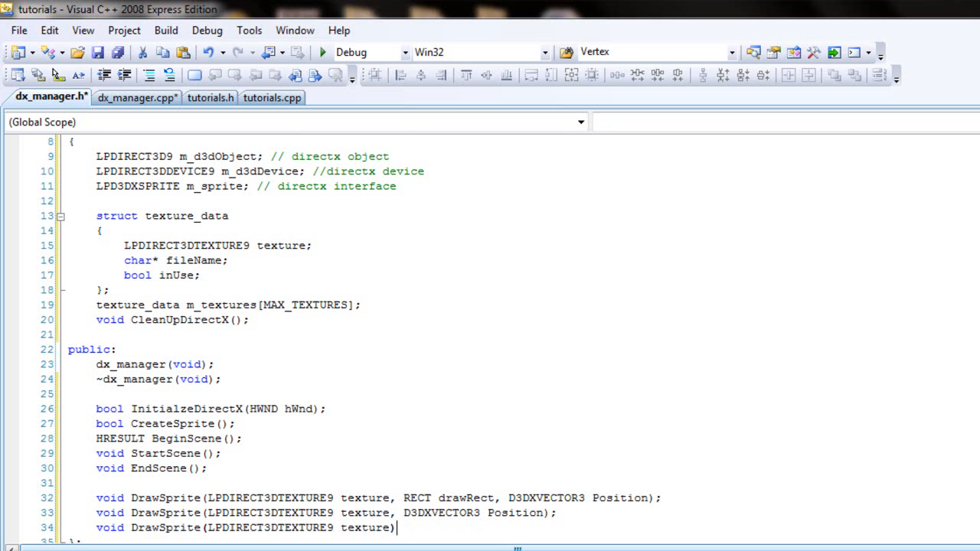
{"action": "type", "text": ";"}
{"action": "type", "text": "//"}
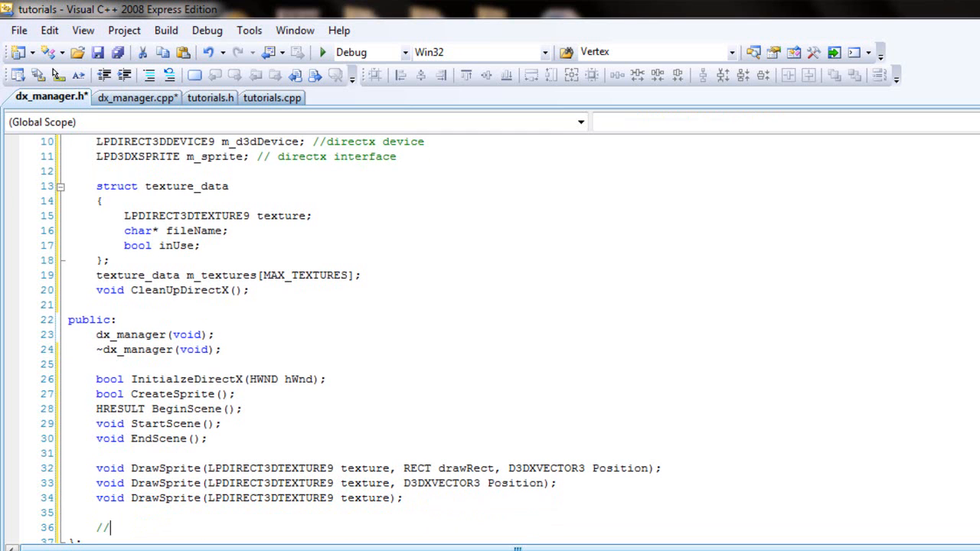
Add a //Getters comment and declare LPDIRECT3DTEXTURE9 GetTexture(char* fileName);.
{"action": "type", "text": "Getters"}
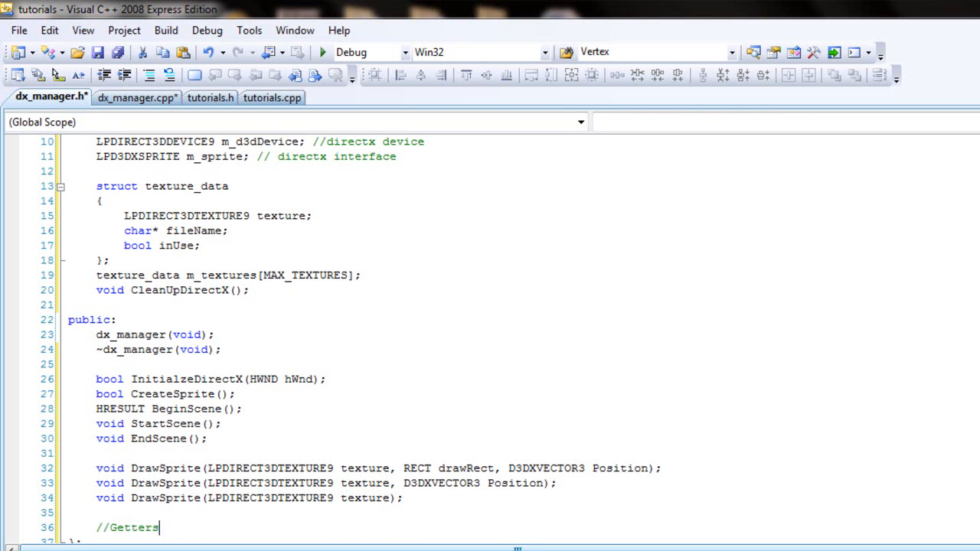
{"action": "scroll", "scroll_direction": "down", "scroll_amount": 3}
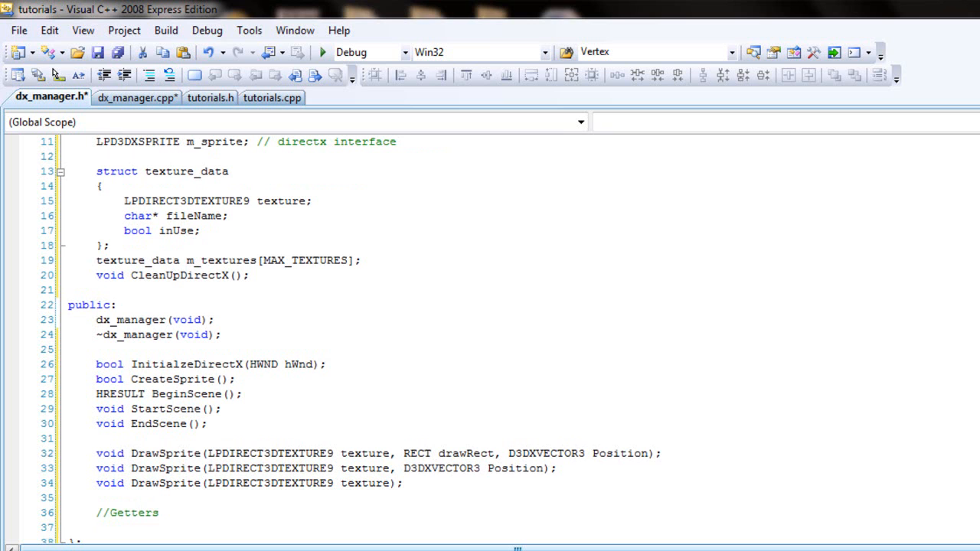
{"action": "type", "text": "LPDIRECT3DTEXTURE9"}
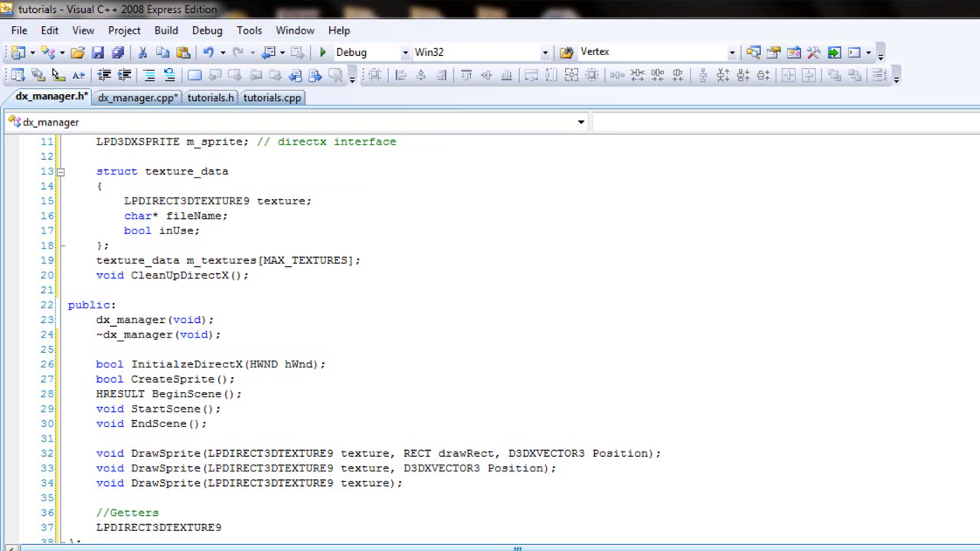
{"action": "type", "text": "Get"}
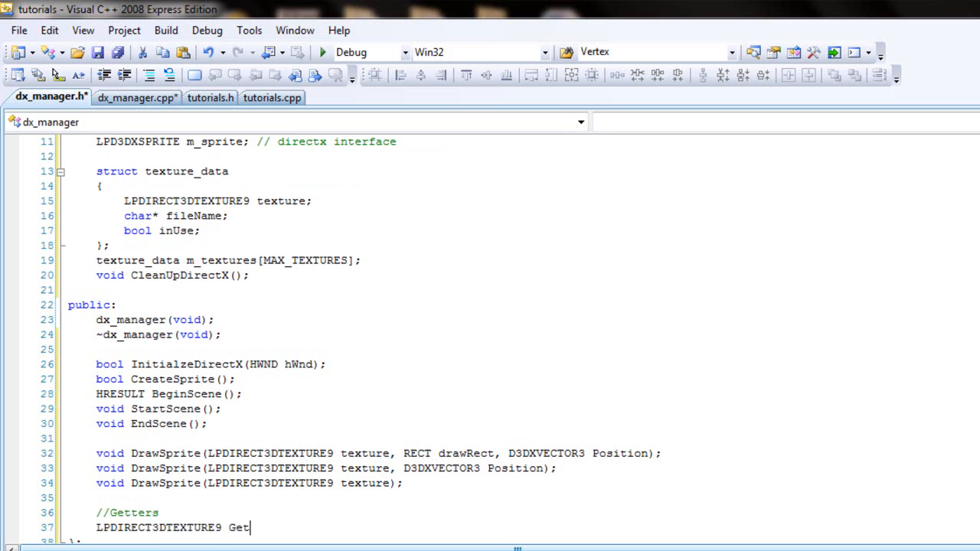
{"action": "type", "text": "Texture"}
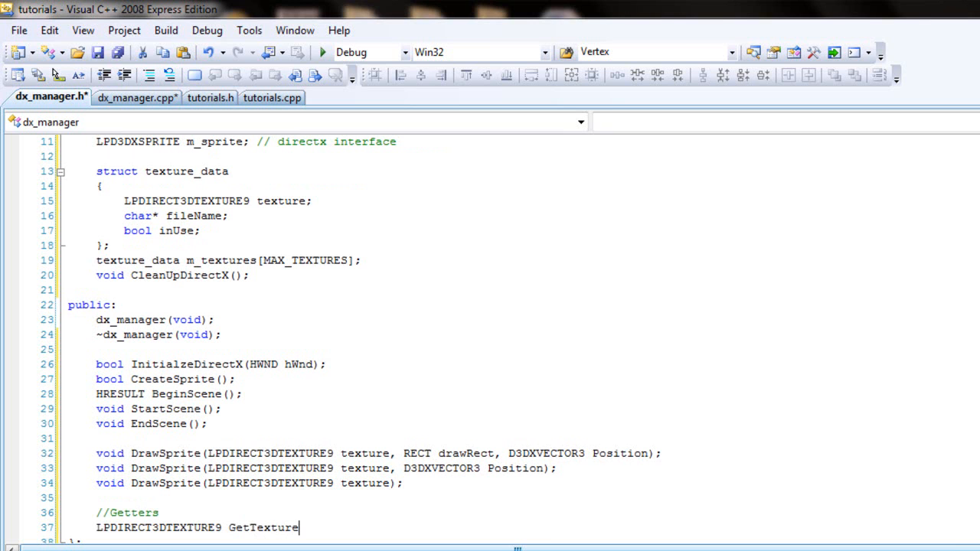
{"action": "type", "text": "("}
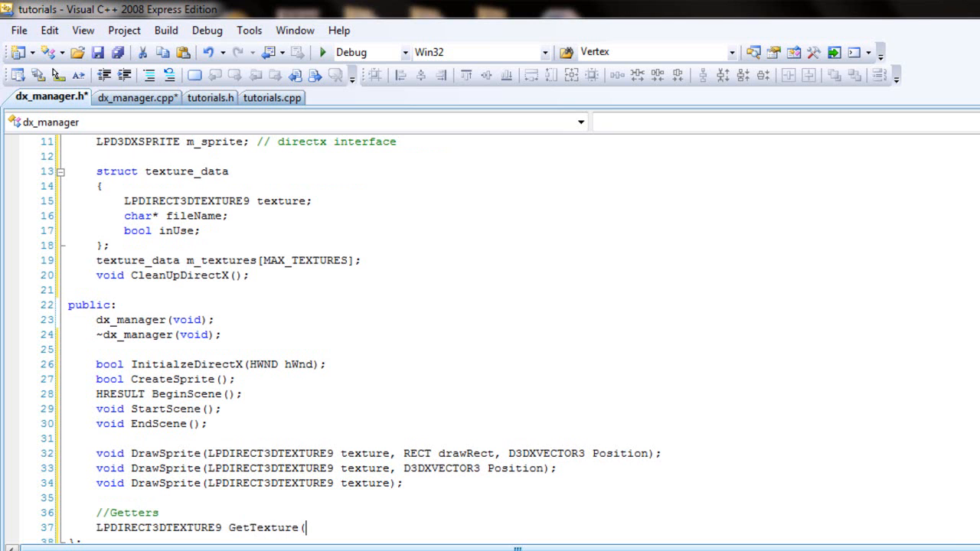
{"action": "type", "text": "char"}
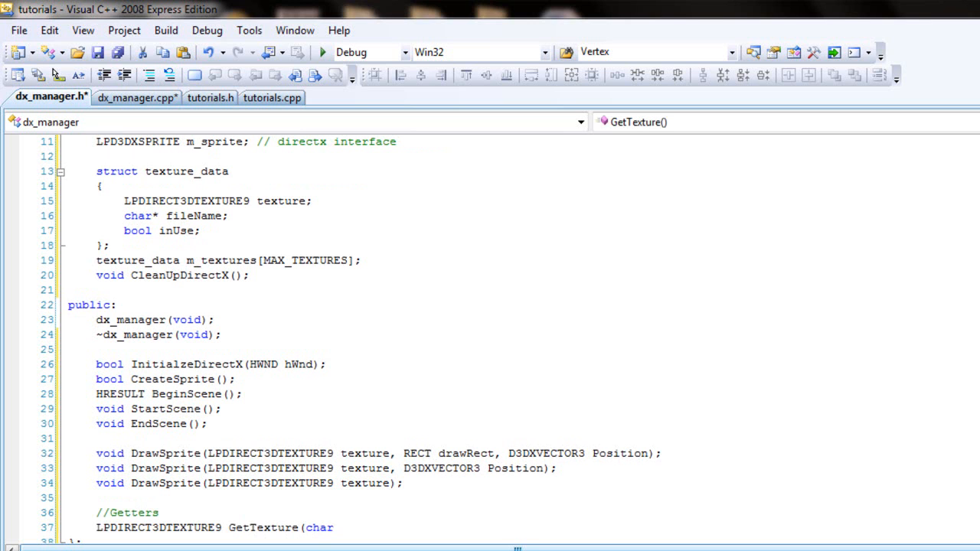
{"action": "type", "text": "*"}
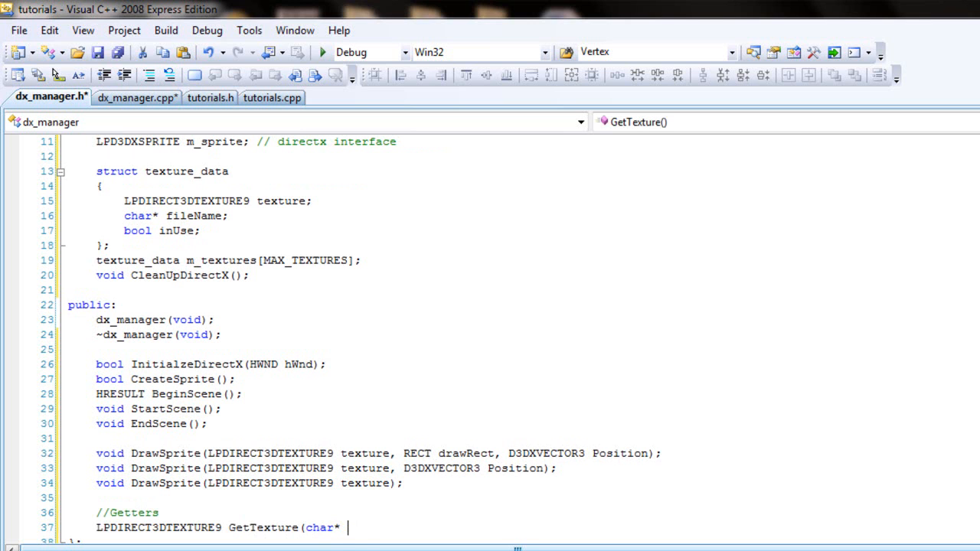
{"action": "type", "text": "fileName"}
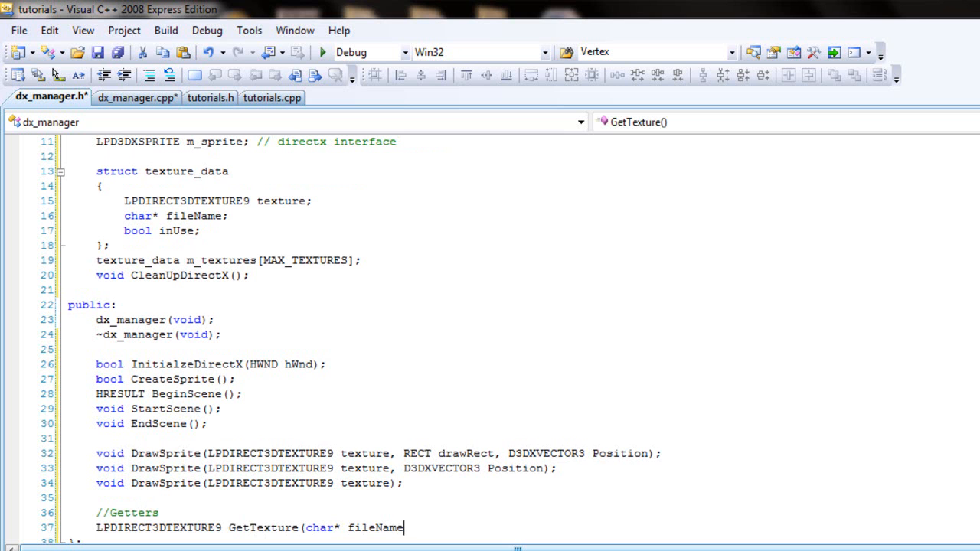
{"action": "type", "text": ");"}
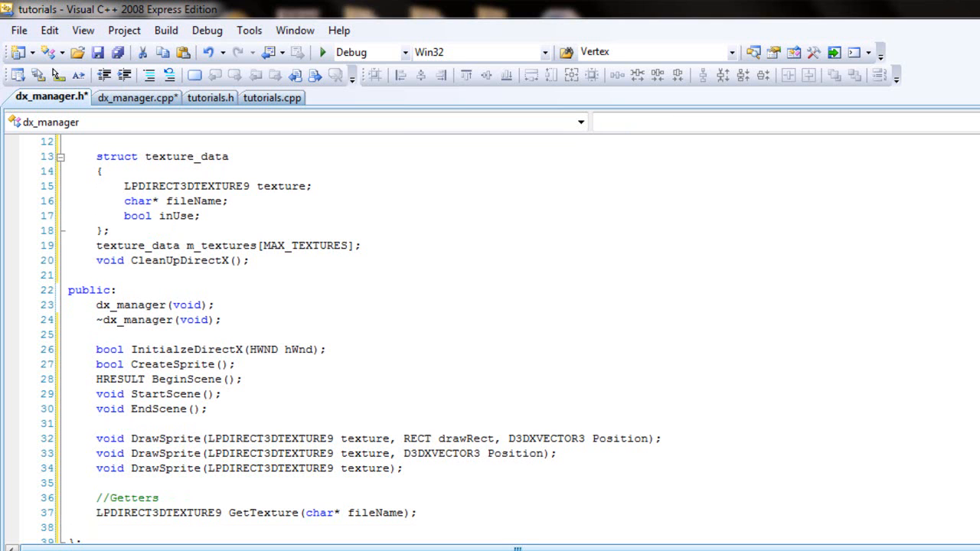
{"action": "mouse_move", "coordinate": [665, 287]}
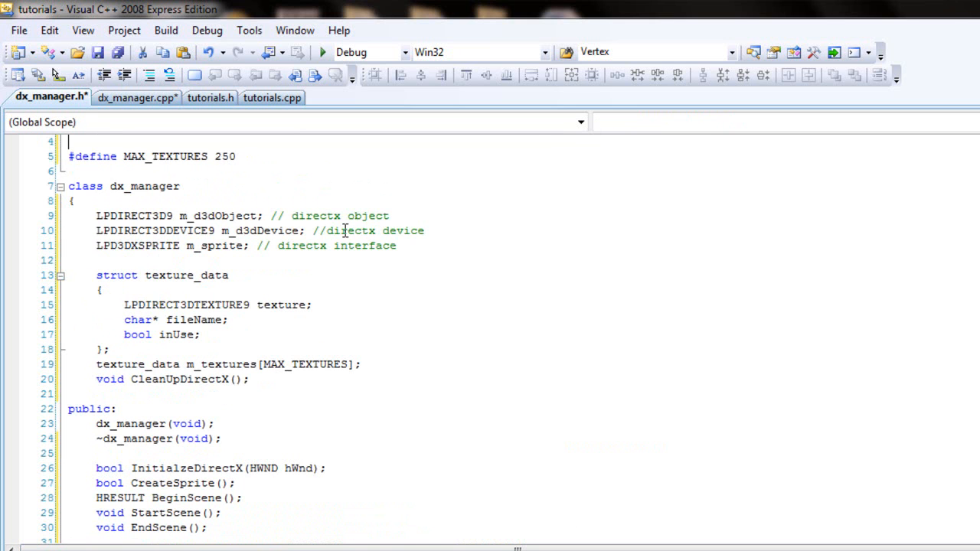
Write inline LPDIRECT3DDEVICE9 GetDevice() { return m_d3dDevice; } after GetTexture.
{"action": "double_click", "coordinate": [155, 230]}
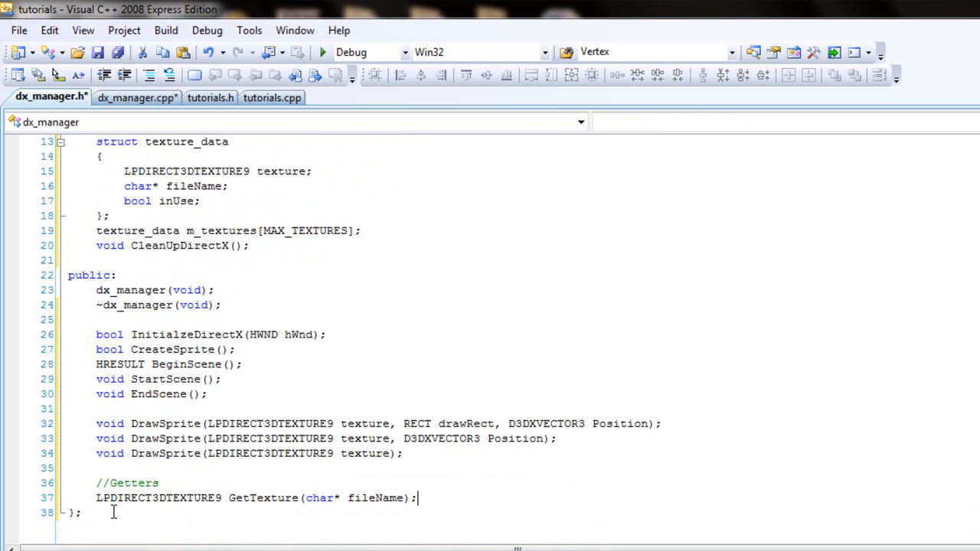
{"action": "type", "text": "LPDIRECT3DDEVICE9 G"}
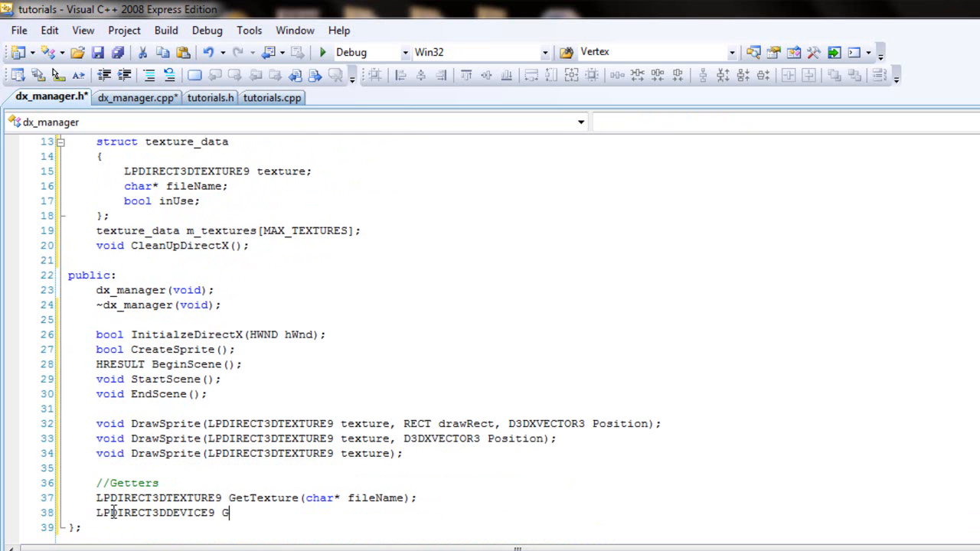
{"action": "type", "text": "et"}
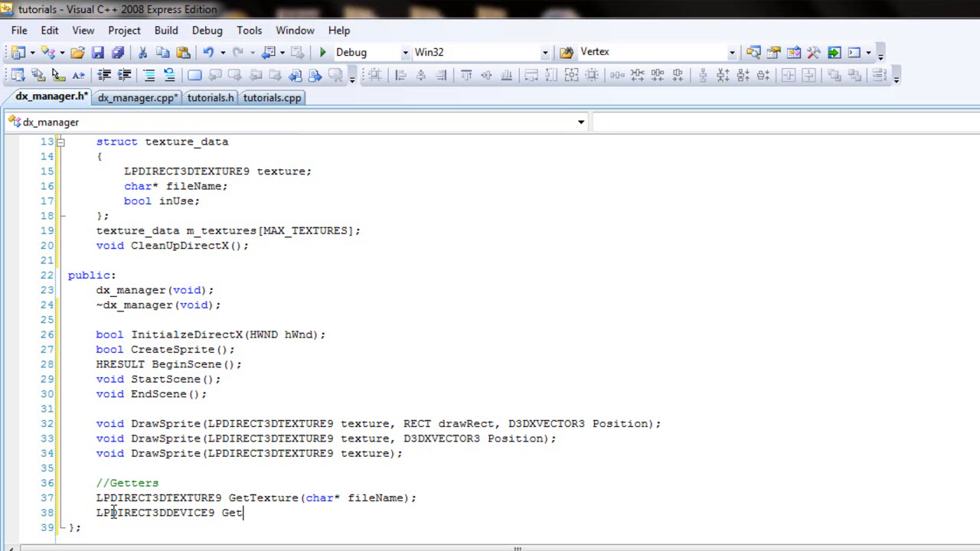
{"action": "type", "text": "Device"}
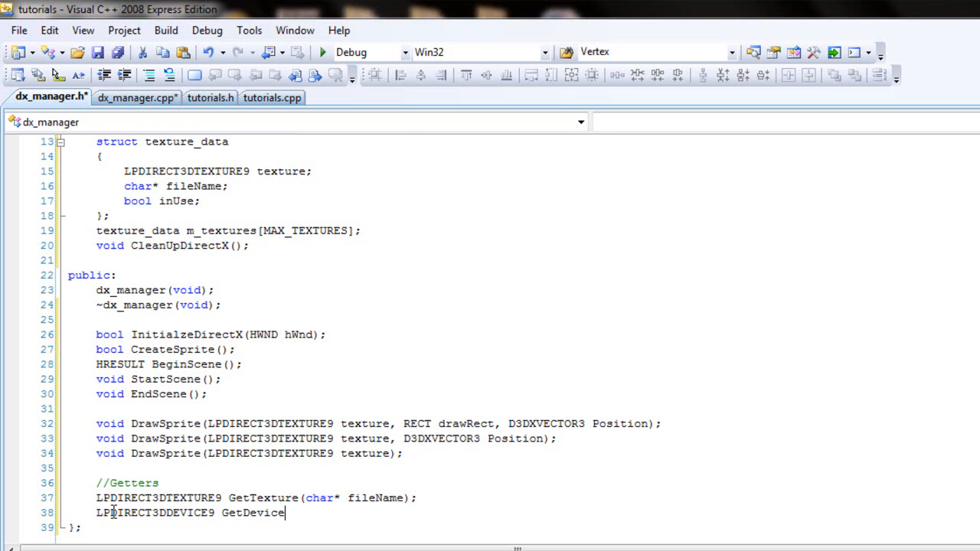
{"action": "type", "text": "("}
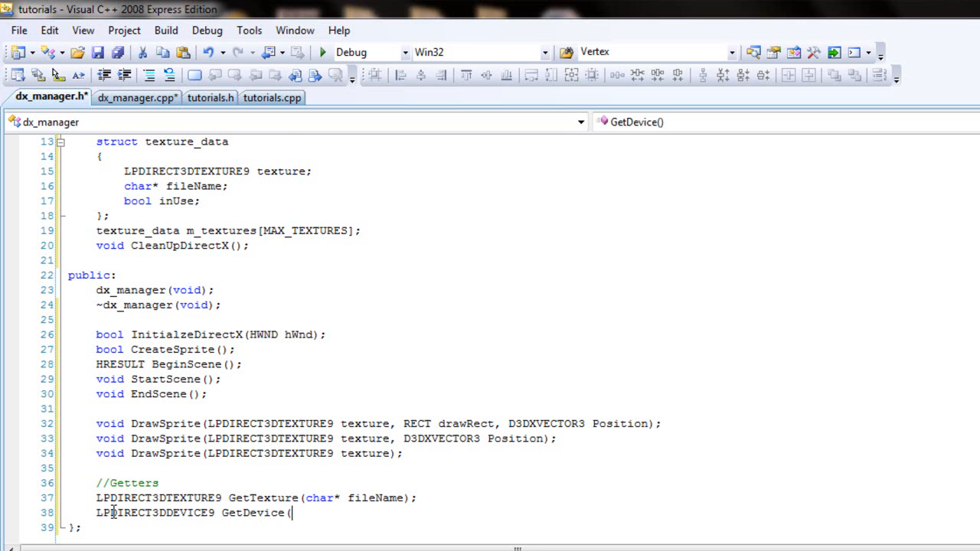
{"action": "type", "text": ") {"}
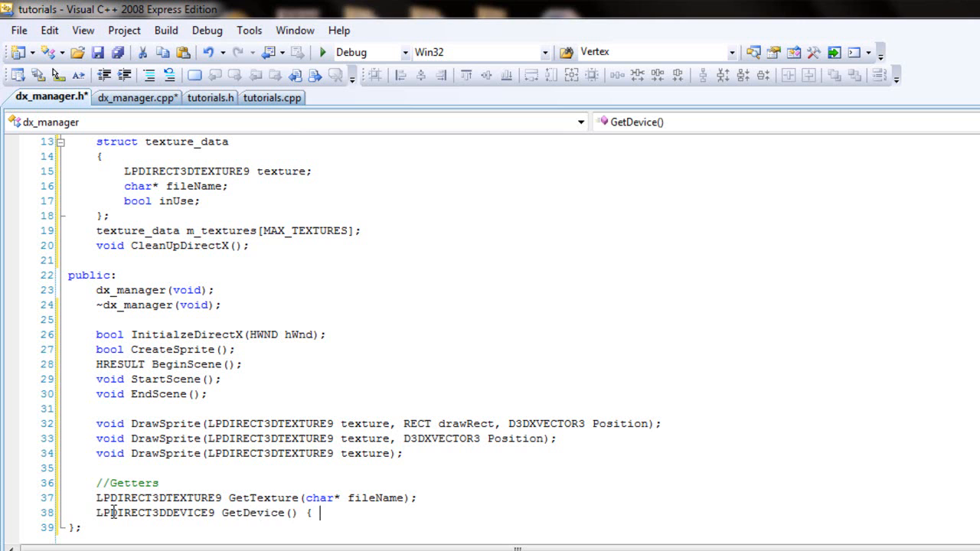
{"action": "type", "text": "return"}
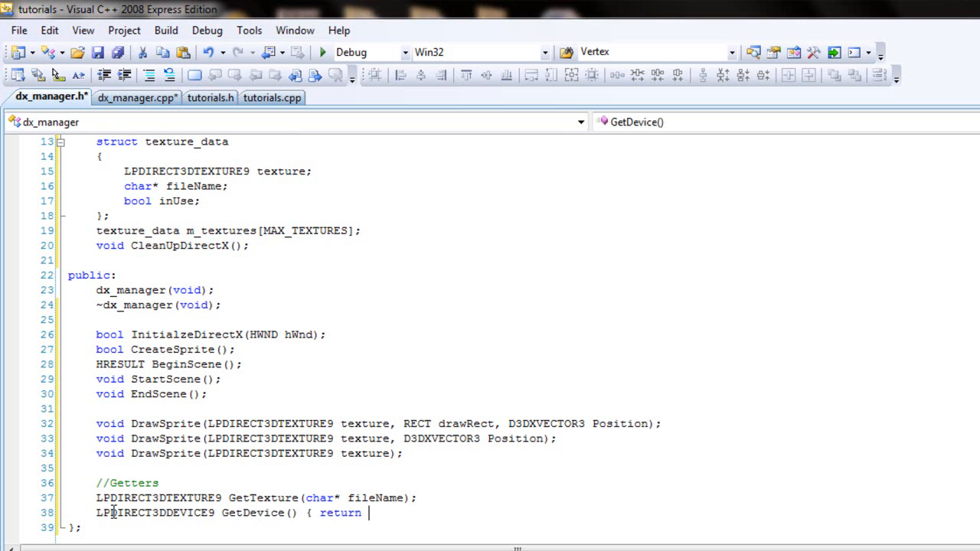
{"action": "type", "text": "m_d"}
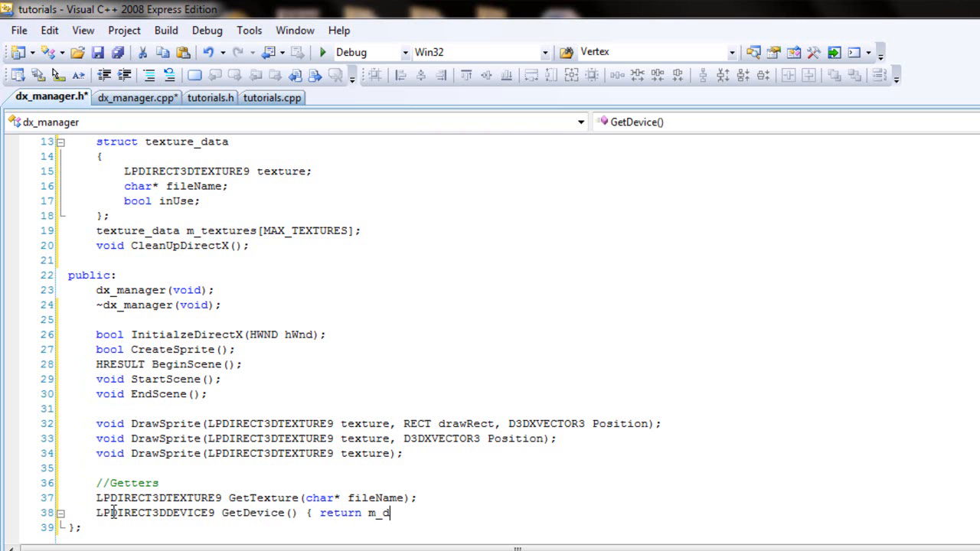
{"action": "type", "text": "3dD"}
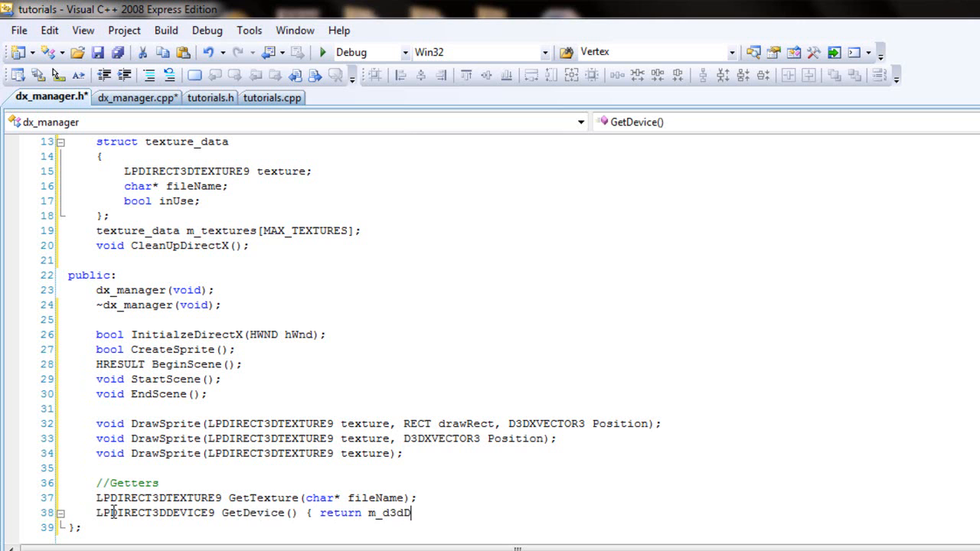
{"action": "type", "text": "evice;"}
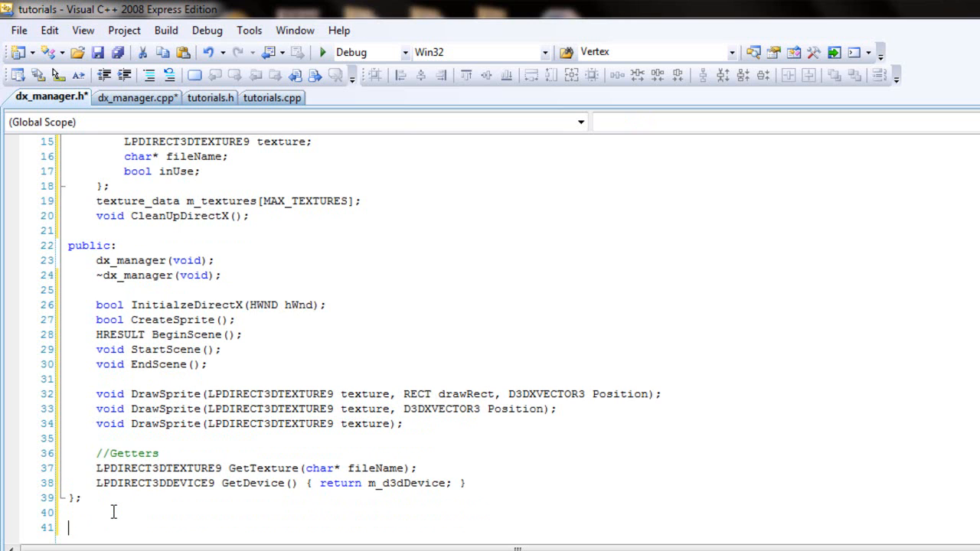
Declare extern dx_manager g_dxManager; below the class's closing brace.
{"action": "type", "text": "exter"}
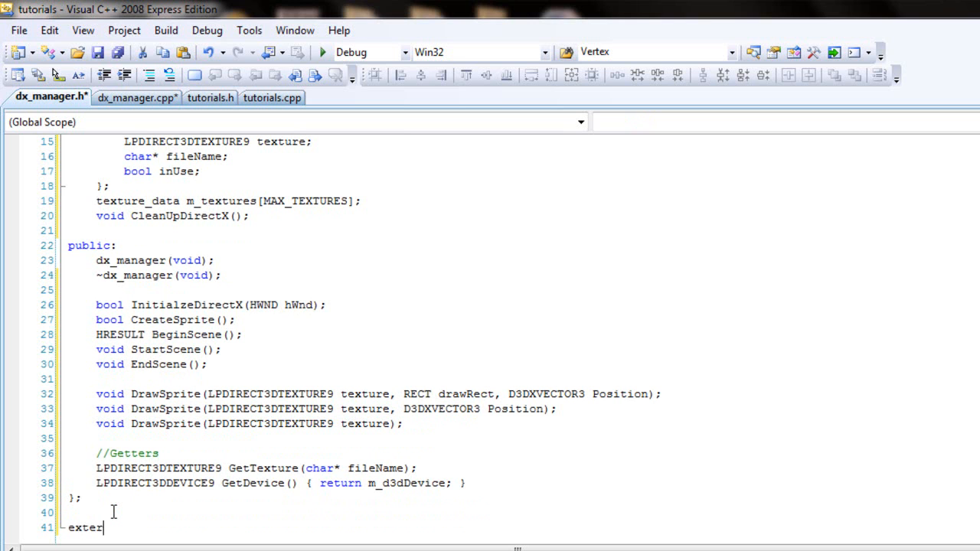
{"action": "type", "text": "n"}
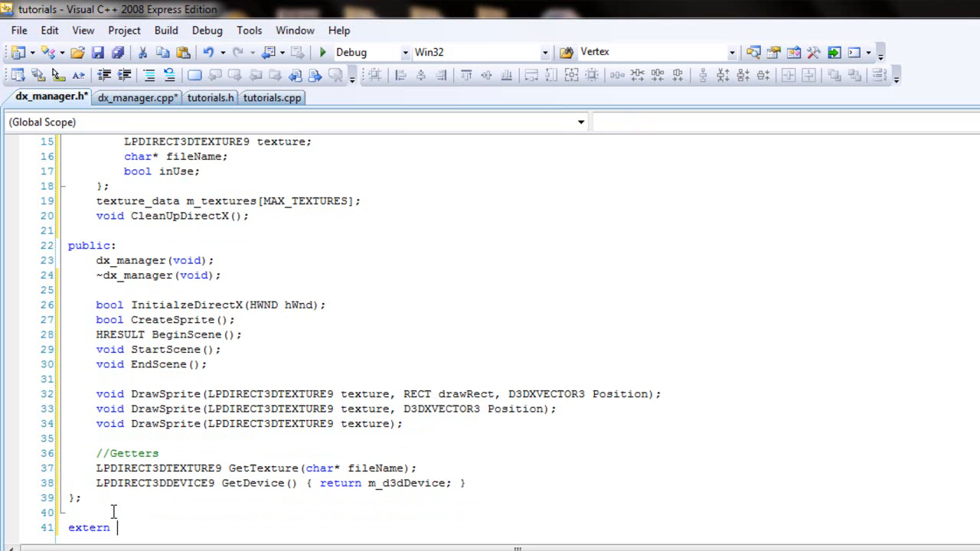
{"action": "type", "text": "dx_"}
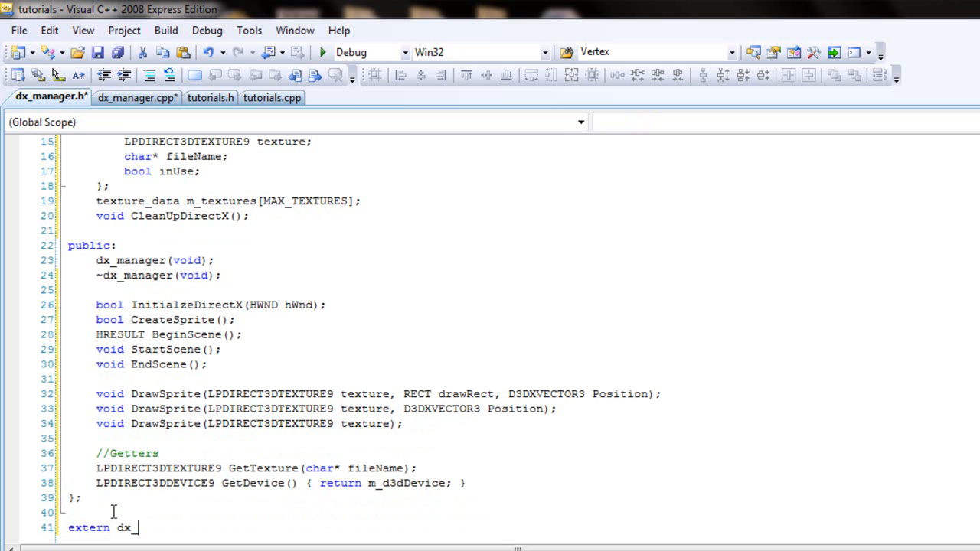
{"action": "type", "text": "manager"}
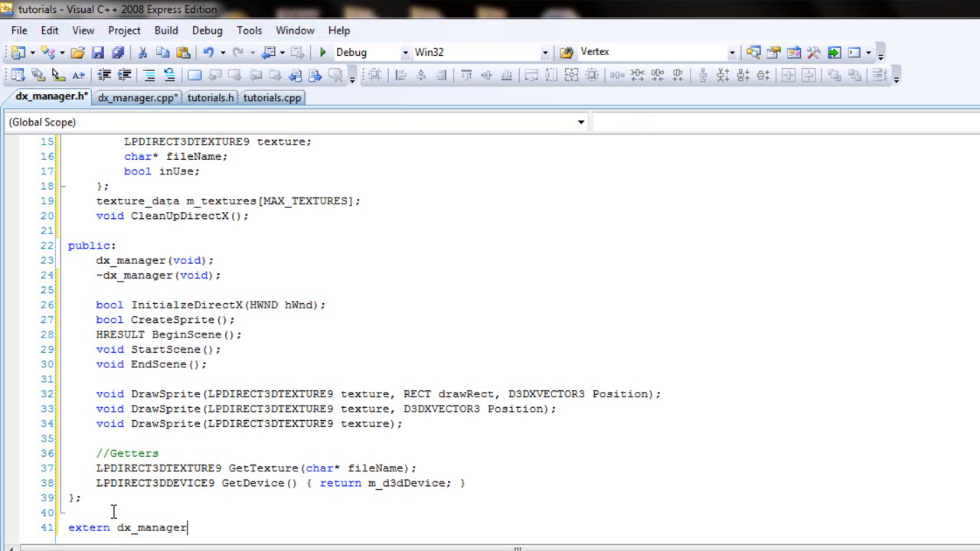
{"action": "type", "text": "g_d"}
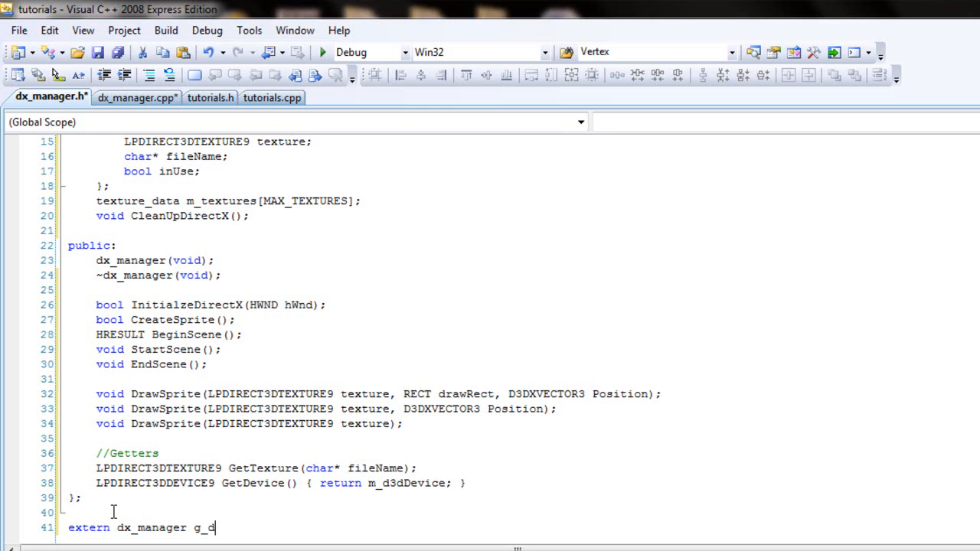
{"action": "type", "text": "xManager"}
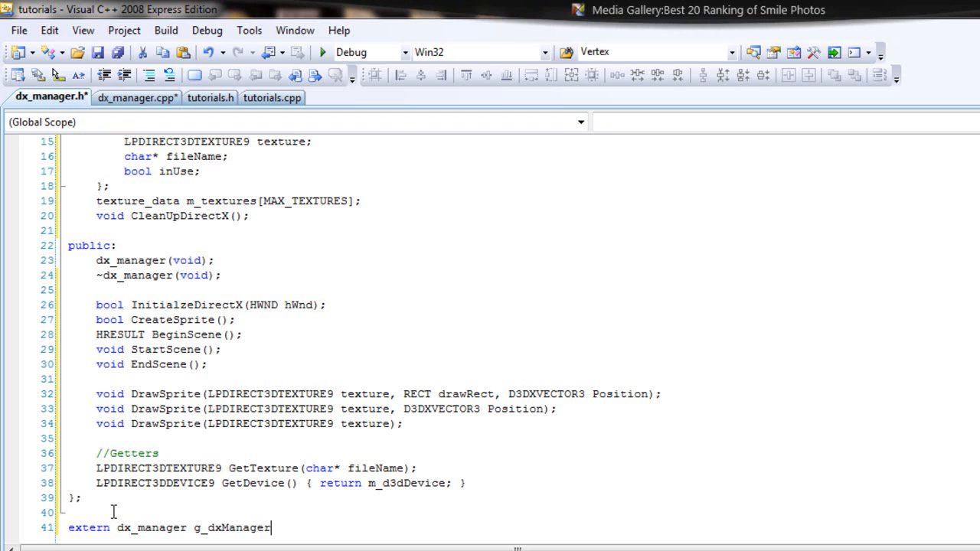
{"action": "type", "text": ";"}
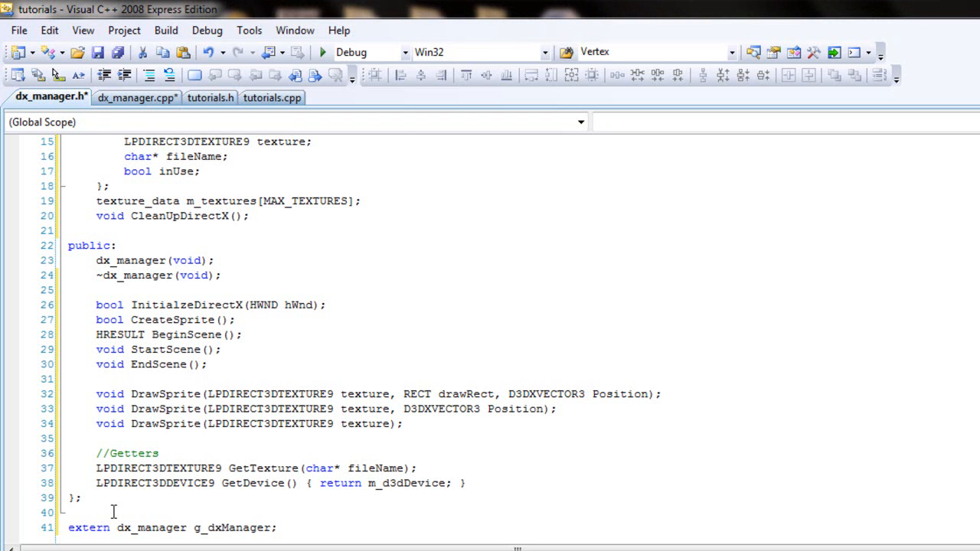
Save all so dx_manager.h and dx_manager.cpp lose their unsaved asterisks.
{"action": "left_click", "coordinate": [278, 527]}
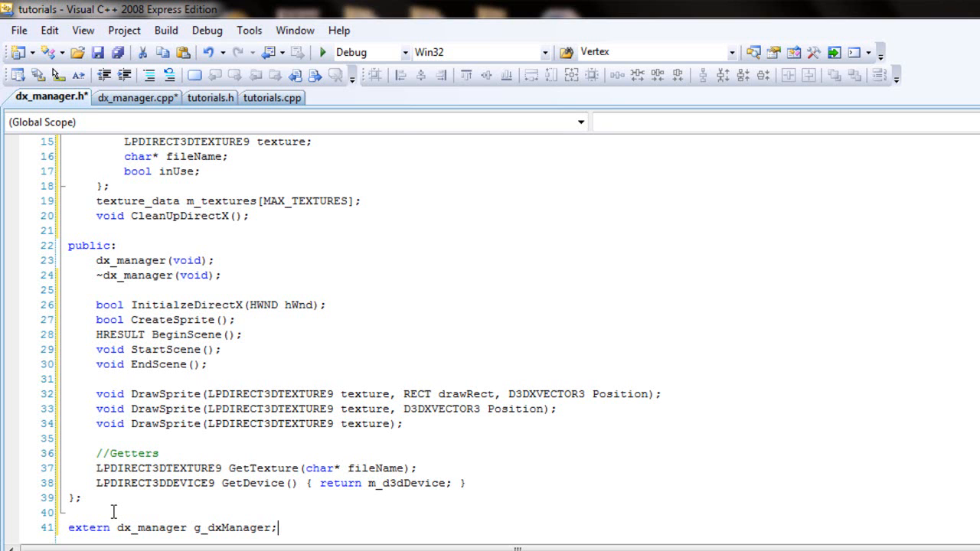
{"action": "left_click", "coordinate": [160, 454]}
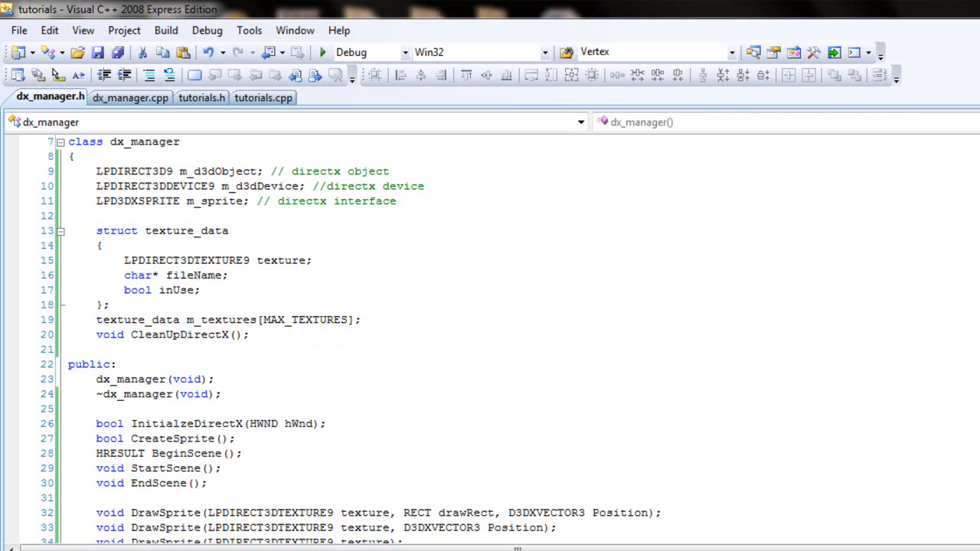
{"action": "left_click", "coordinate": [161, 468]}
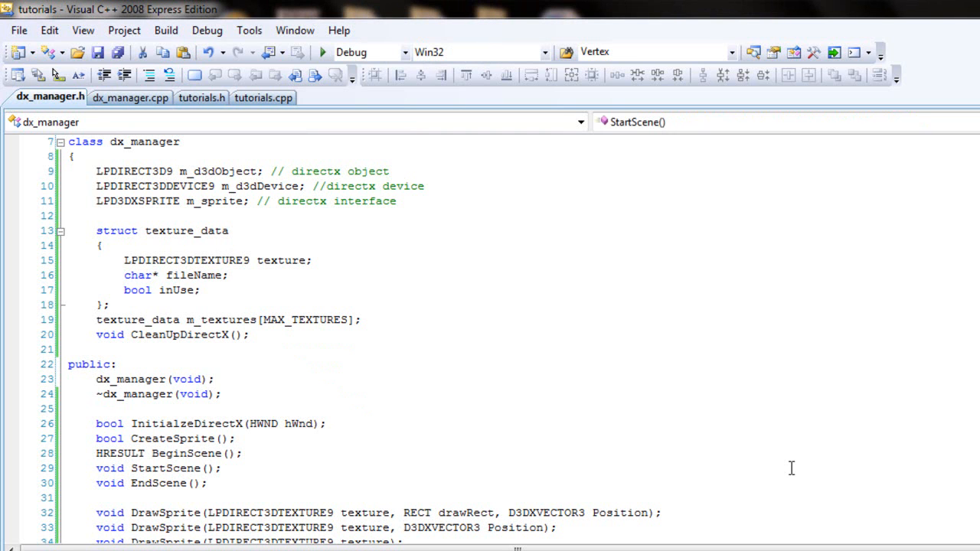
{"action": "mouse_move", "coordinate": [248, 138]}
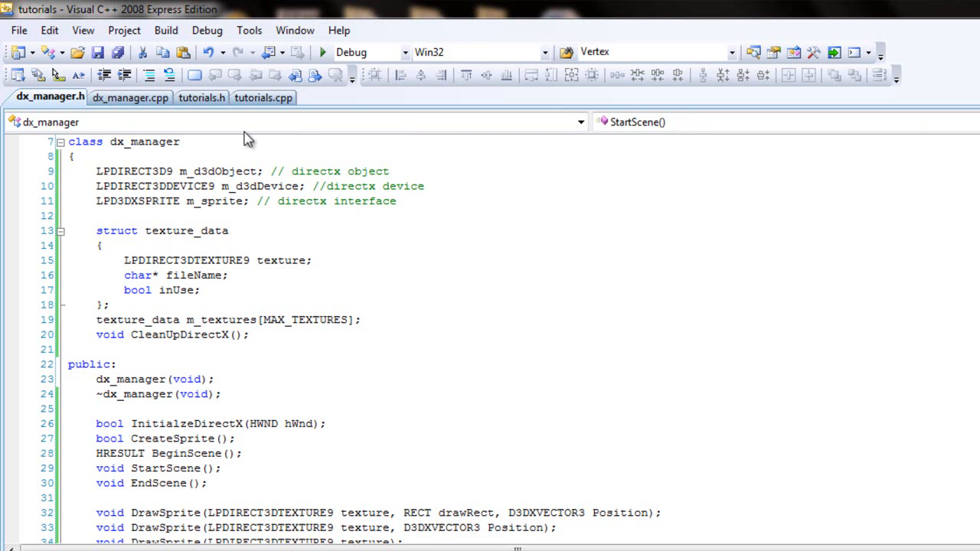